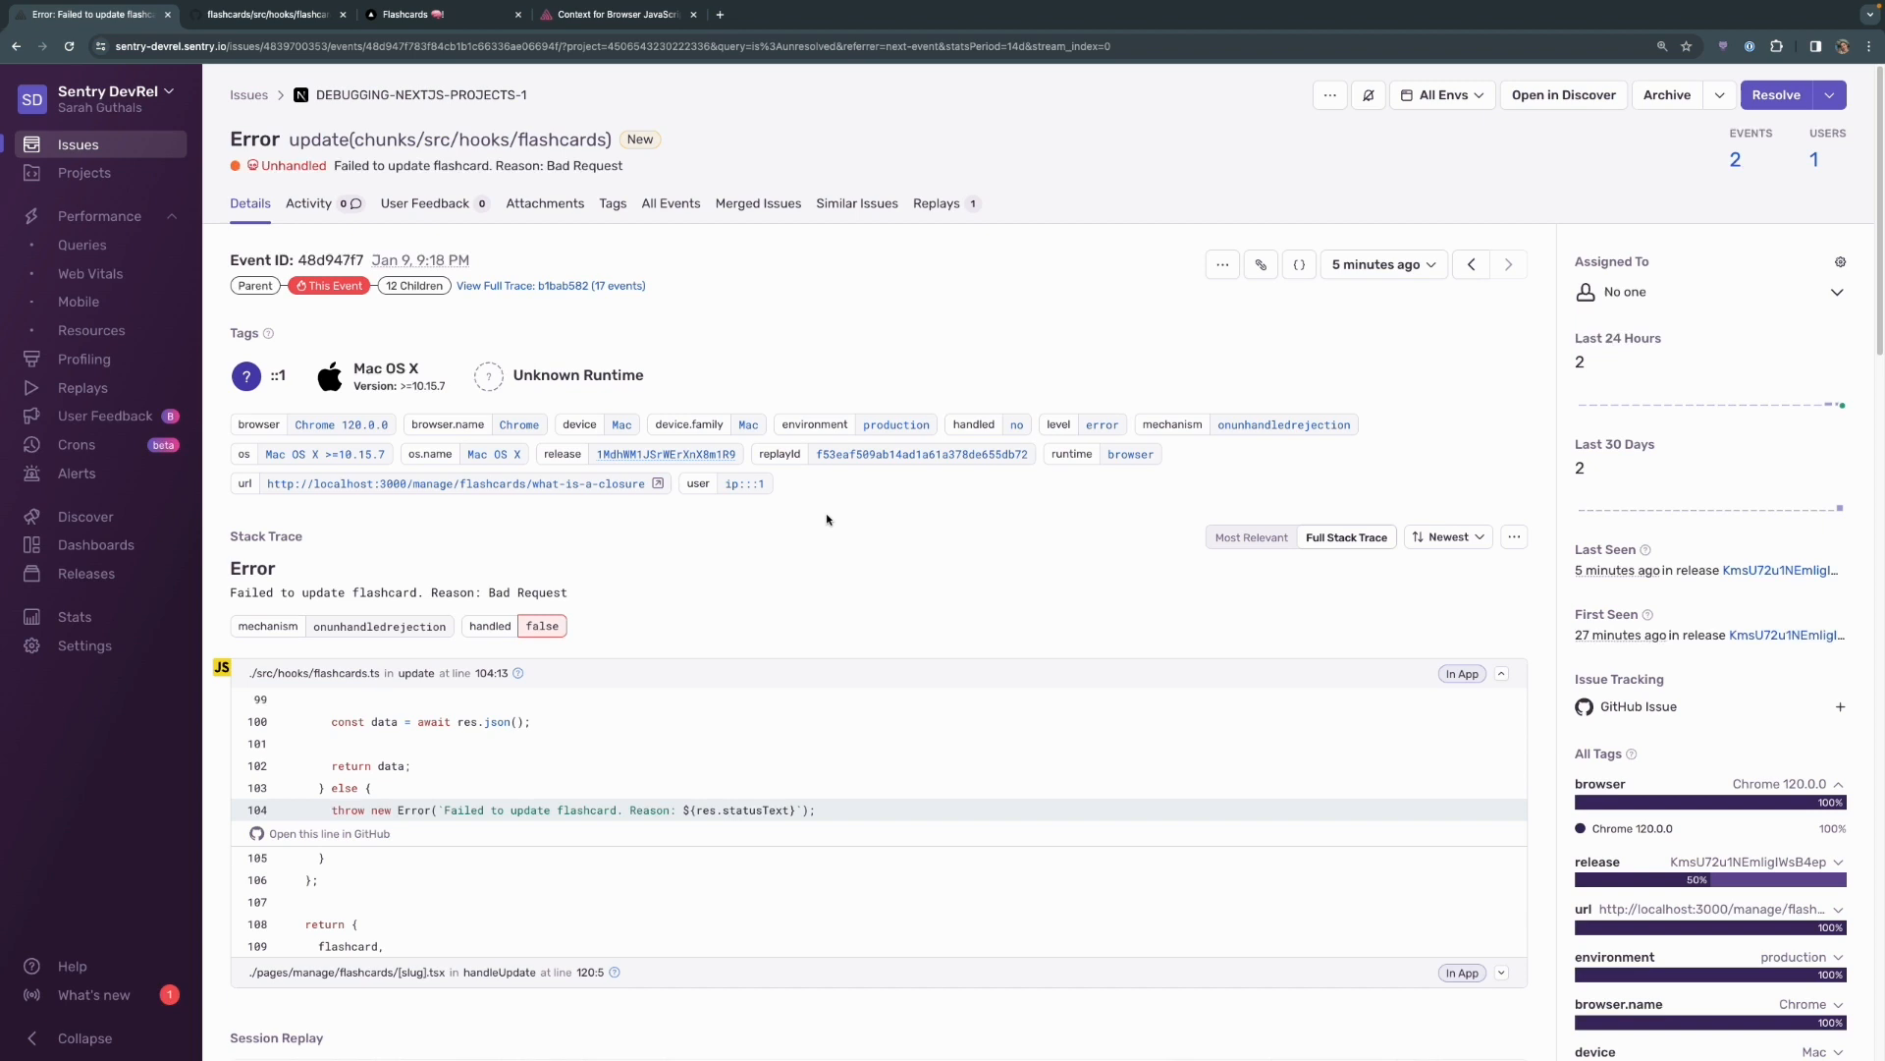
mouse_move(839, 519)
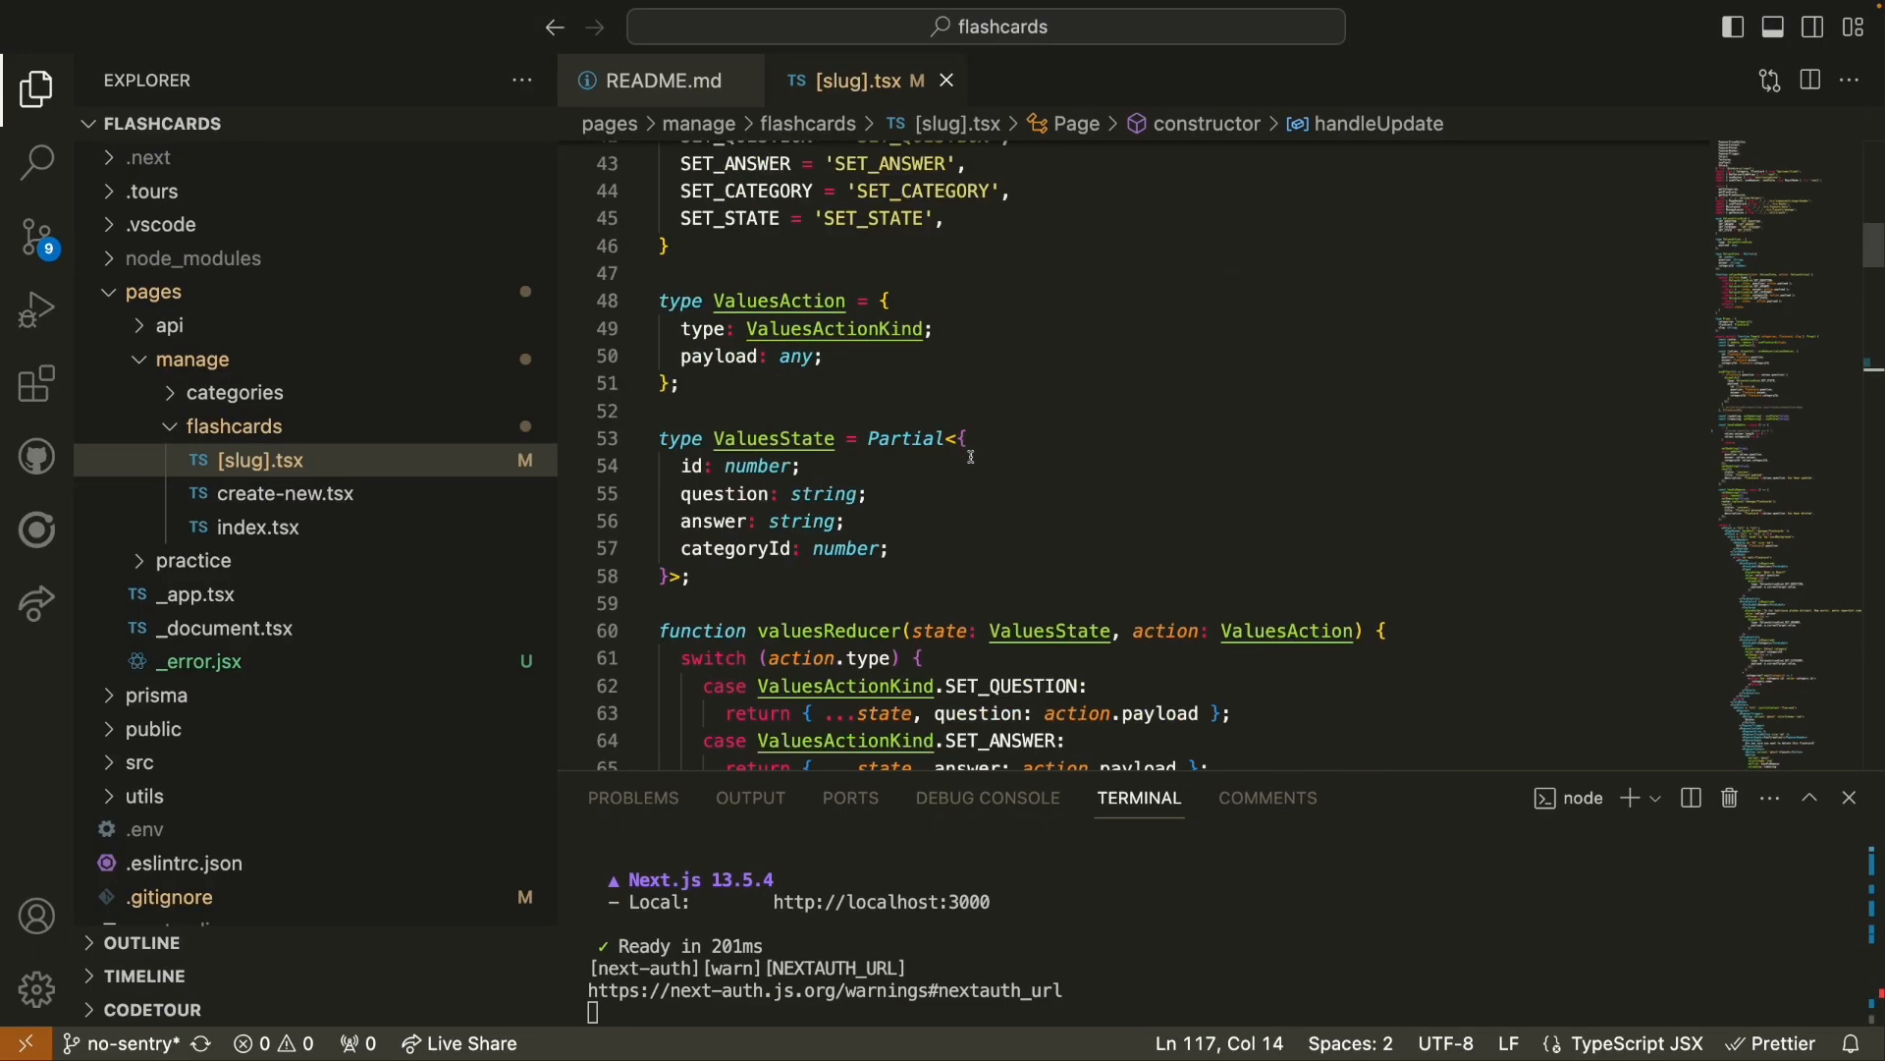
scroll("down", 3)
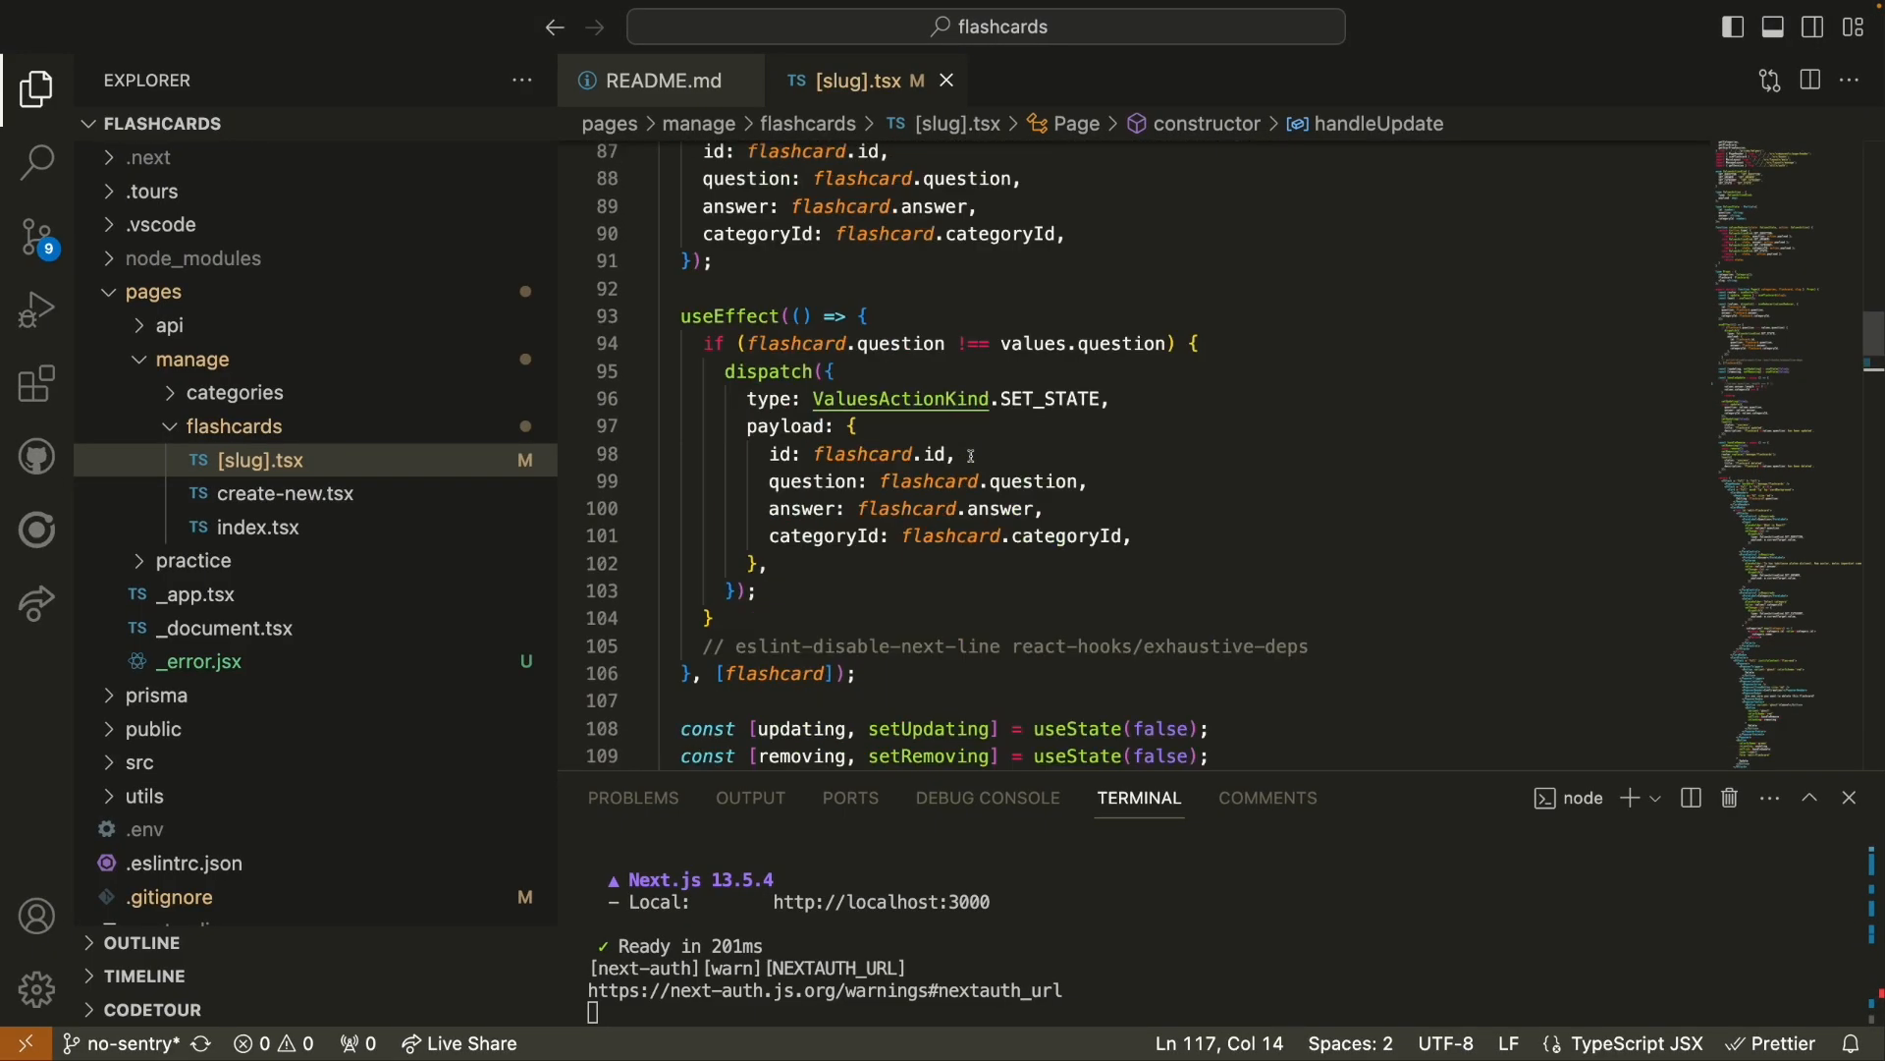
scroll("down", 3)
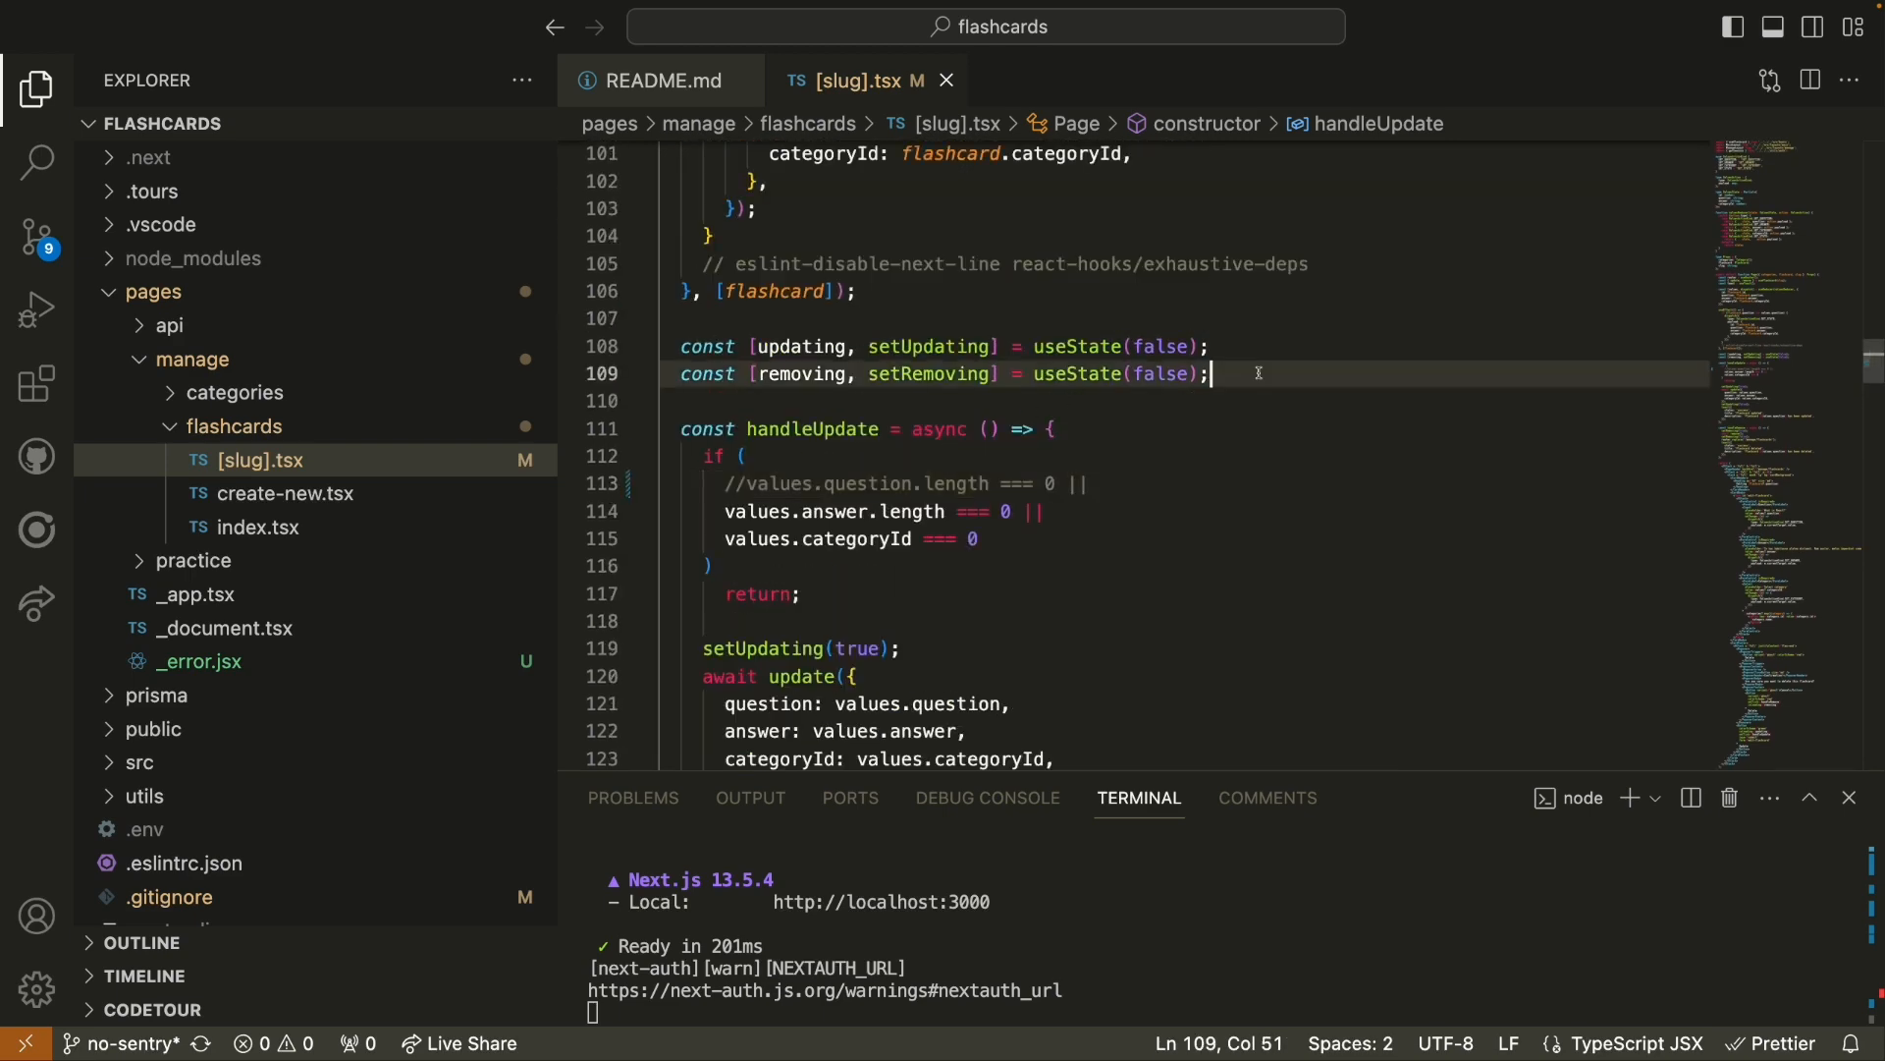
- Add const {data} = useSession(); and Quick Fix the missing useSession import
type("const {data} = useSession();")
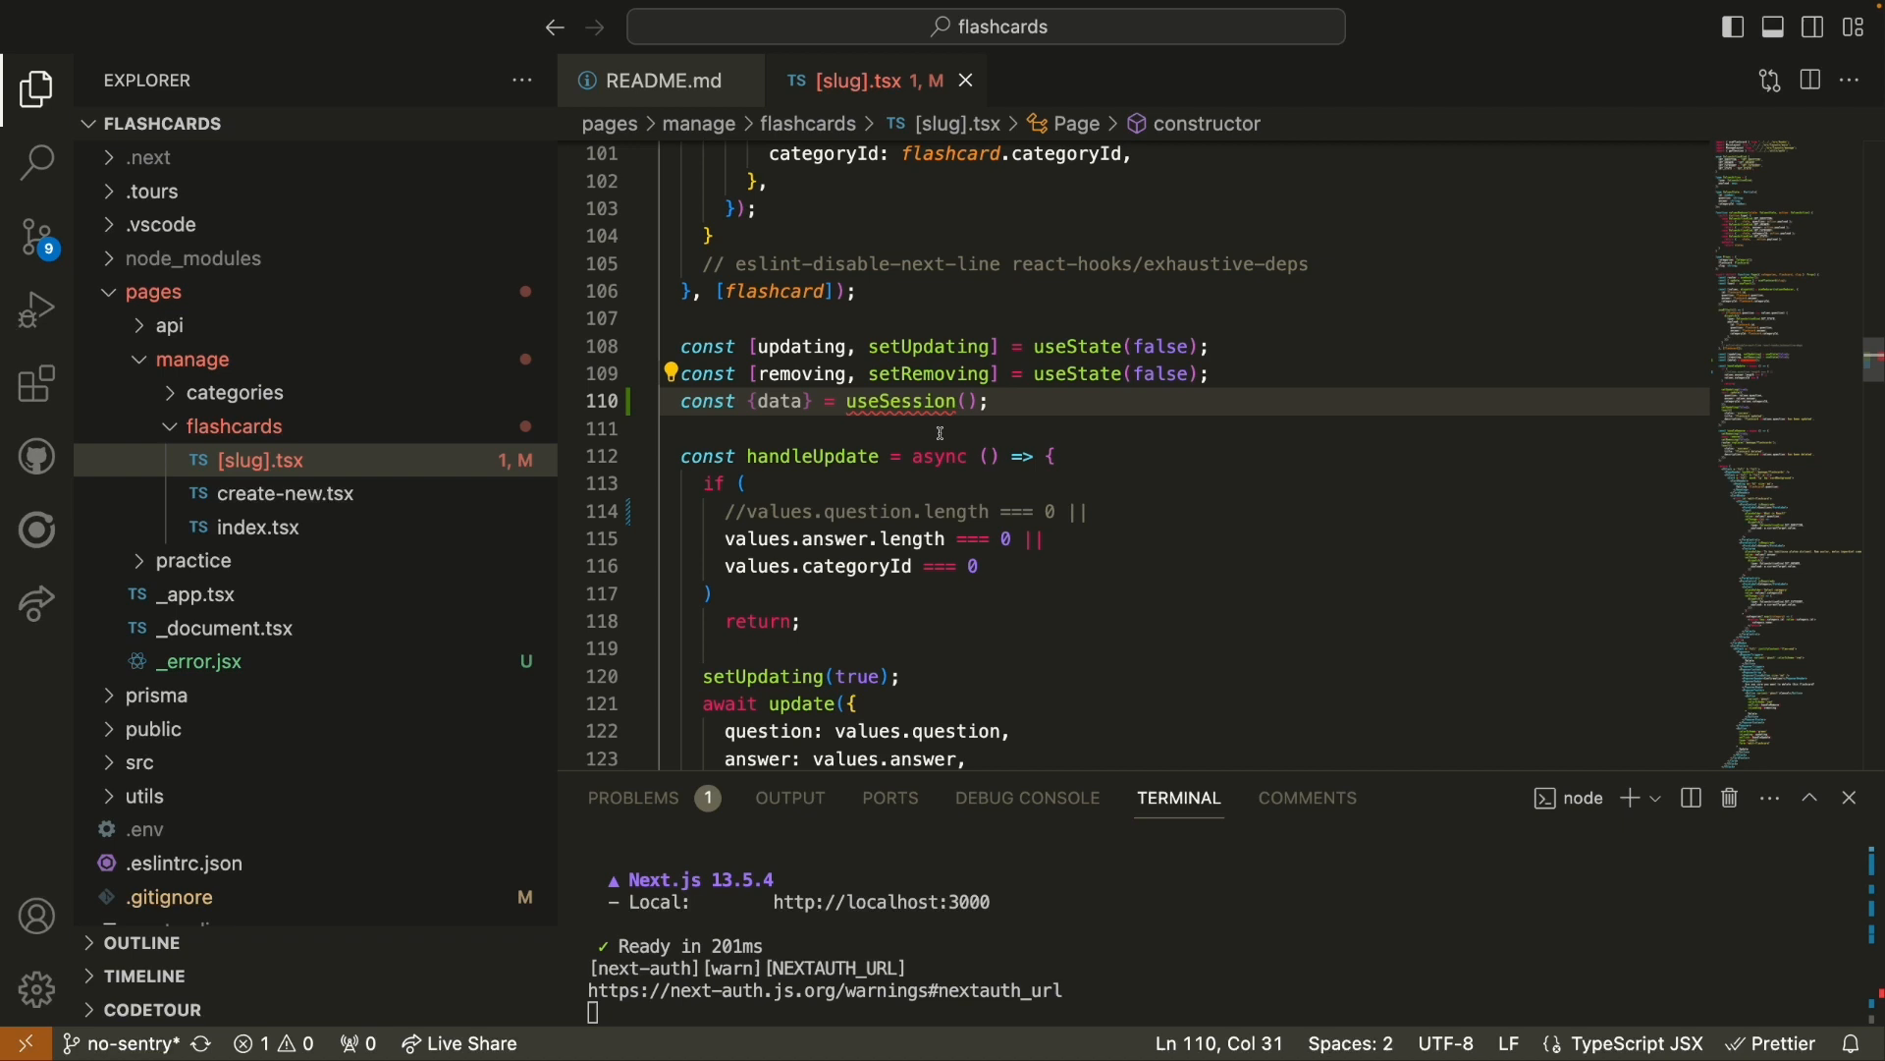
mouse_move(899, 400)
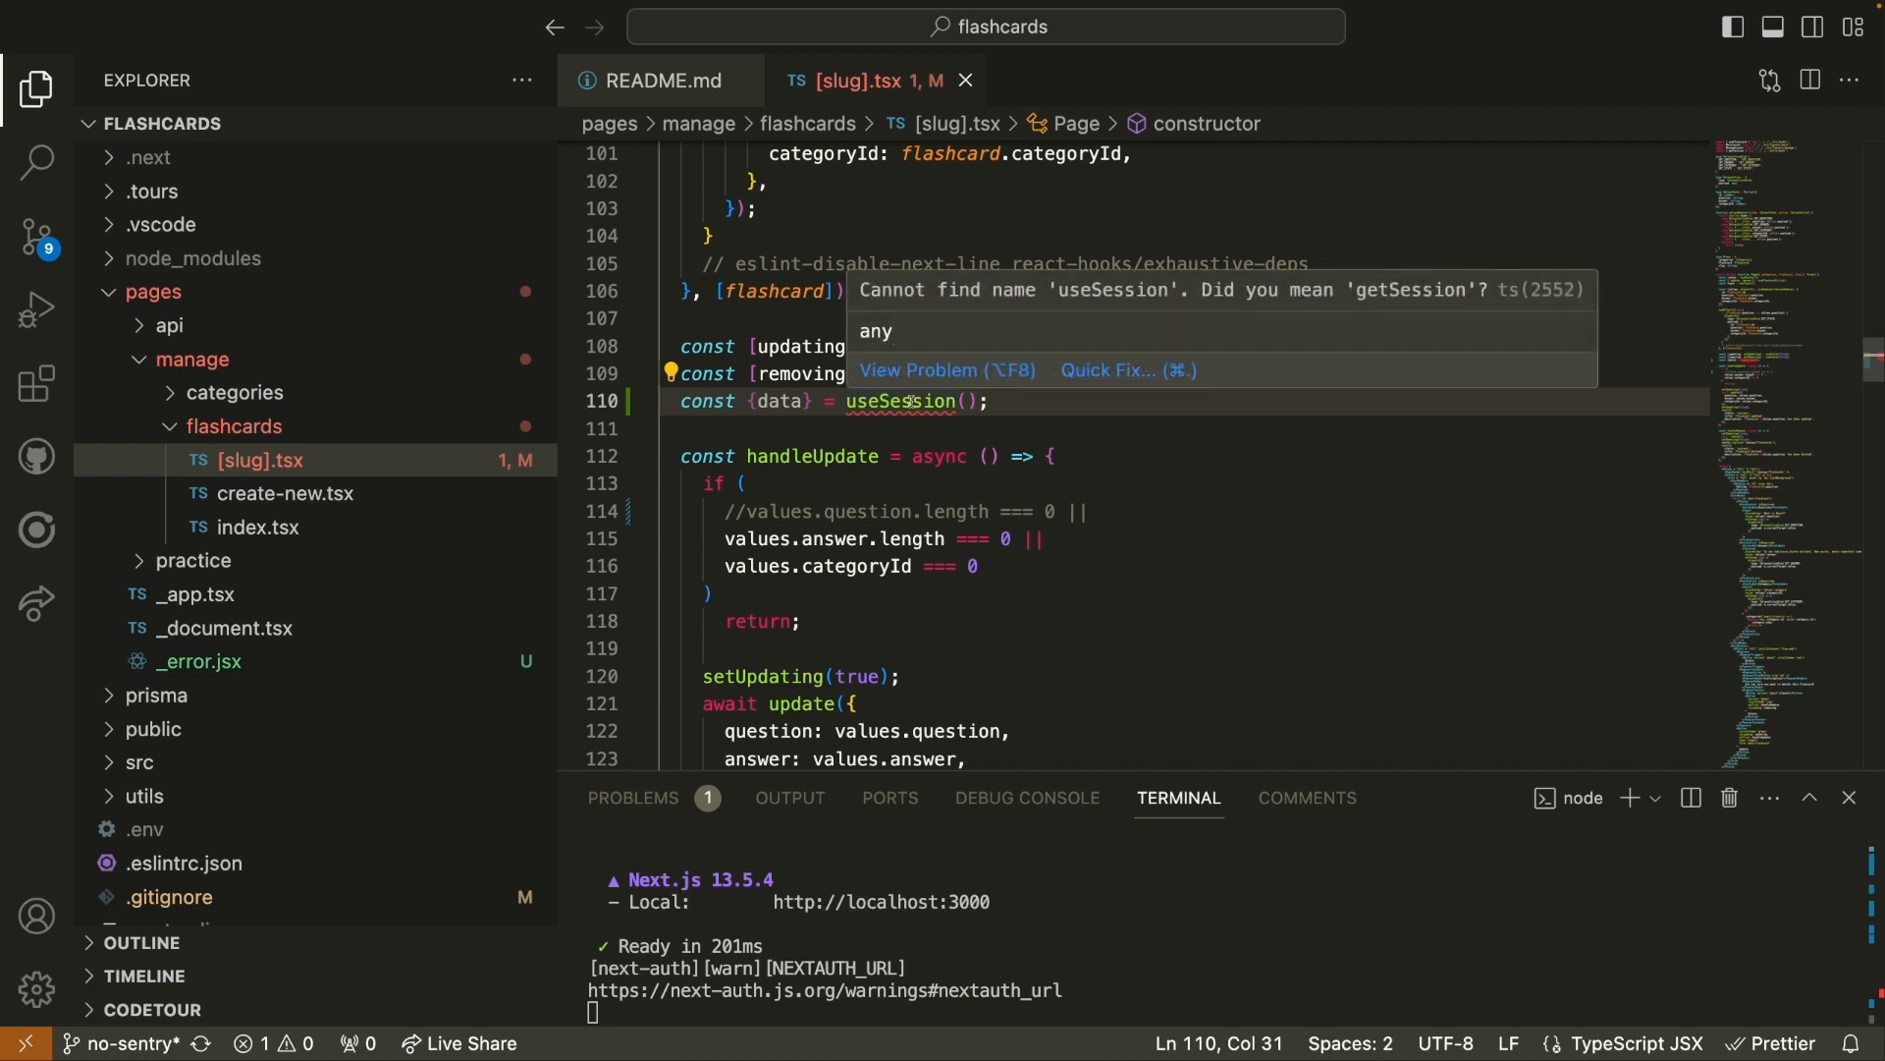
mouse_move(1059, 427)
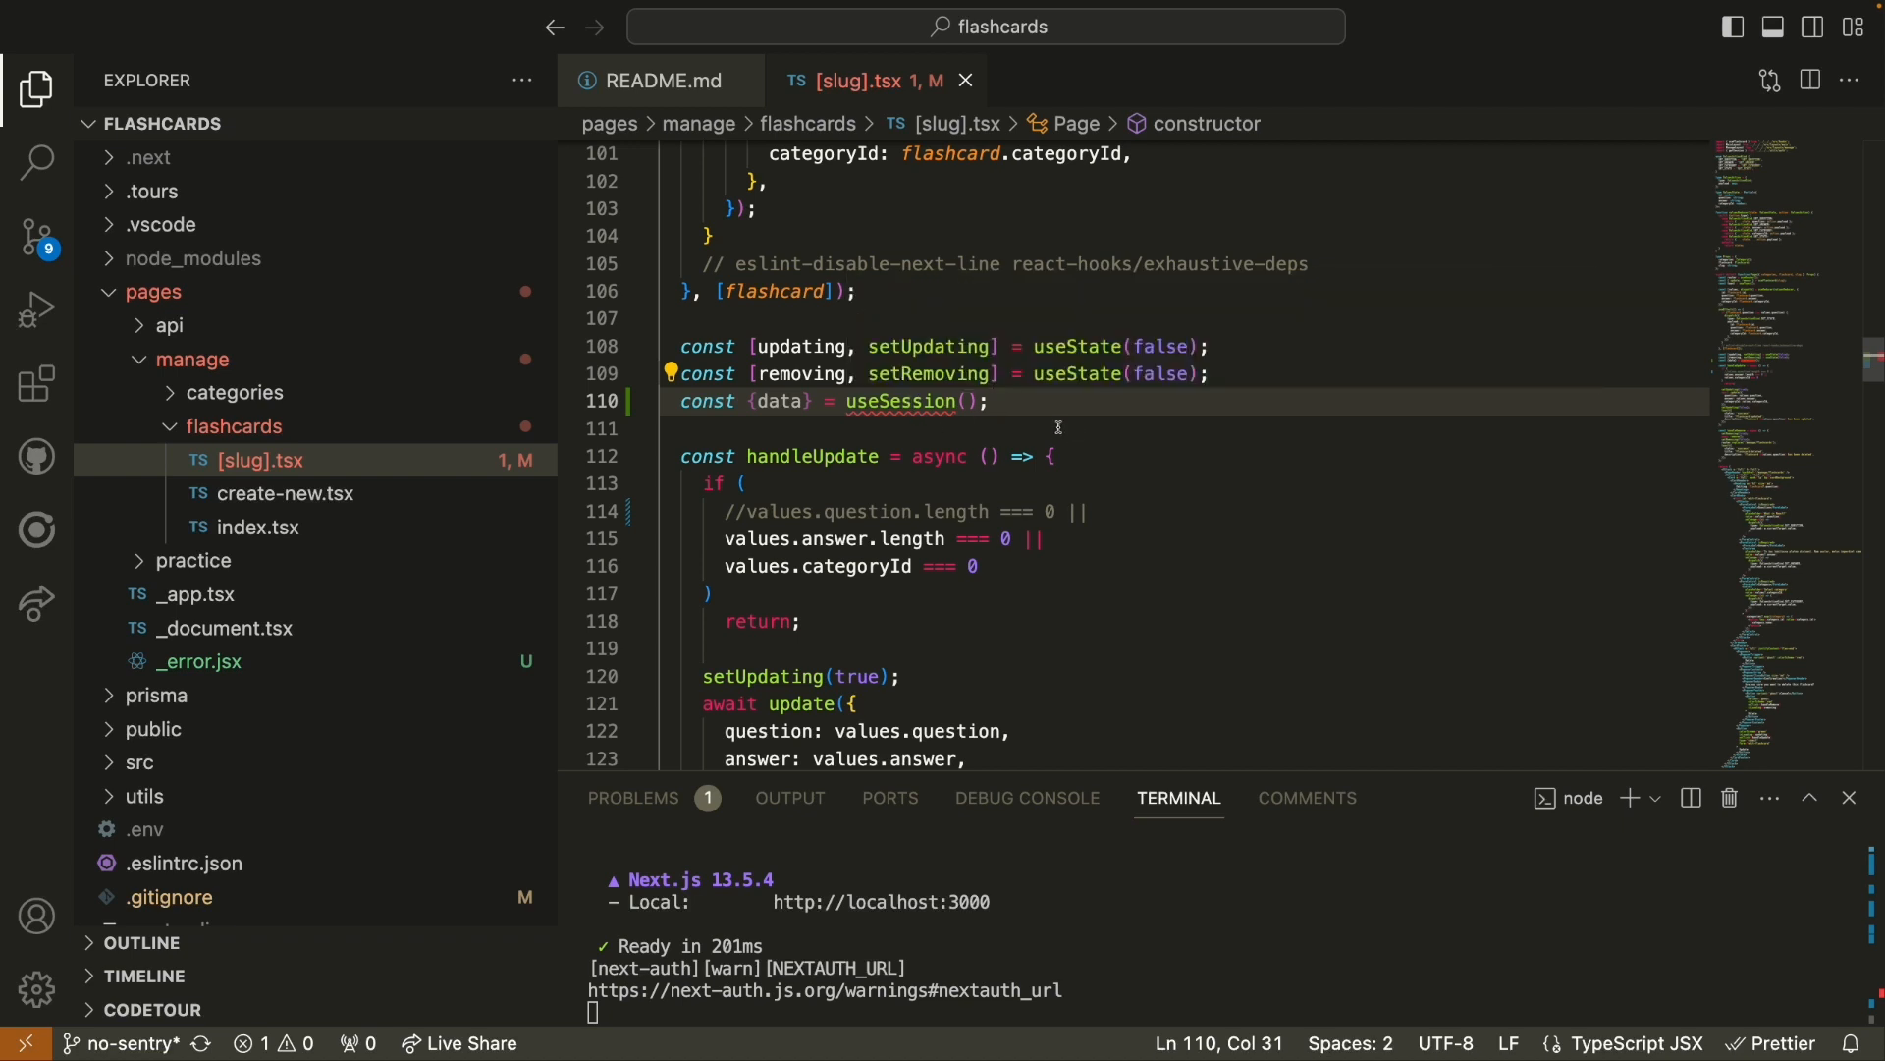
mouse_move(1054, 423)
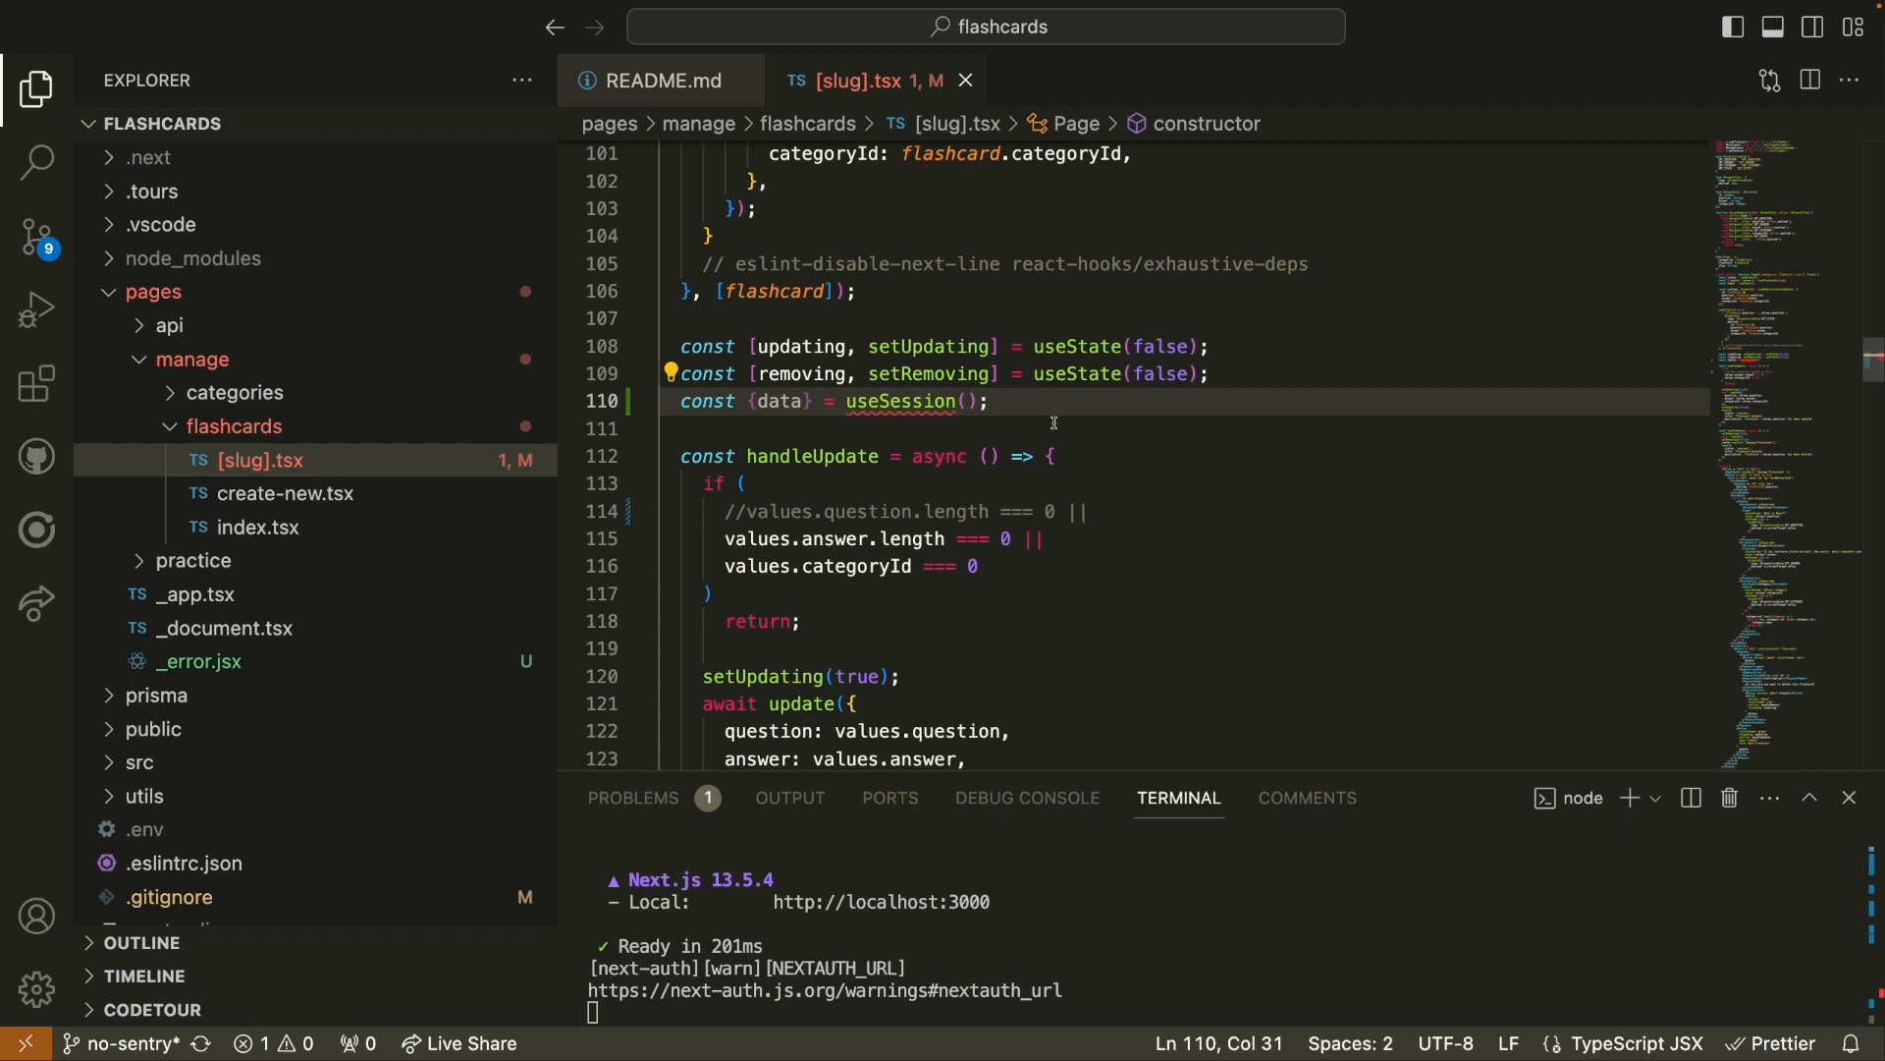
mouse_move(1044, 422)
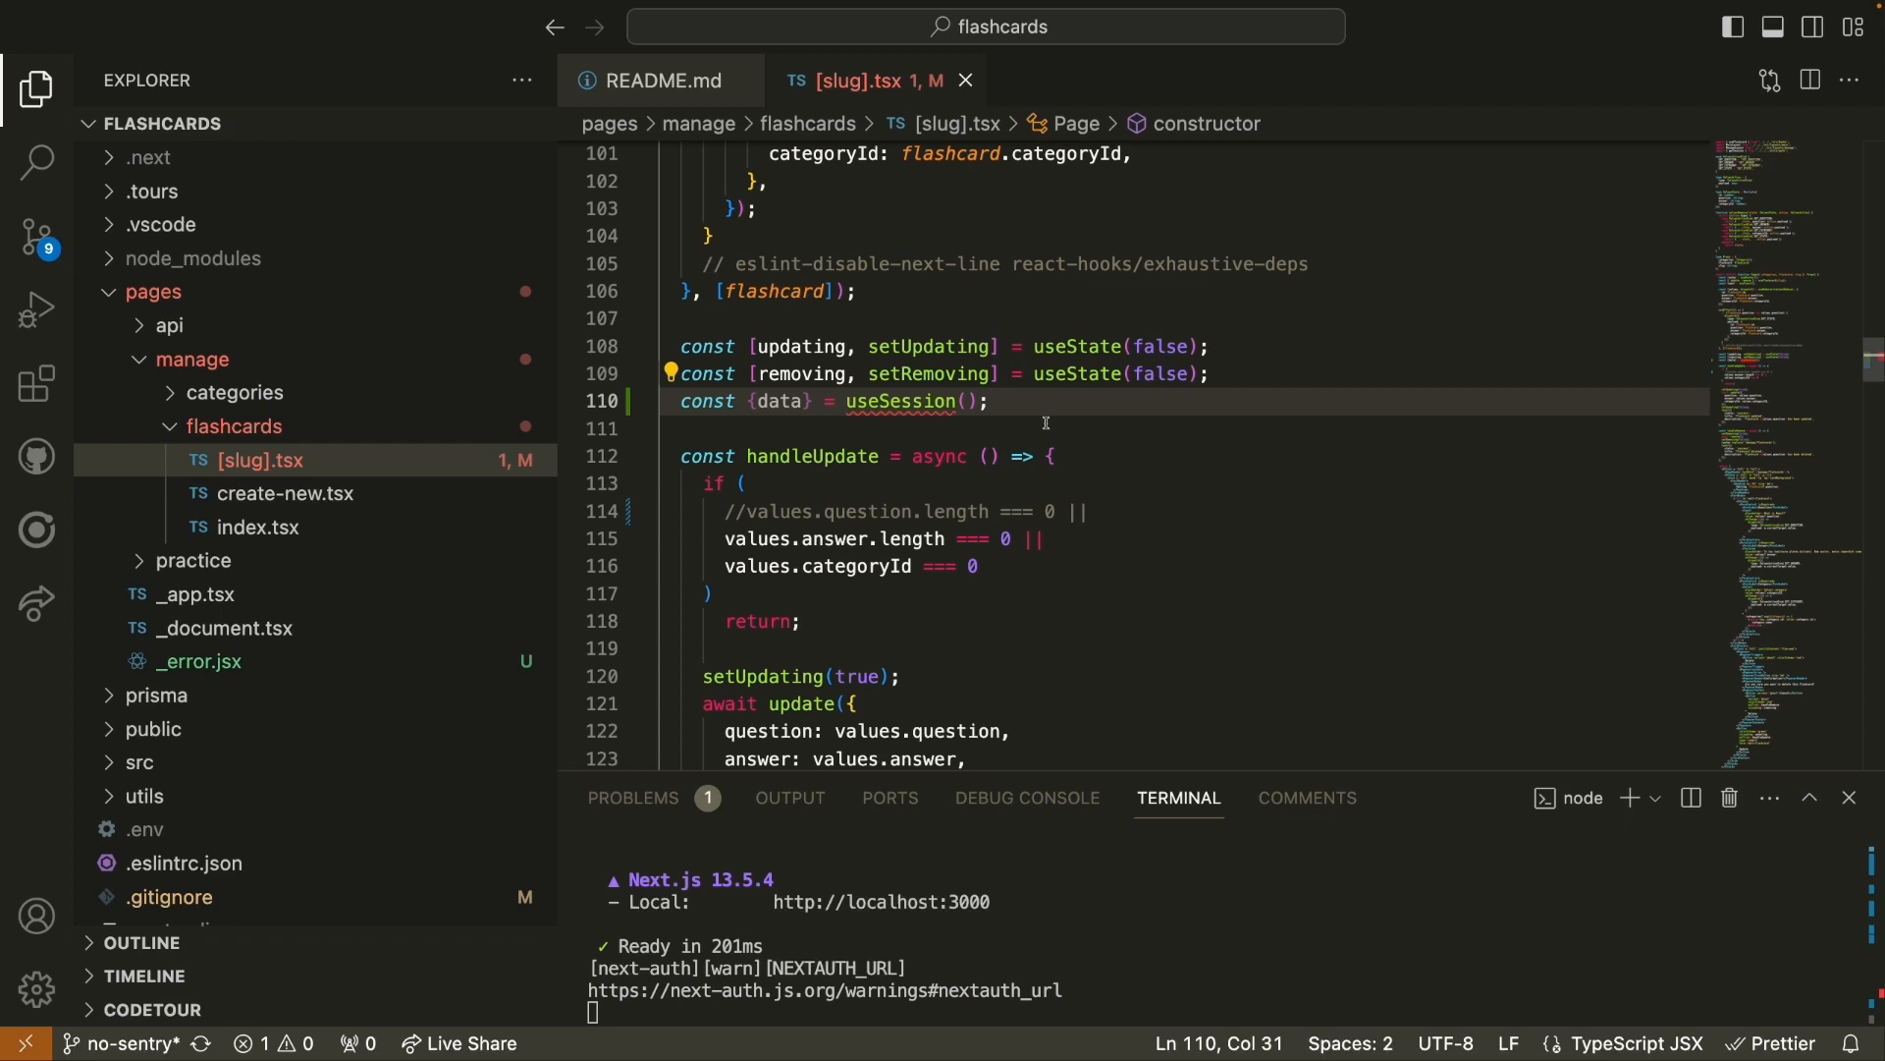
mouse_move(925, 400)
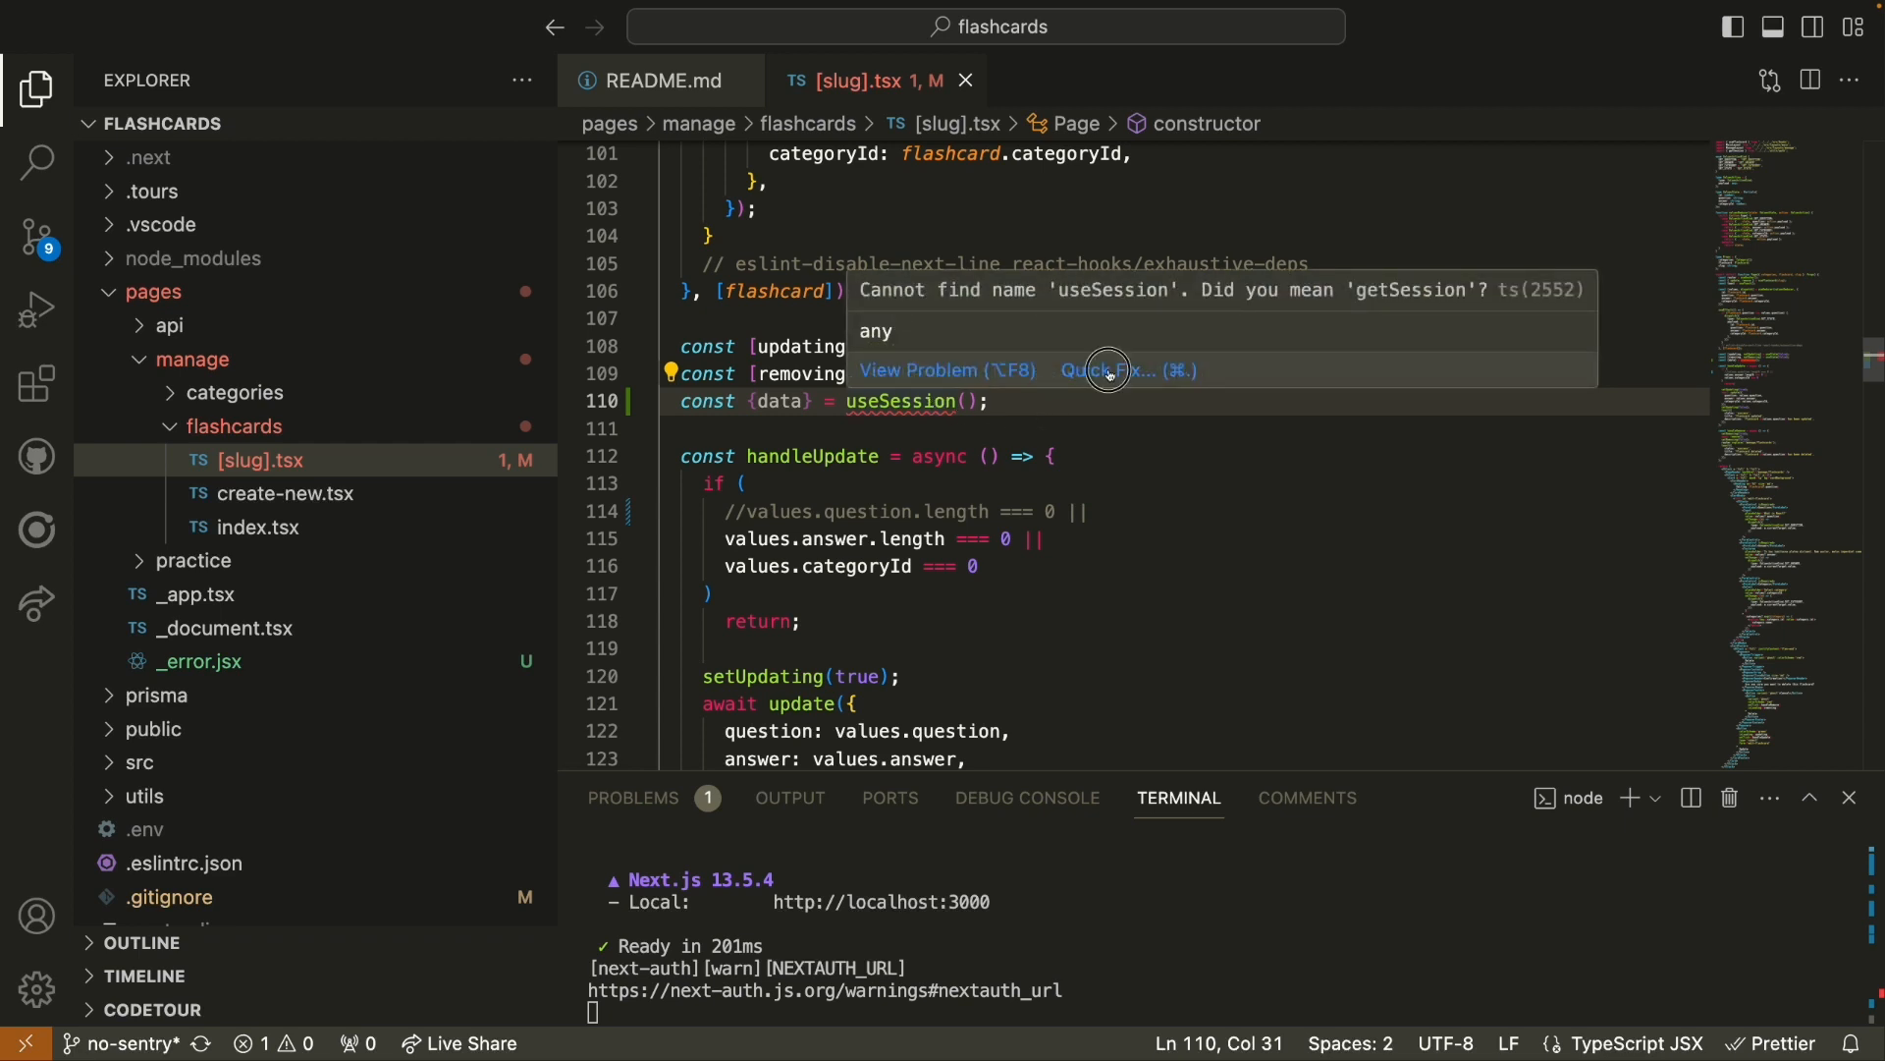
left_click(1104, 371)
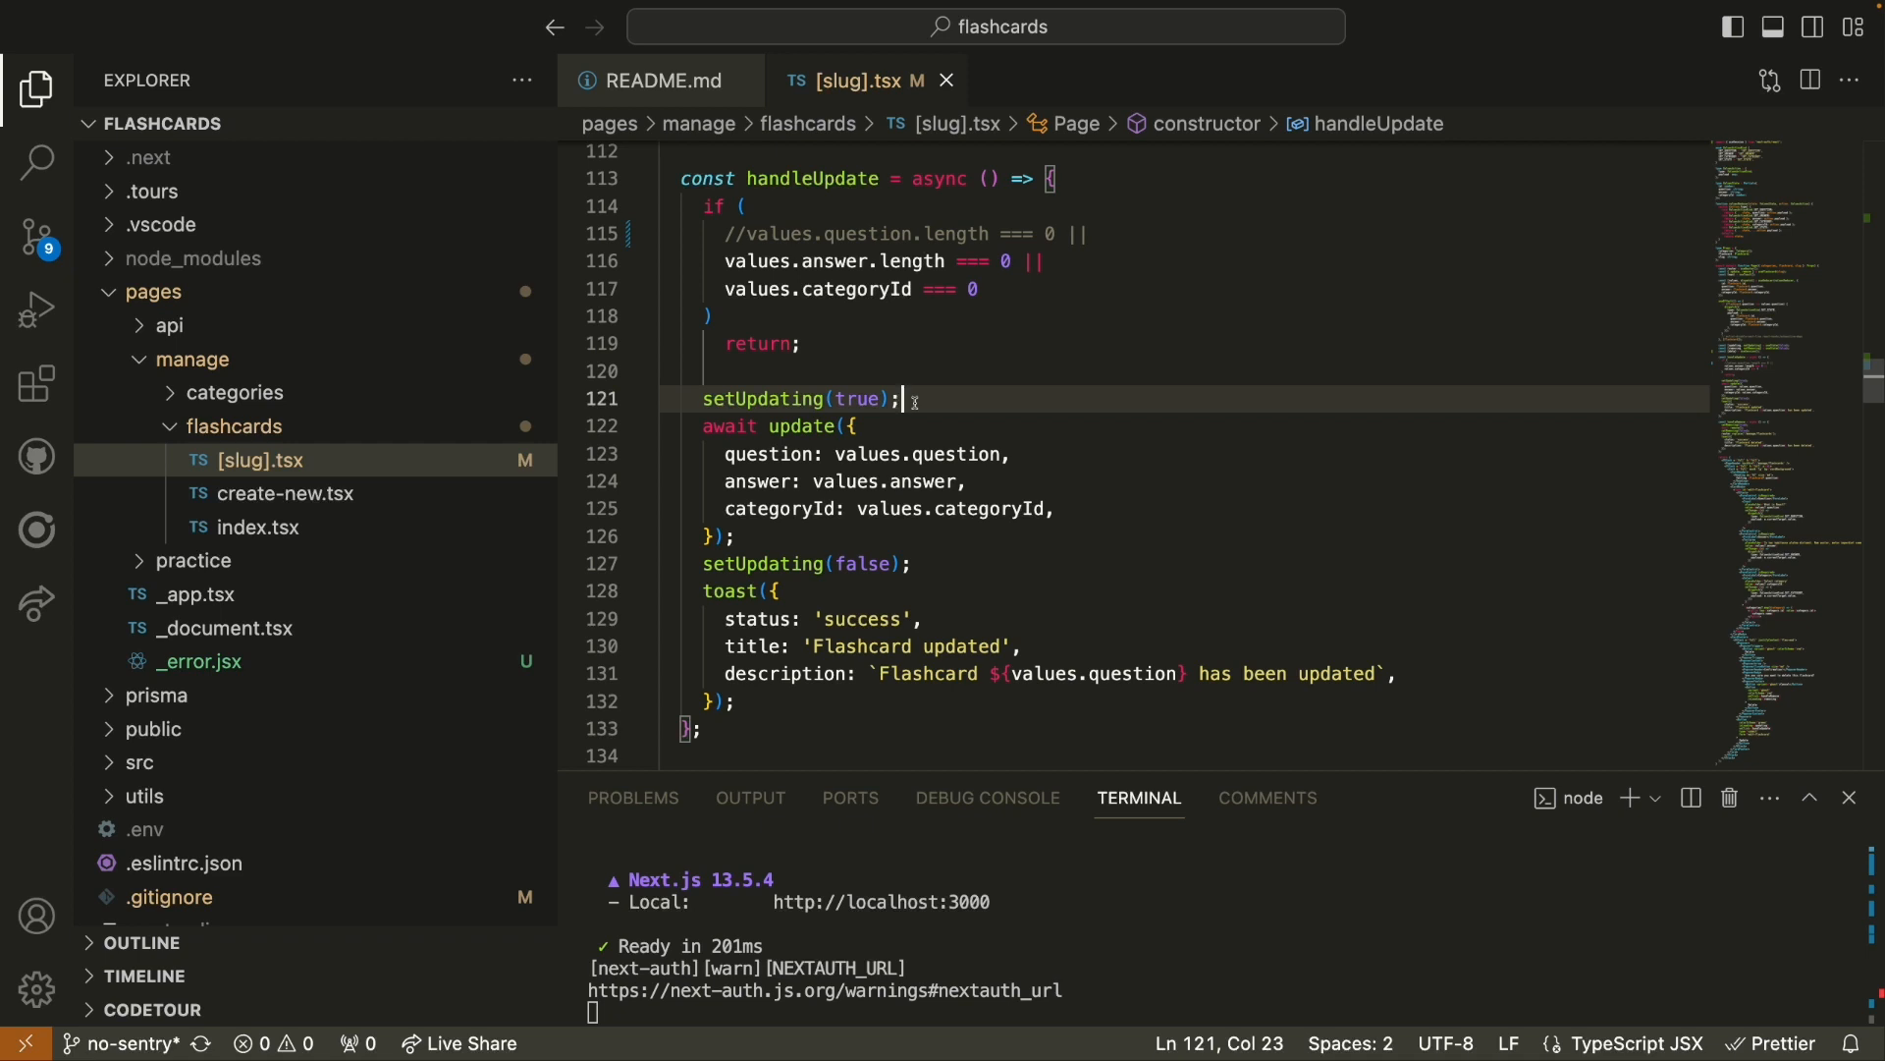
- Start a new line after setUpdating(true) for the Sentry.setUser email call
key("Enter")
type("Sentry.setUser({email:data.user.email});")
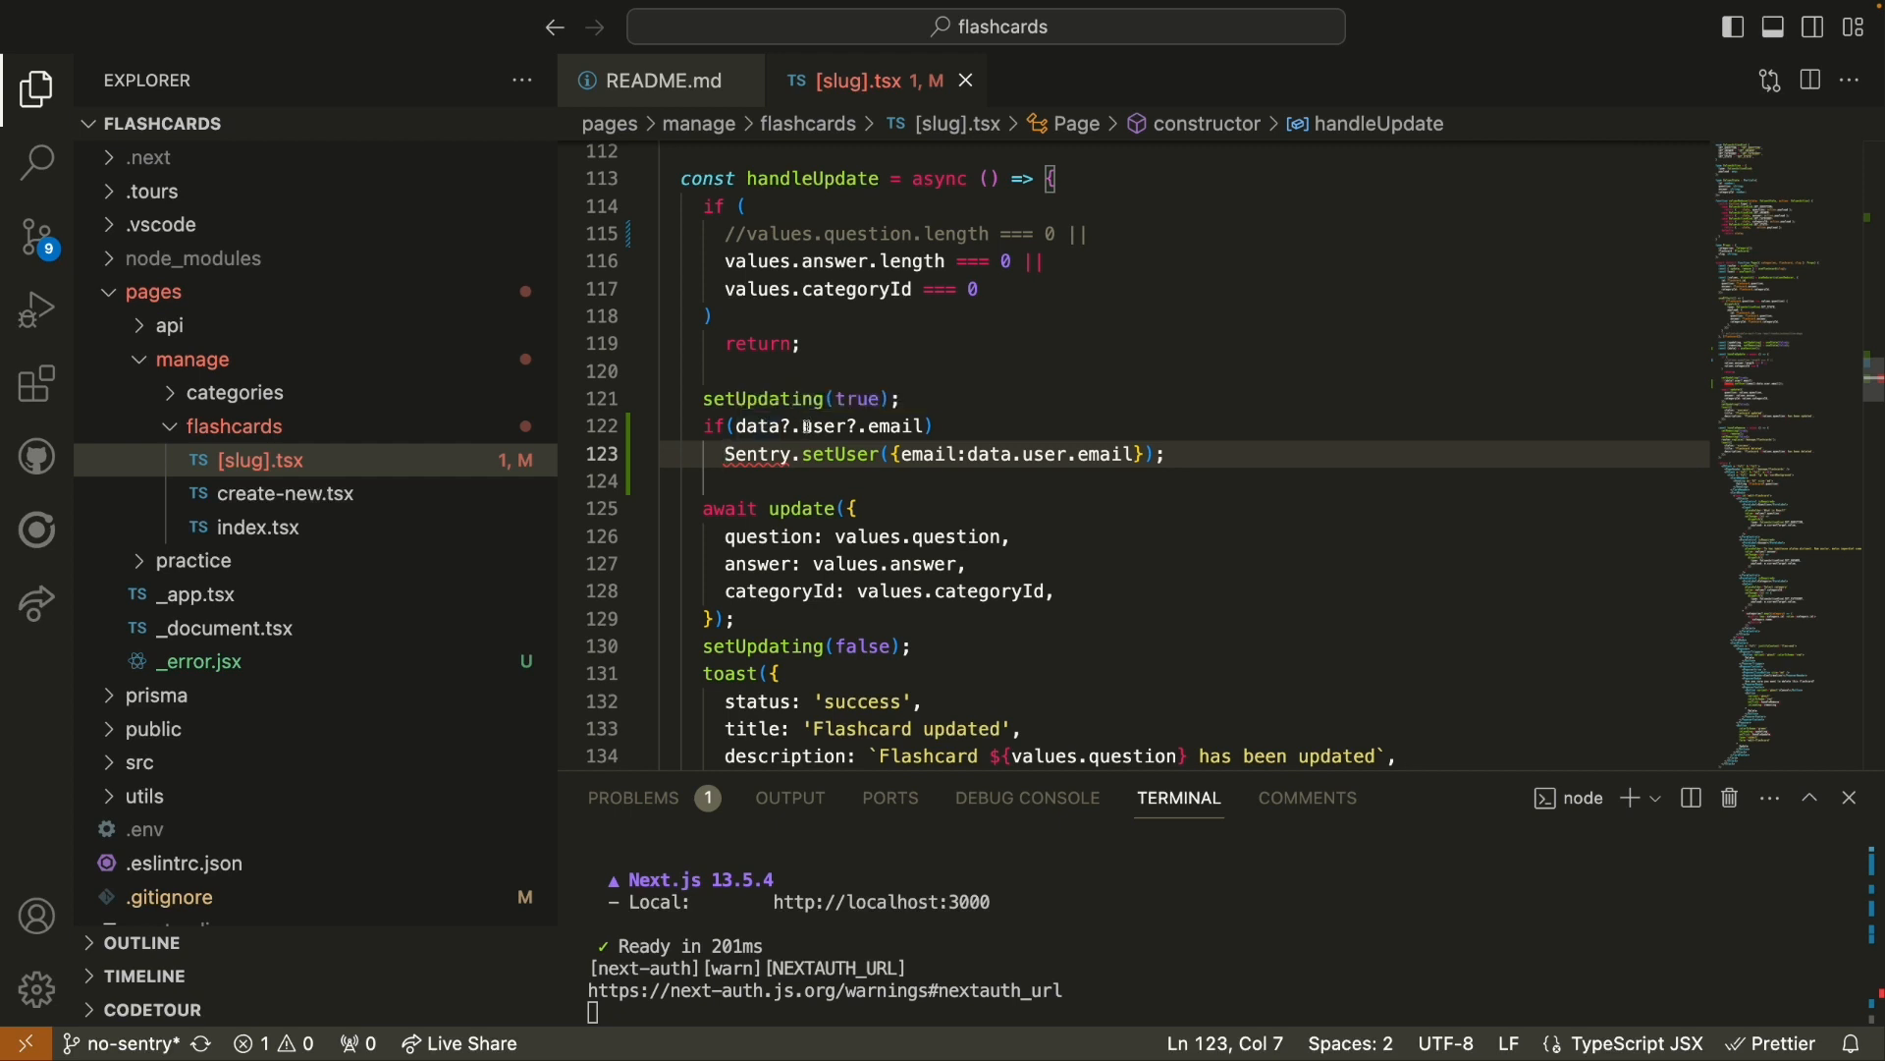
mouse_move(812, 428)
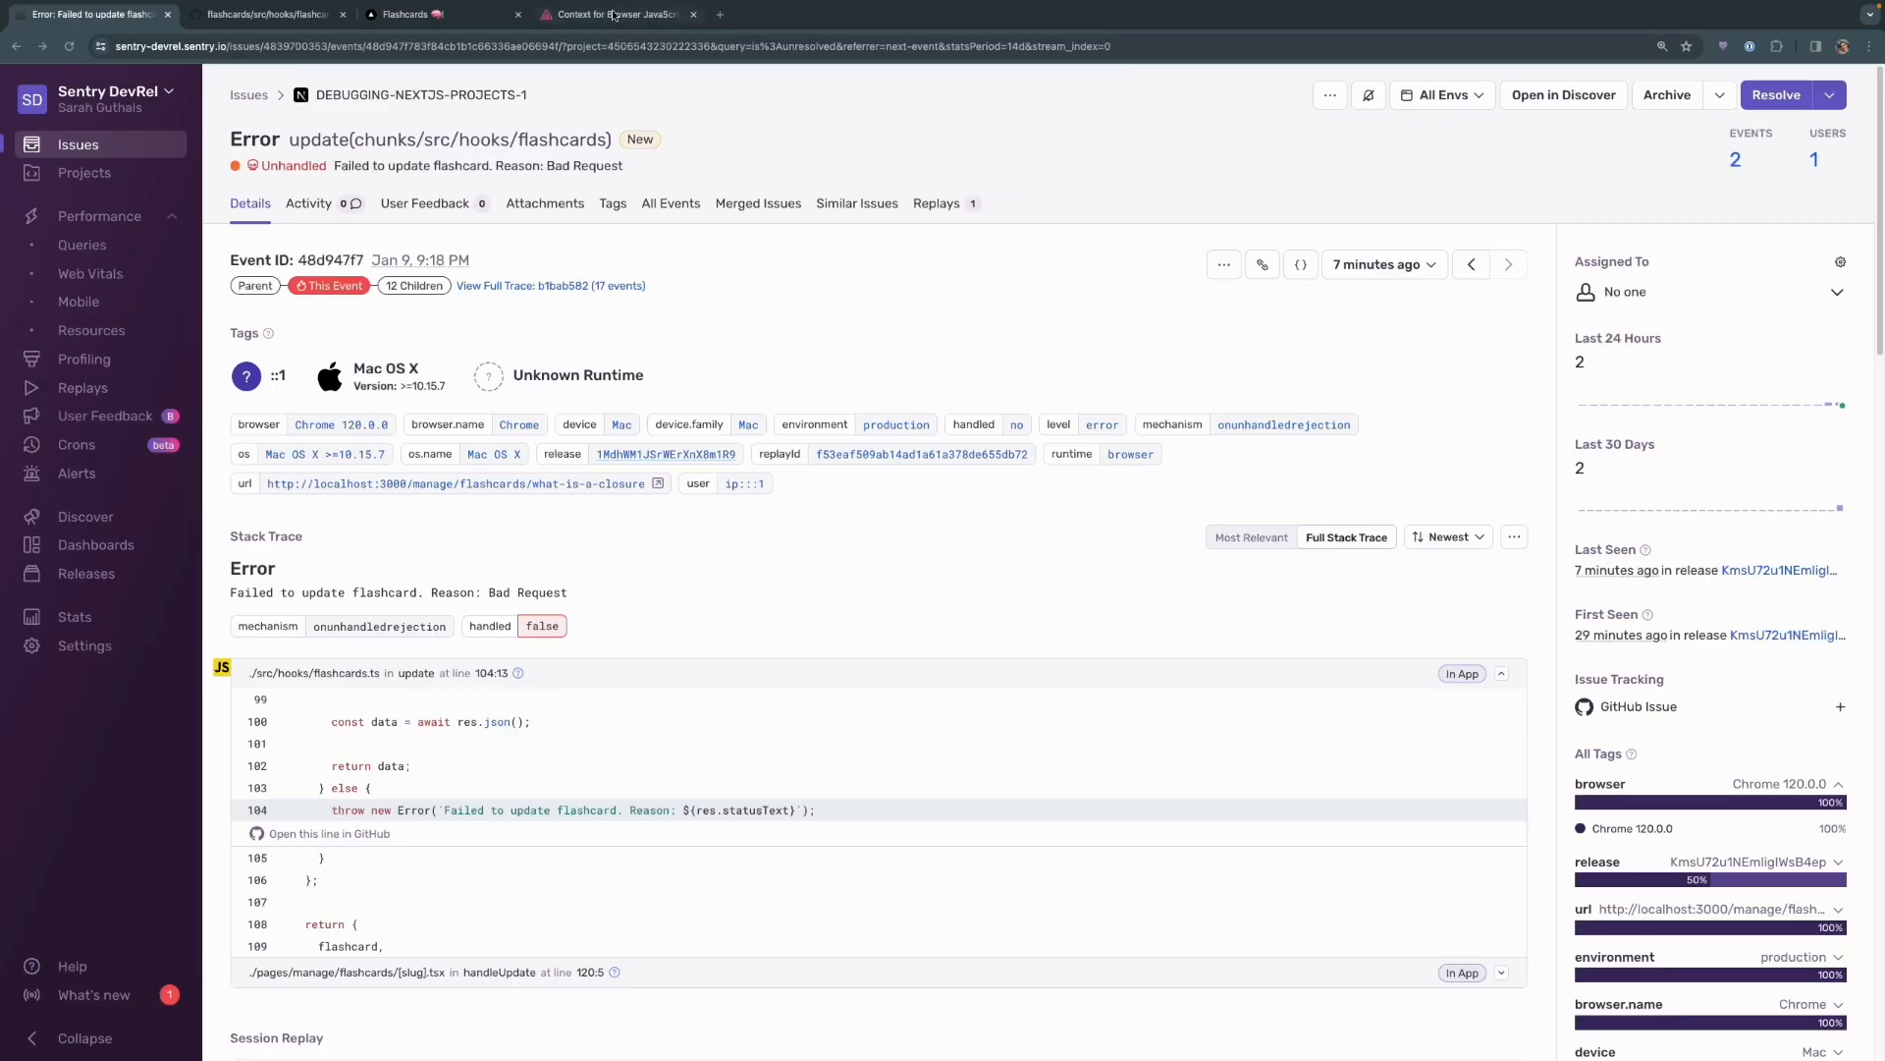
- Read through the Sentry Docs Context page for Browser JavaScript
left_click(617, 14)
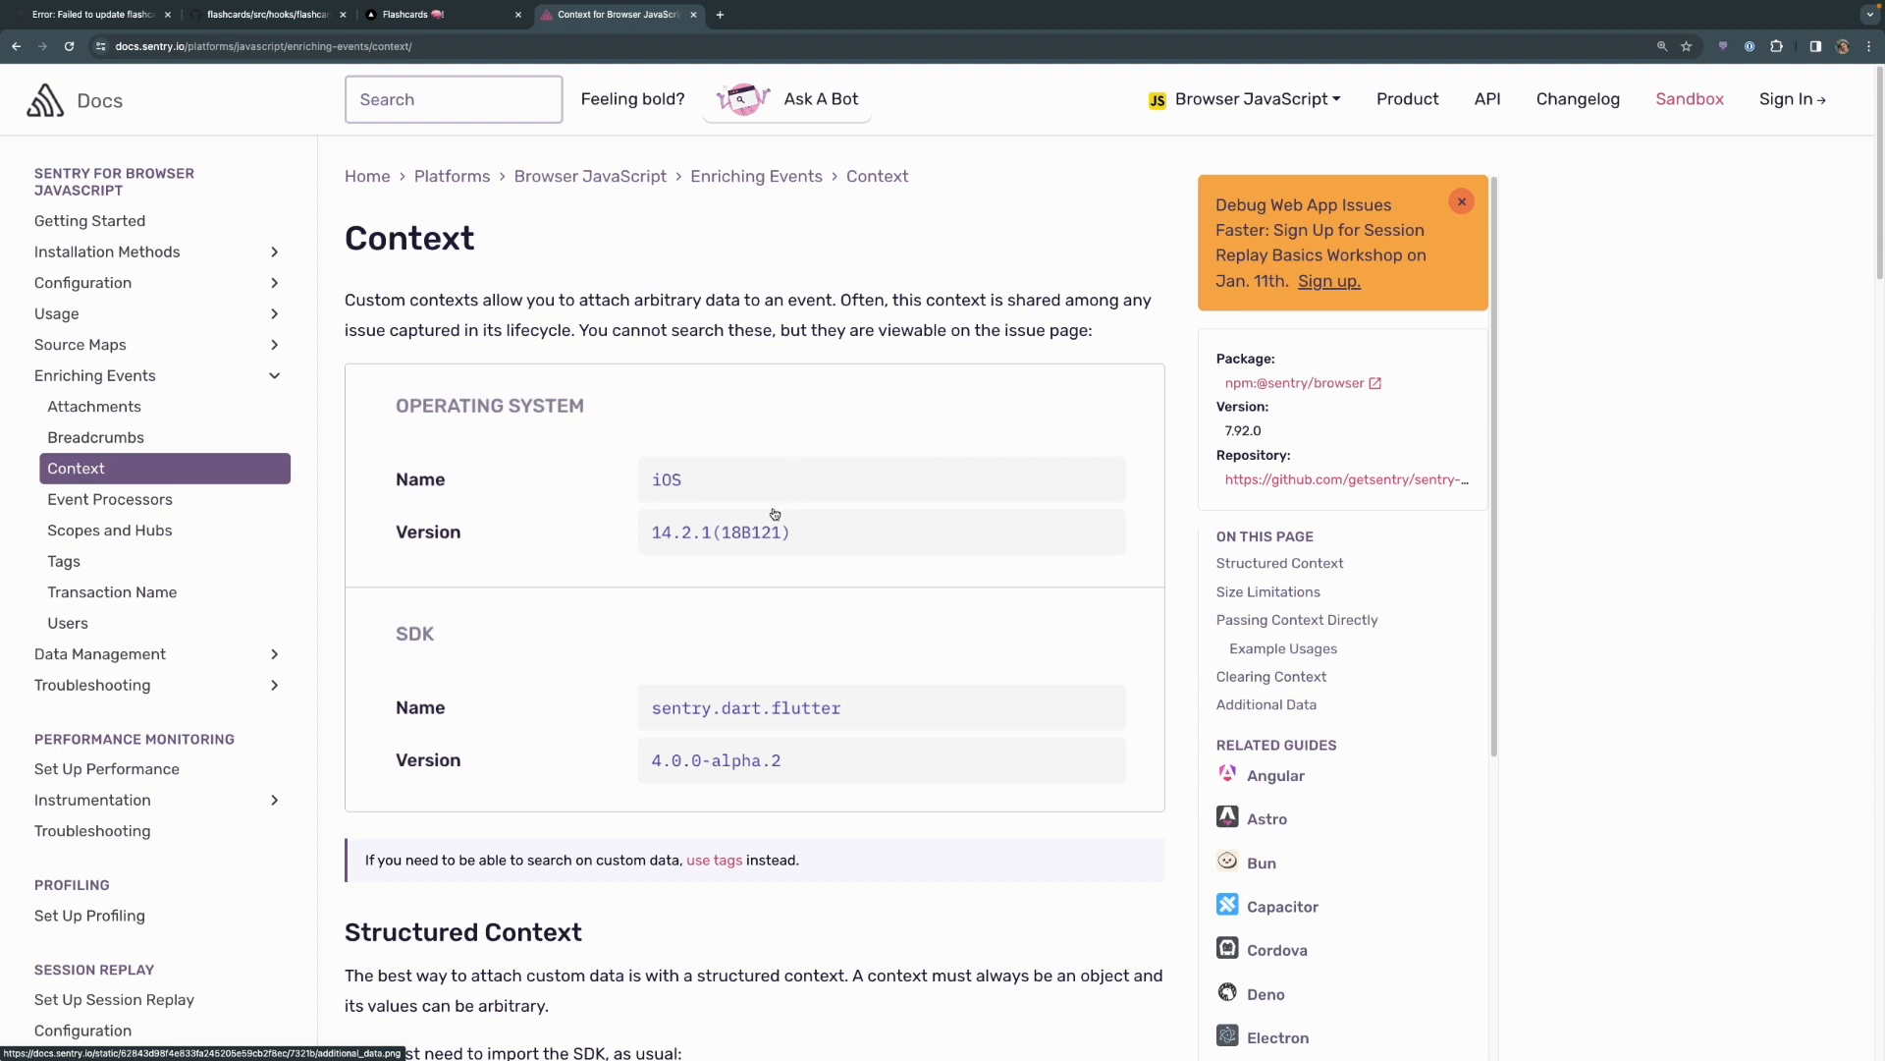
scroll("down", 3)
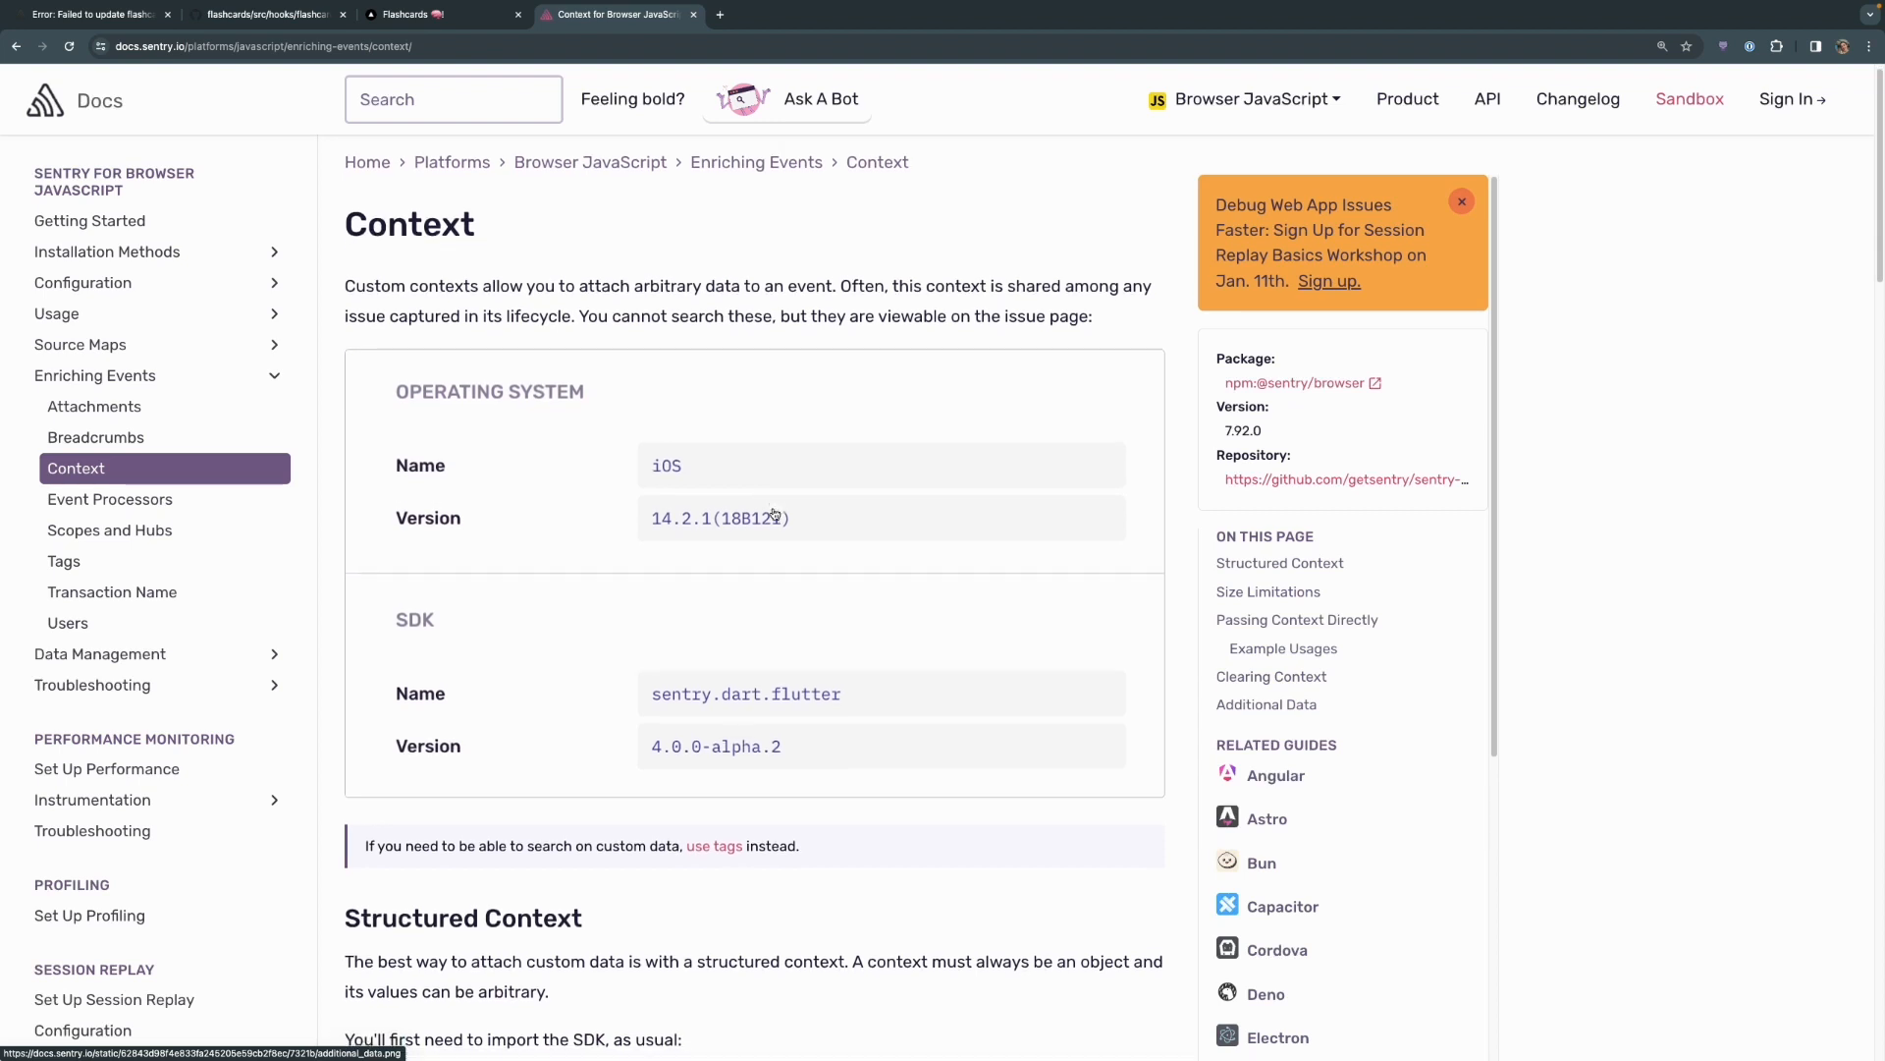
scroll("down", 3)
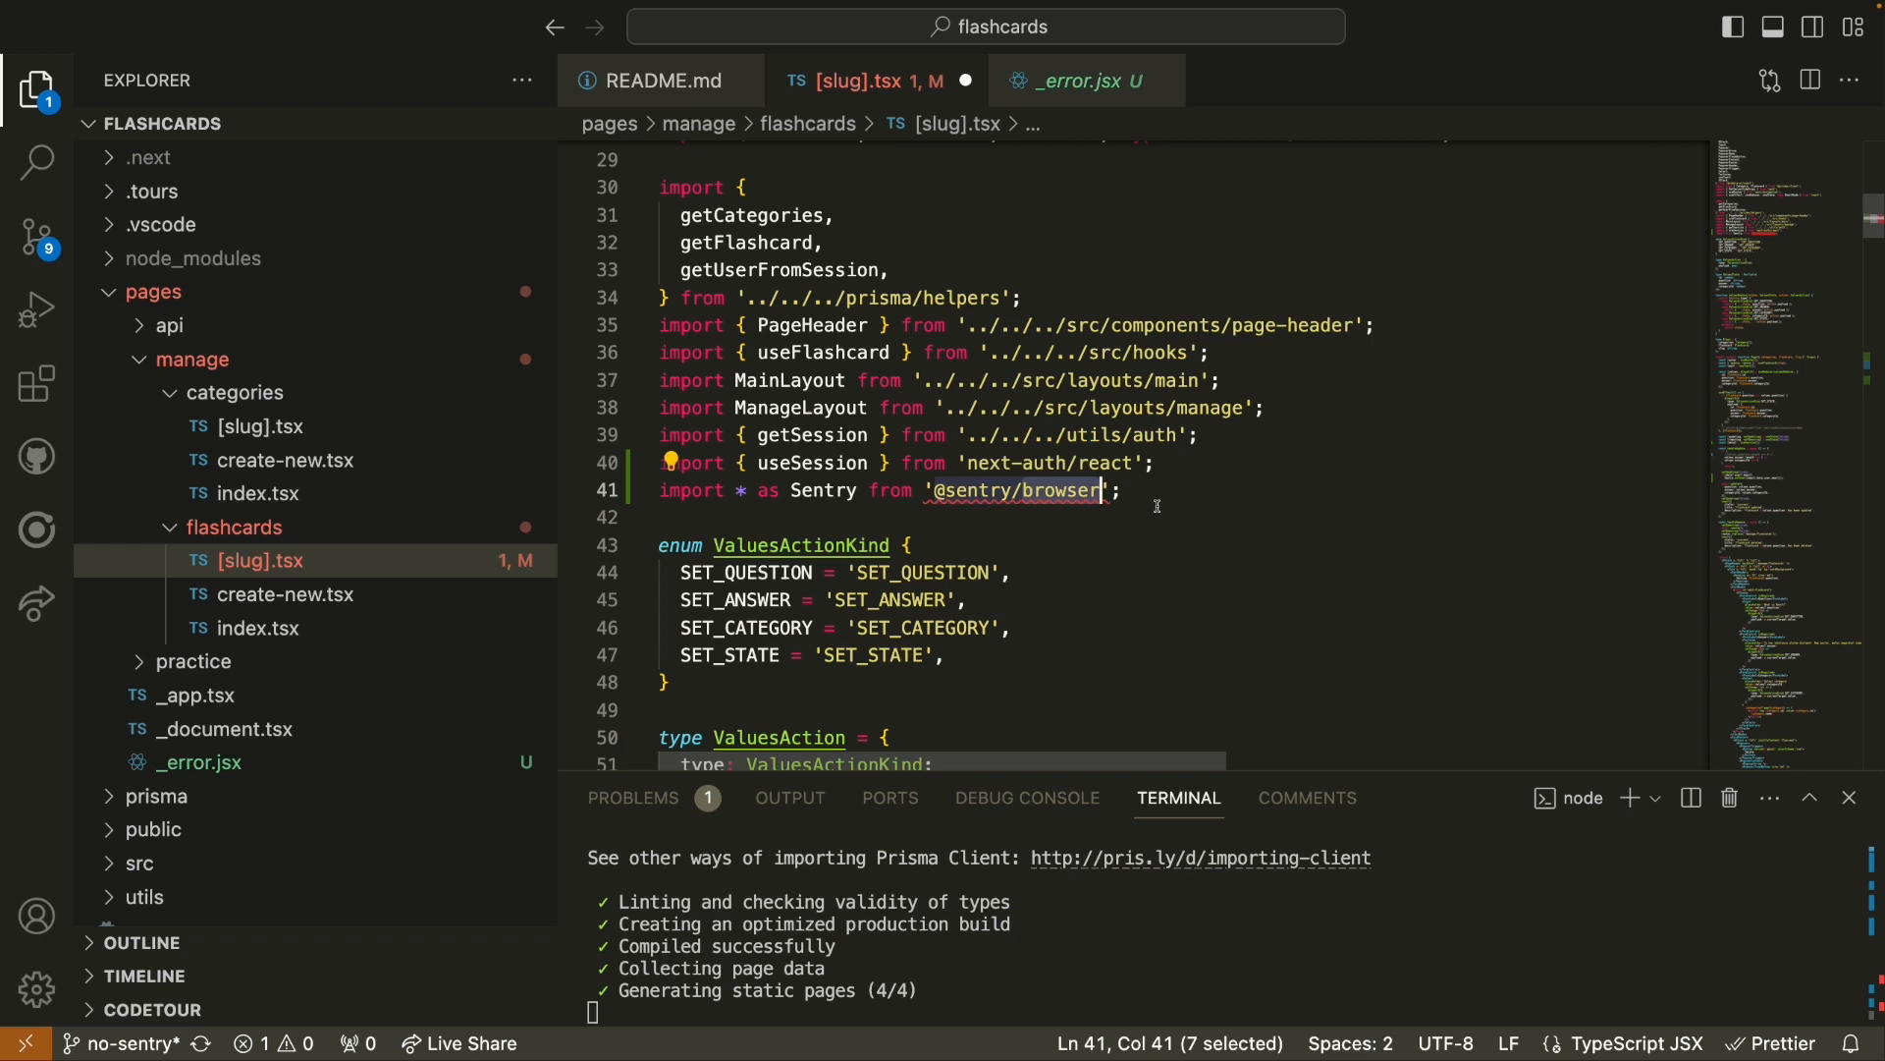
type("@sentry/nextjs")
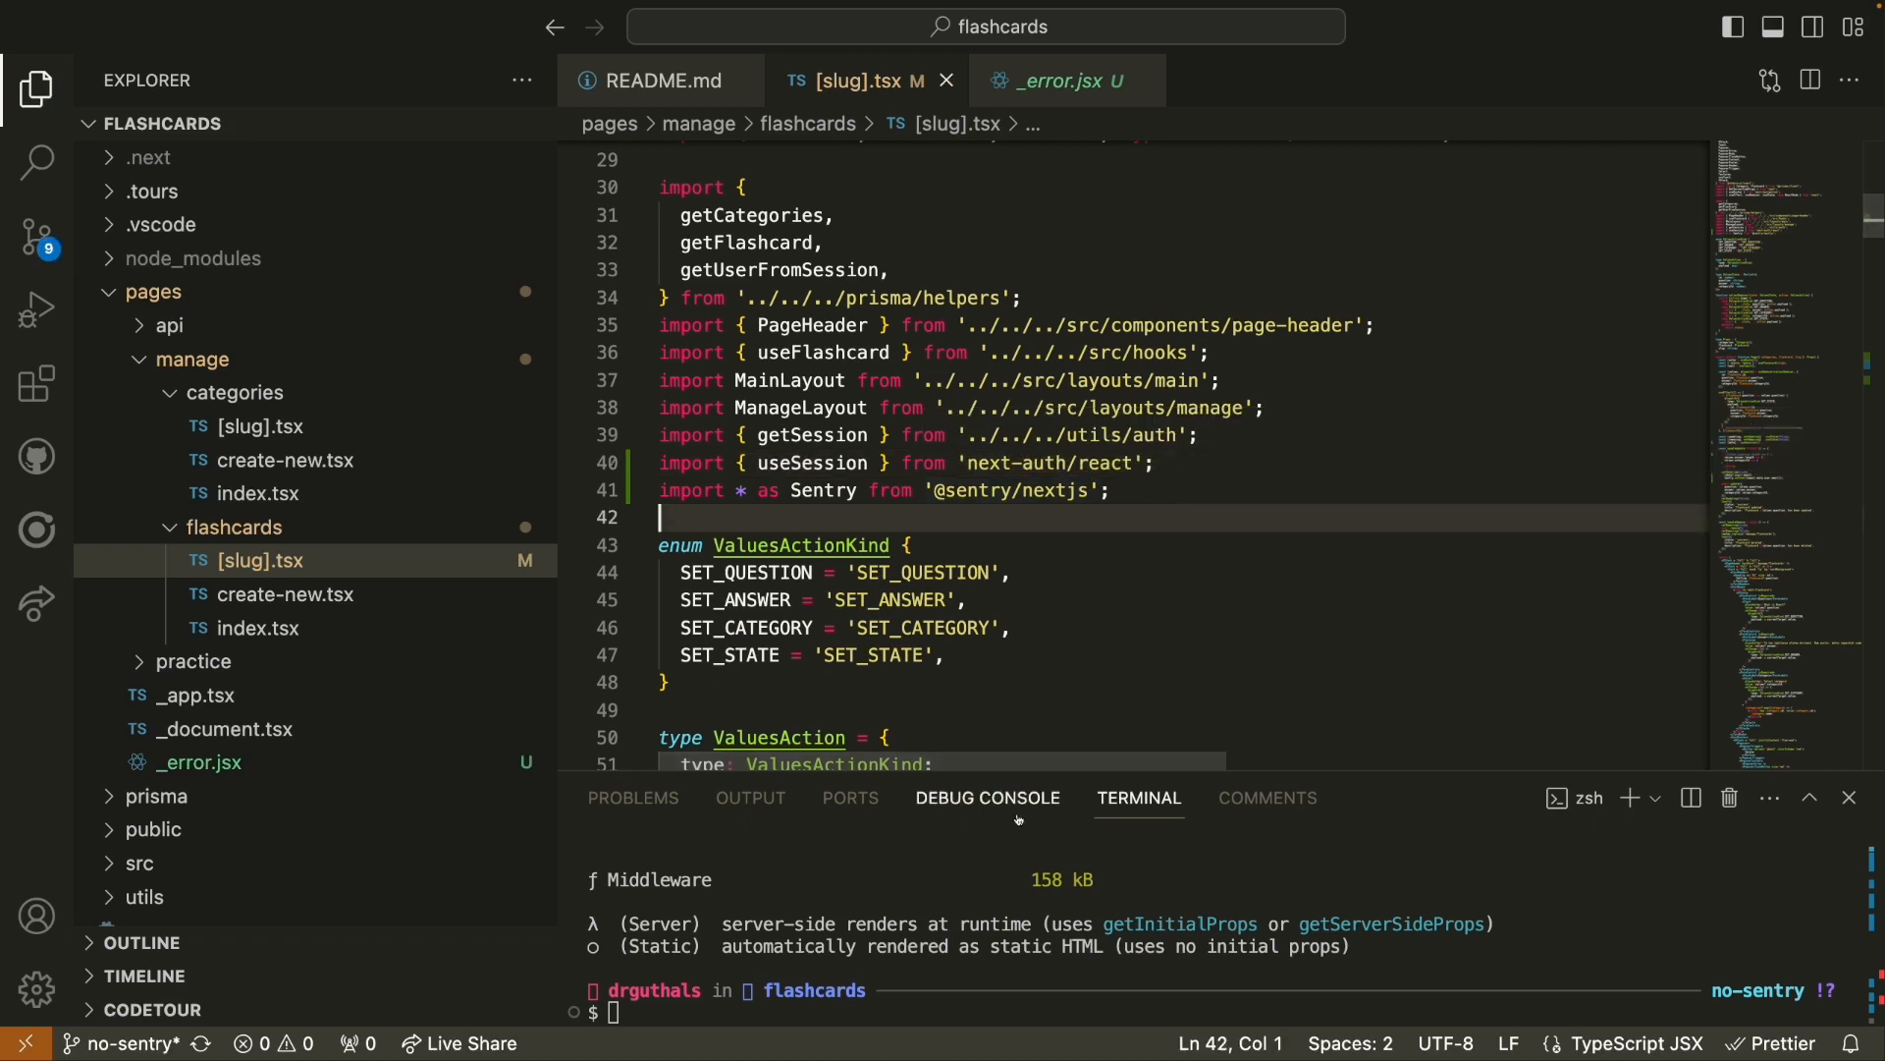
type("pnpm start")
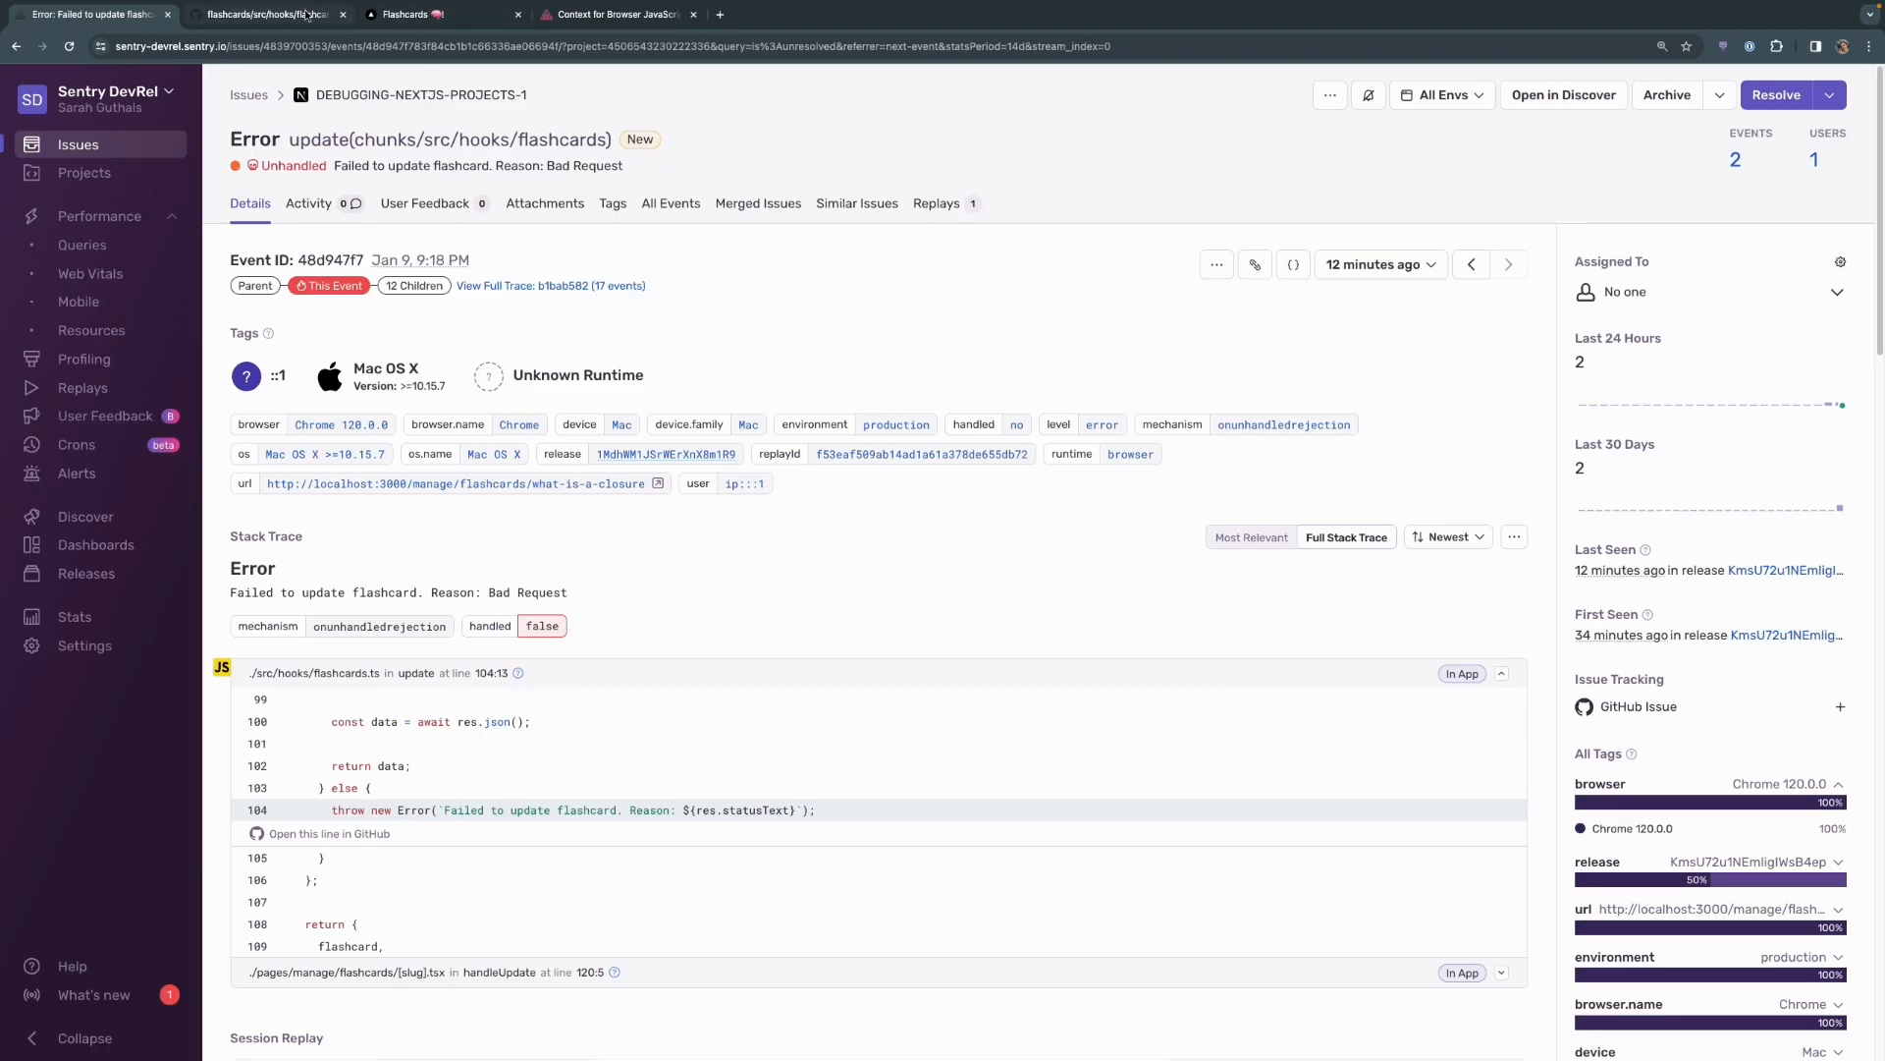
- Reload the Sentry issue page so it counts 3 events from 2 users
left_click(415, 14)
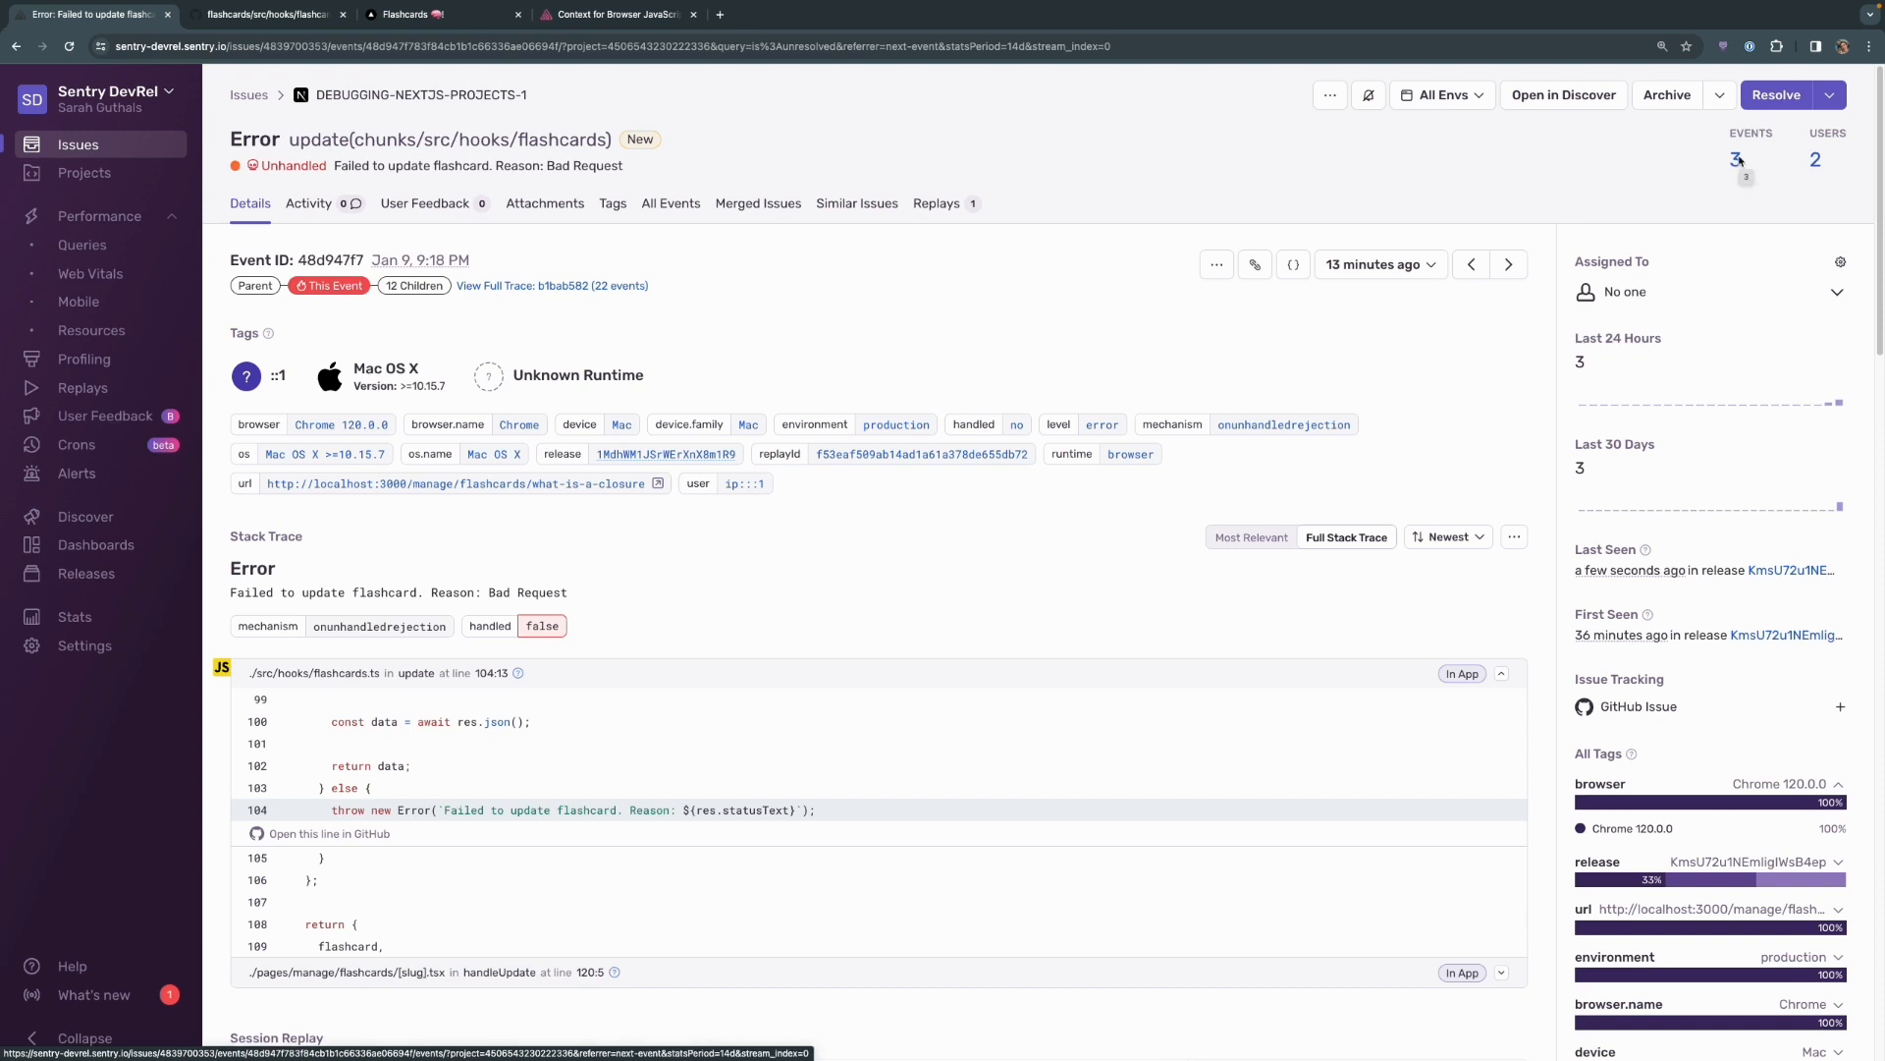
mouse_move(1652, 165)
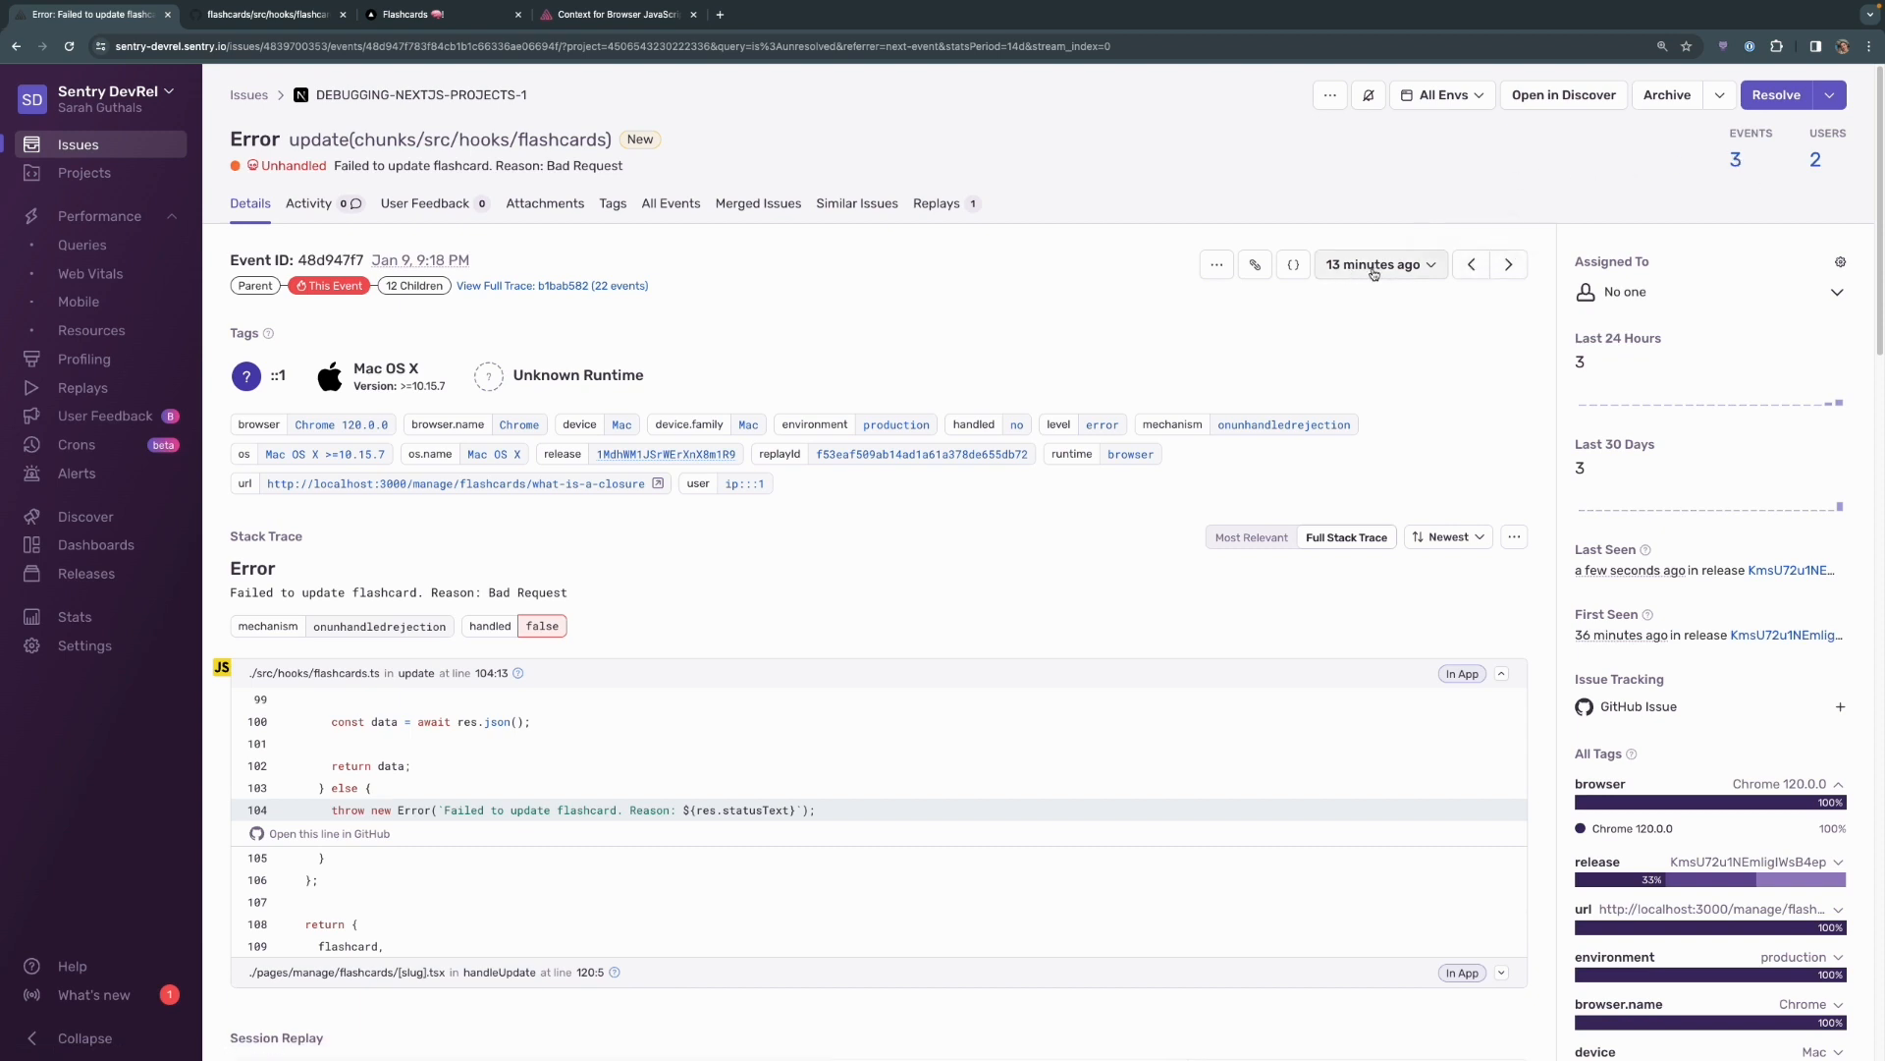
mouse_move(1506, 263)
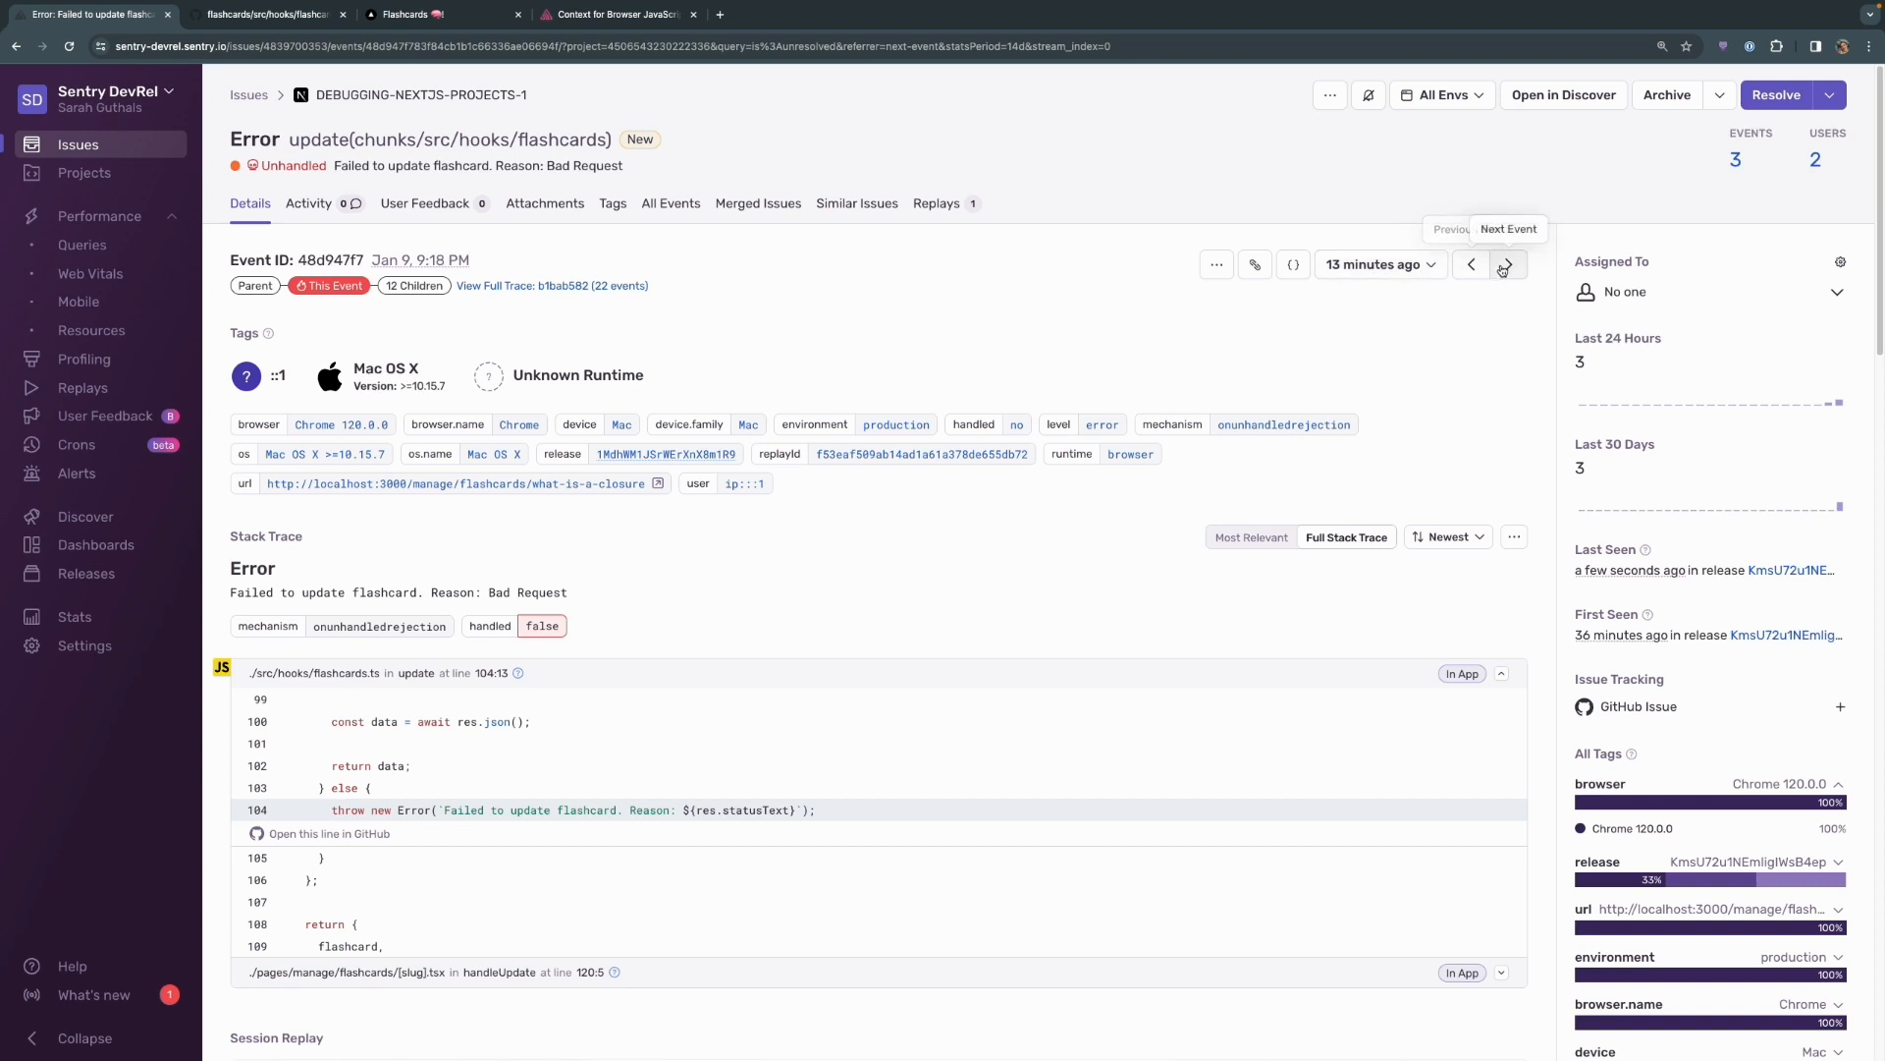
- View the newest event and select the signed-in user's email in its tags
left_click(1506, 263)
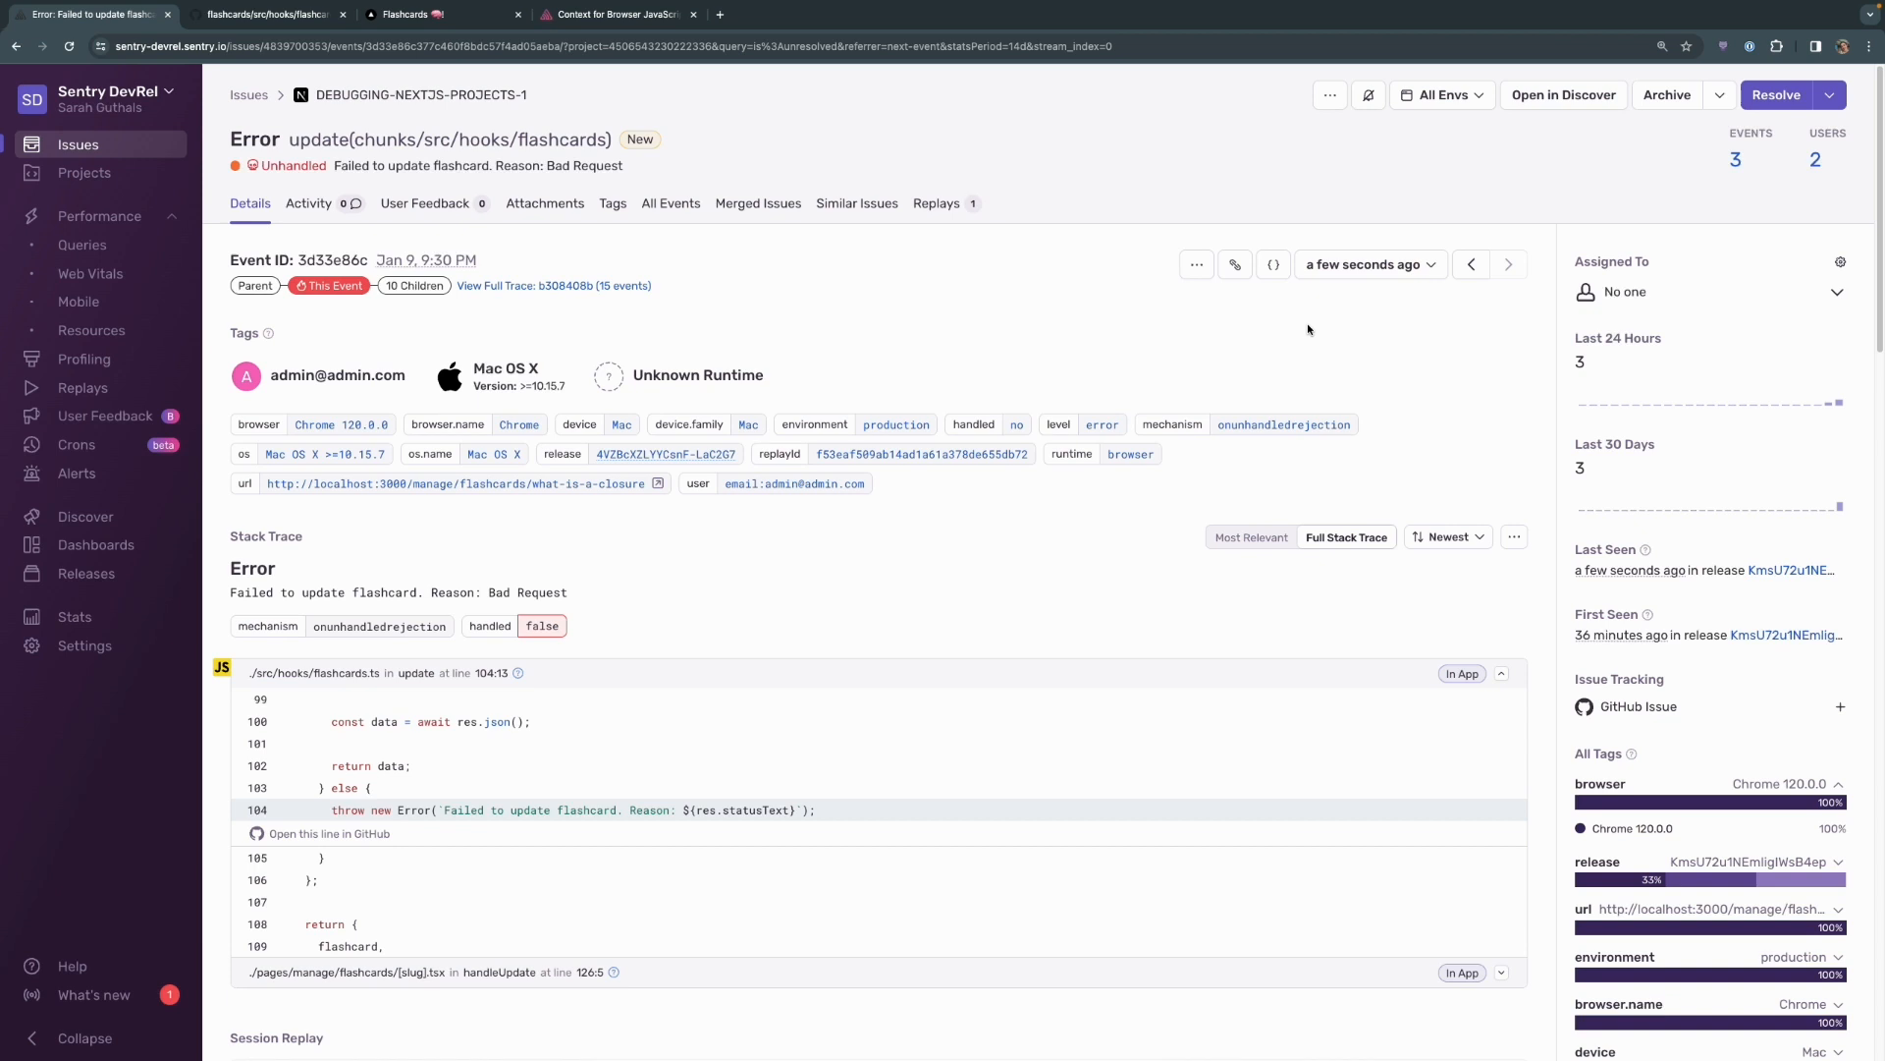
mouse_move(412, 379)
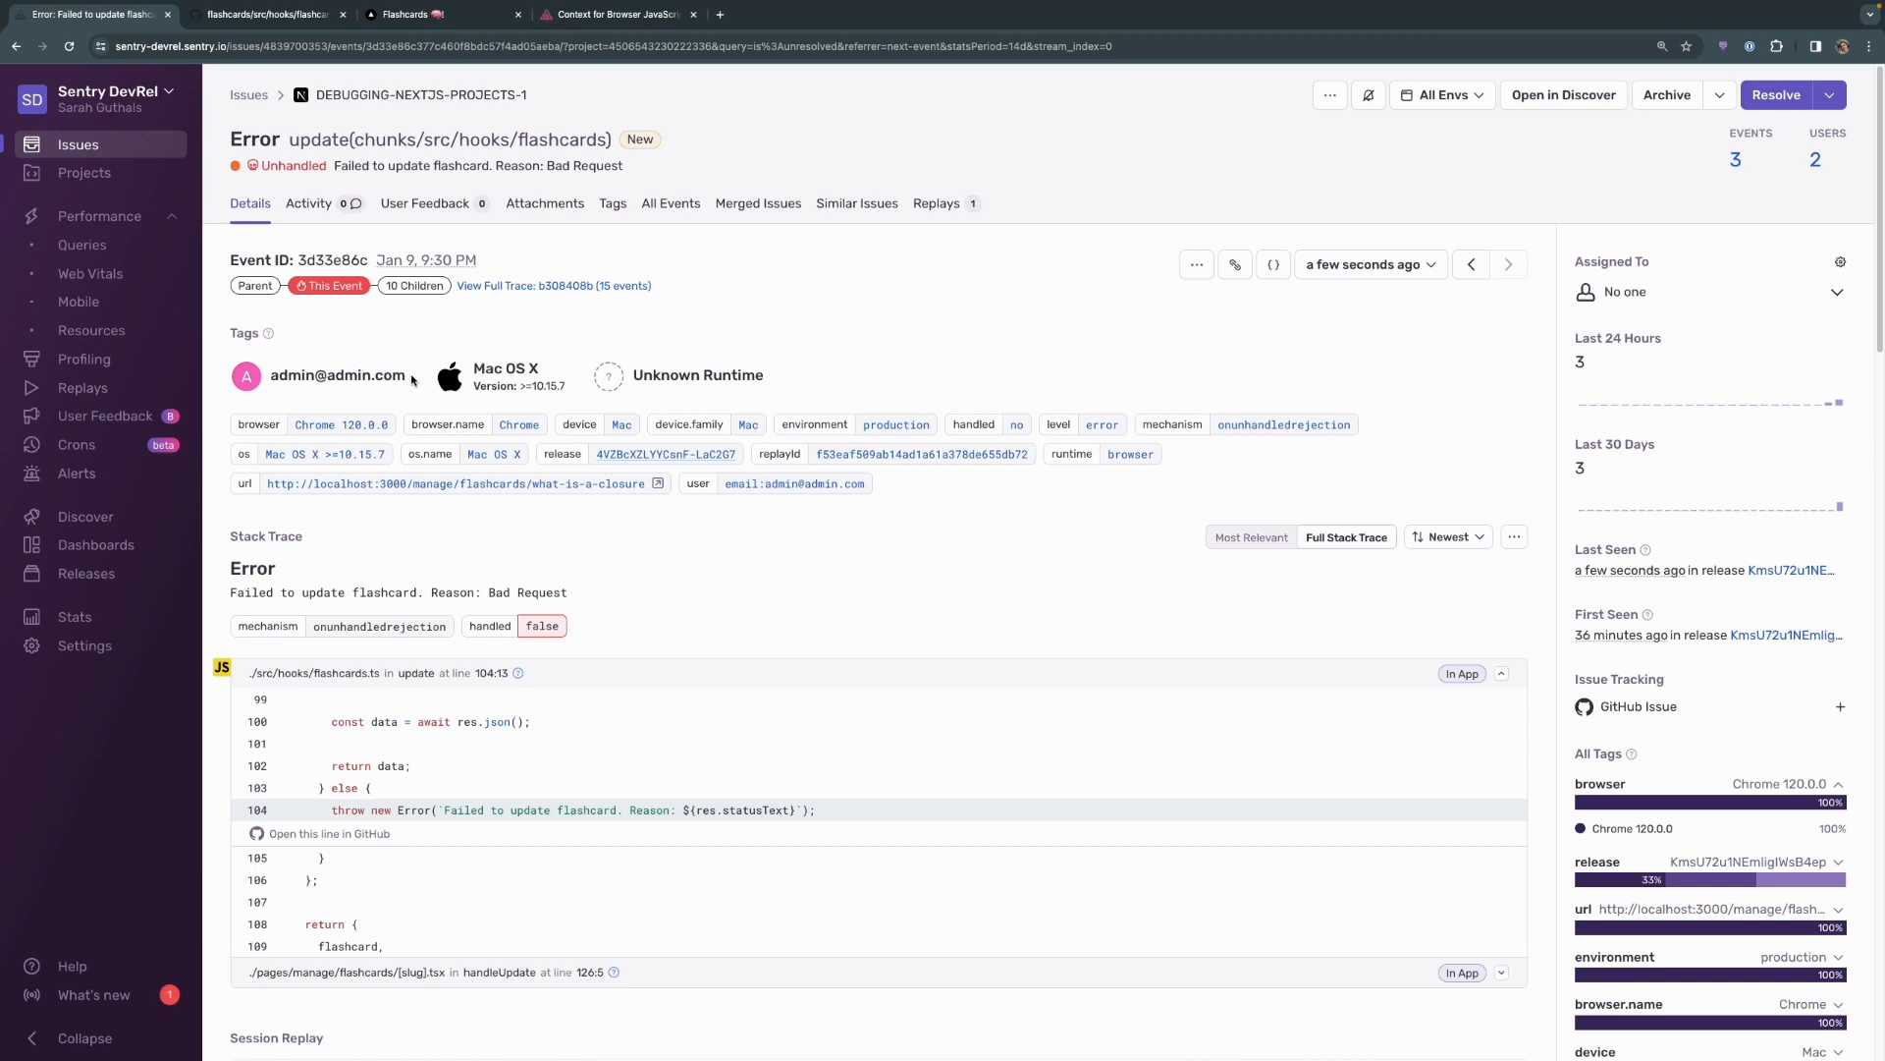
double_click(338, 375)
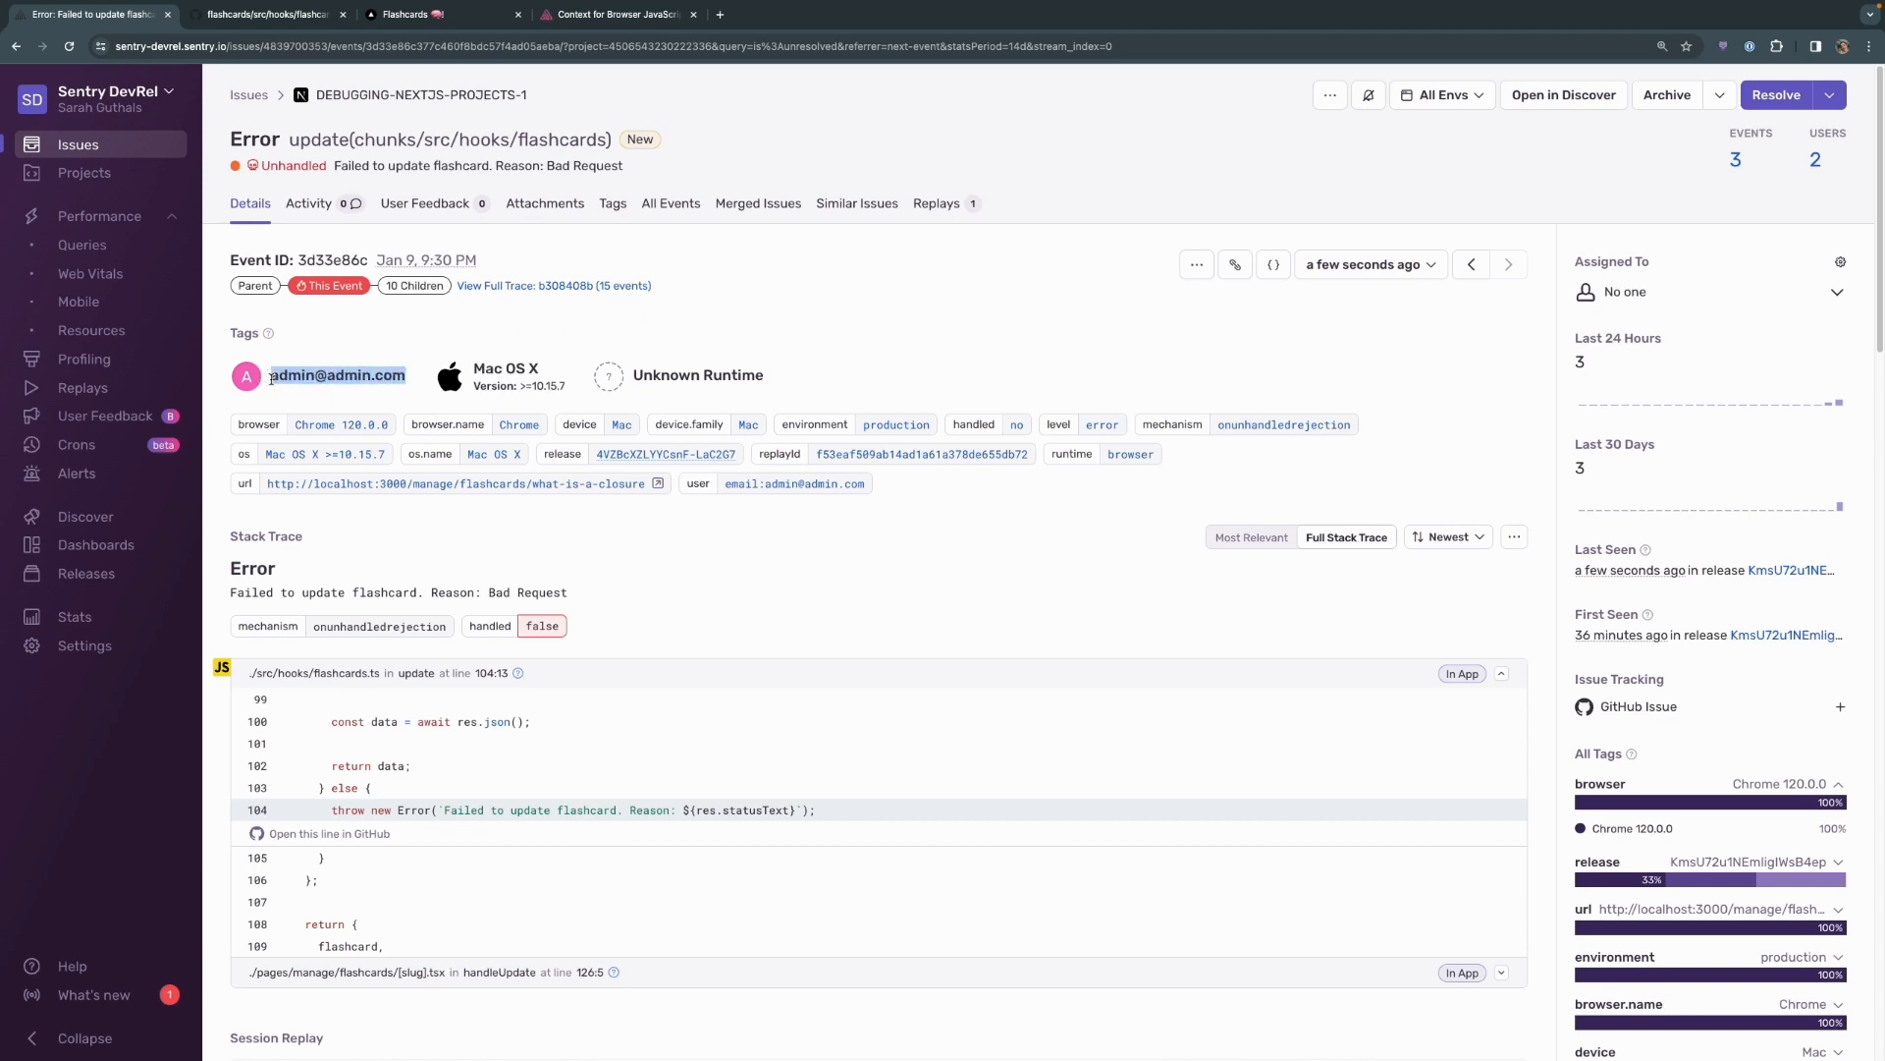
left_click(980, 356)
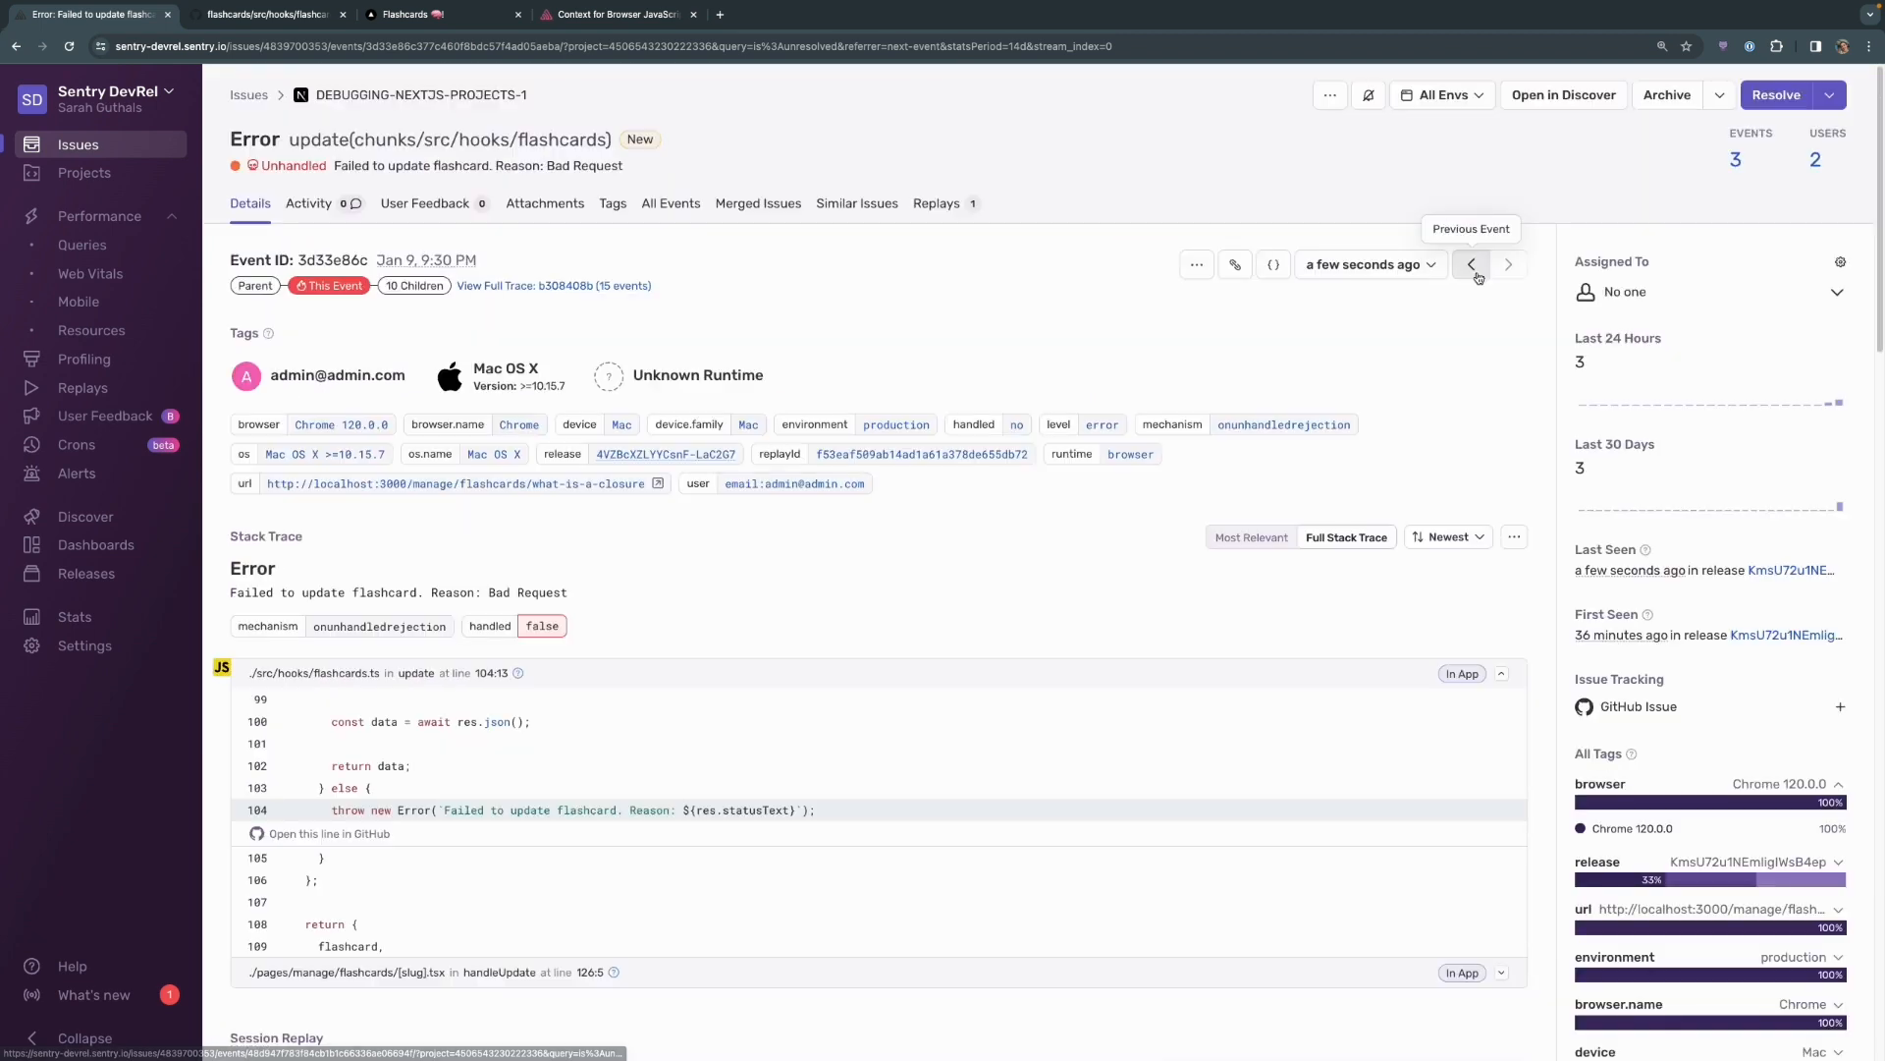
- Go to the previous event and pick out its user's IP Address value
left_click(1471, 265)
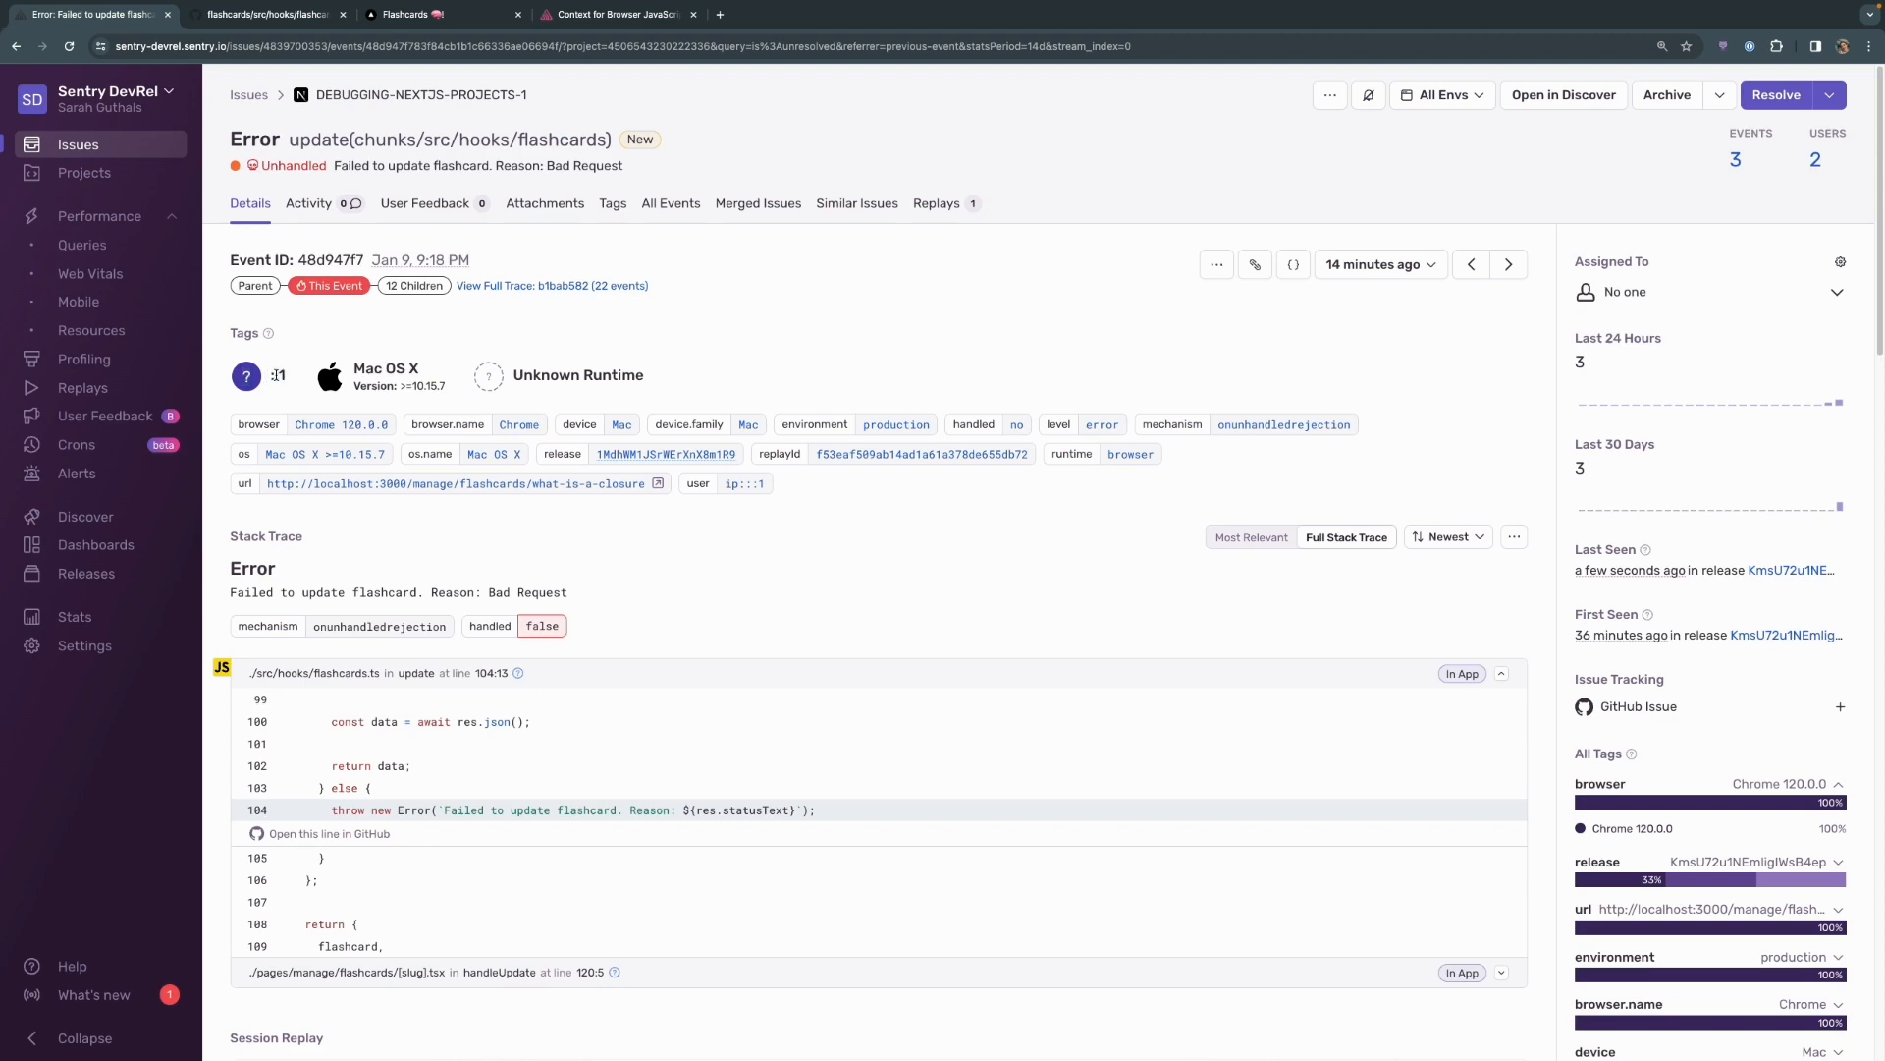
mouse_move(806, 542)
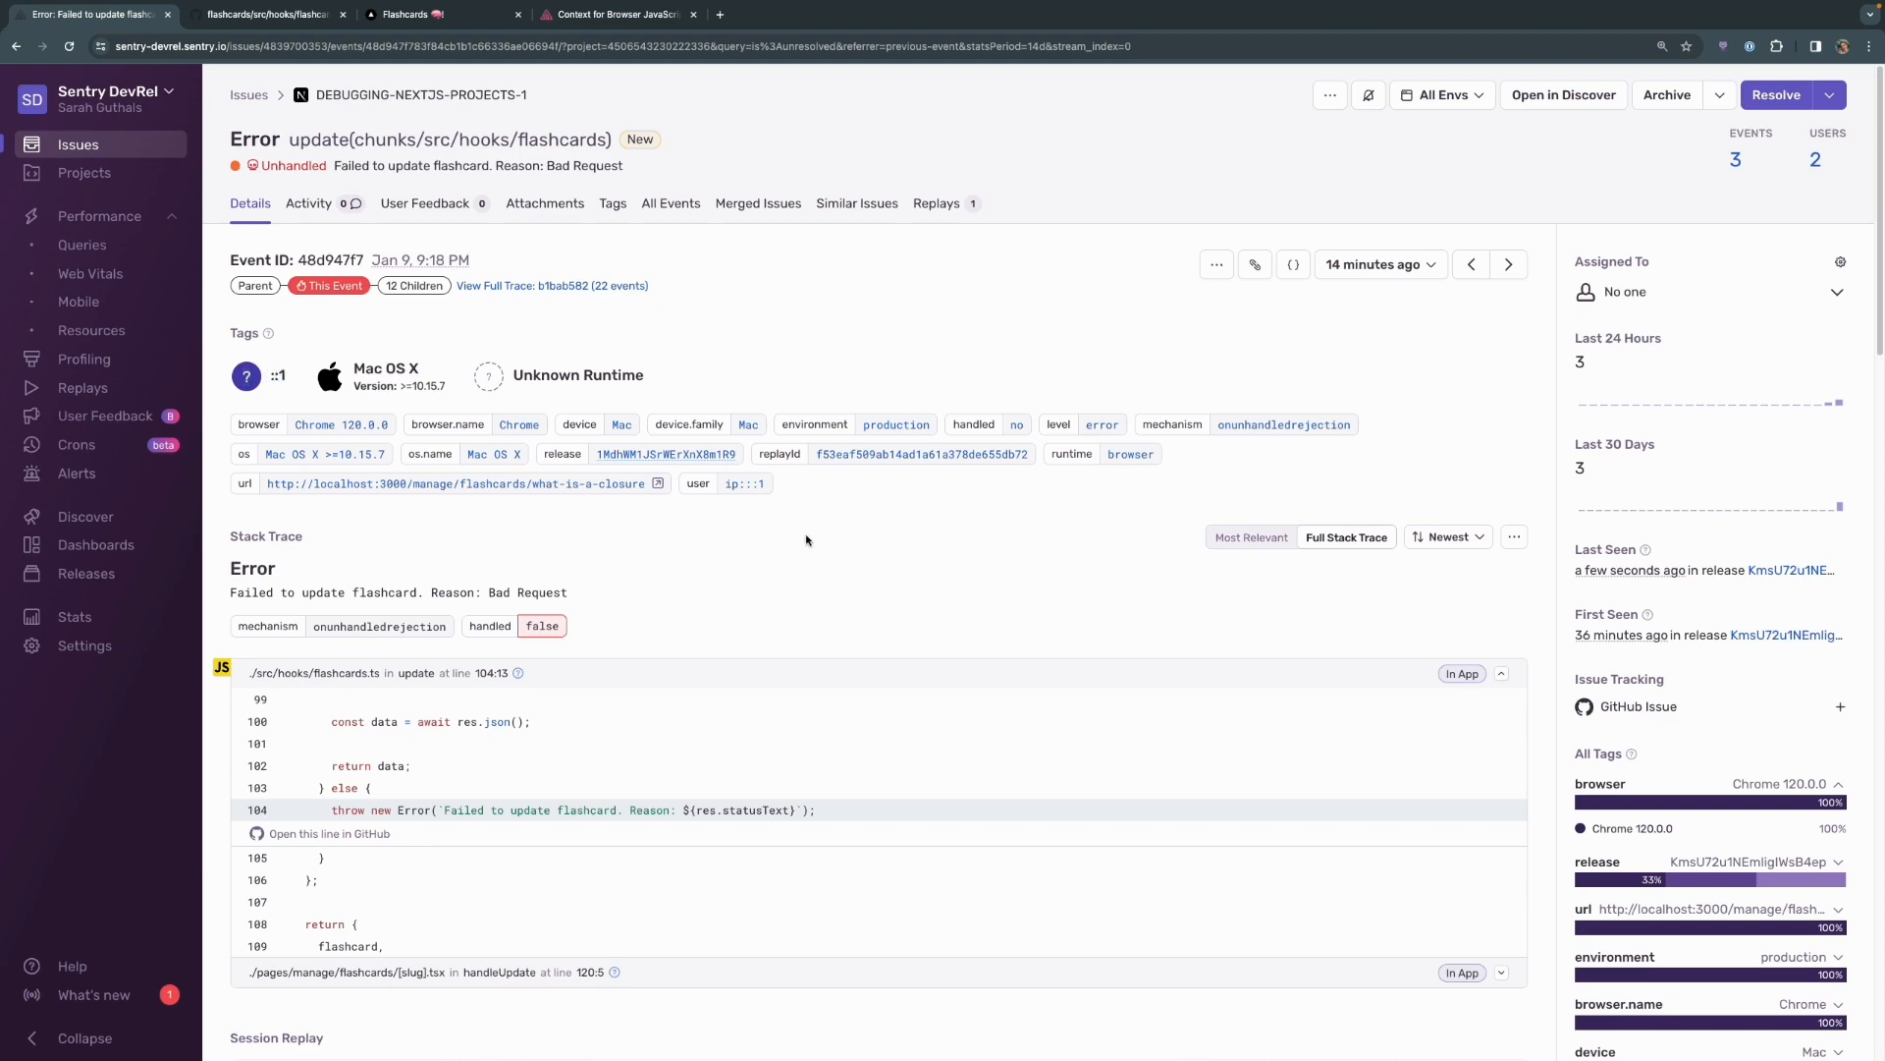
mouse_move(736, 514)
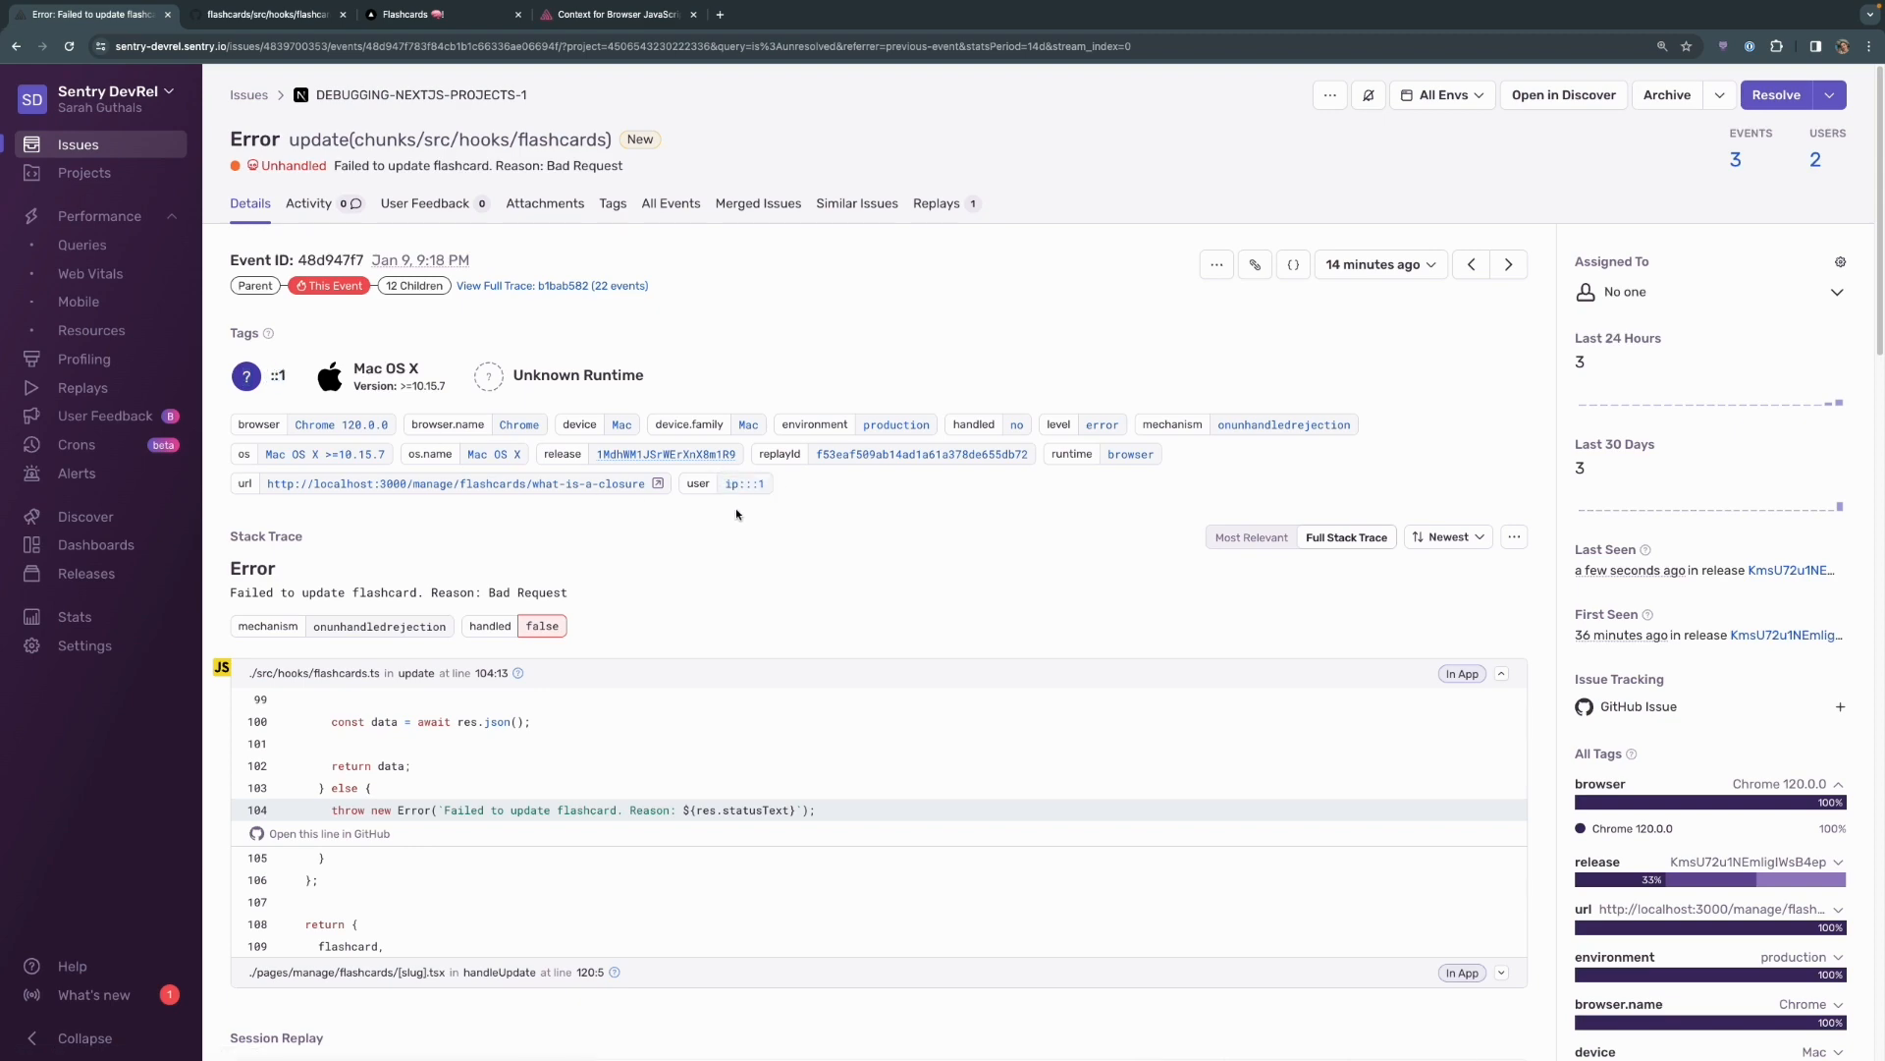
scroll("down", 3)
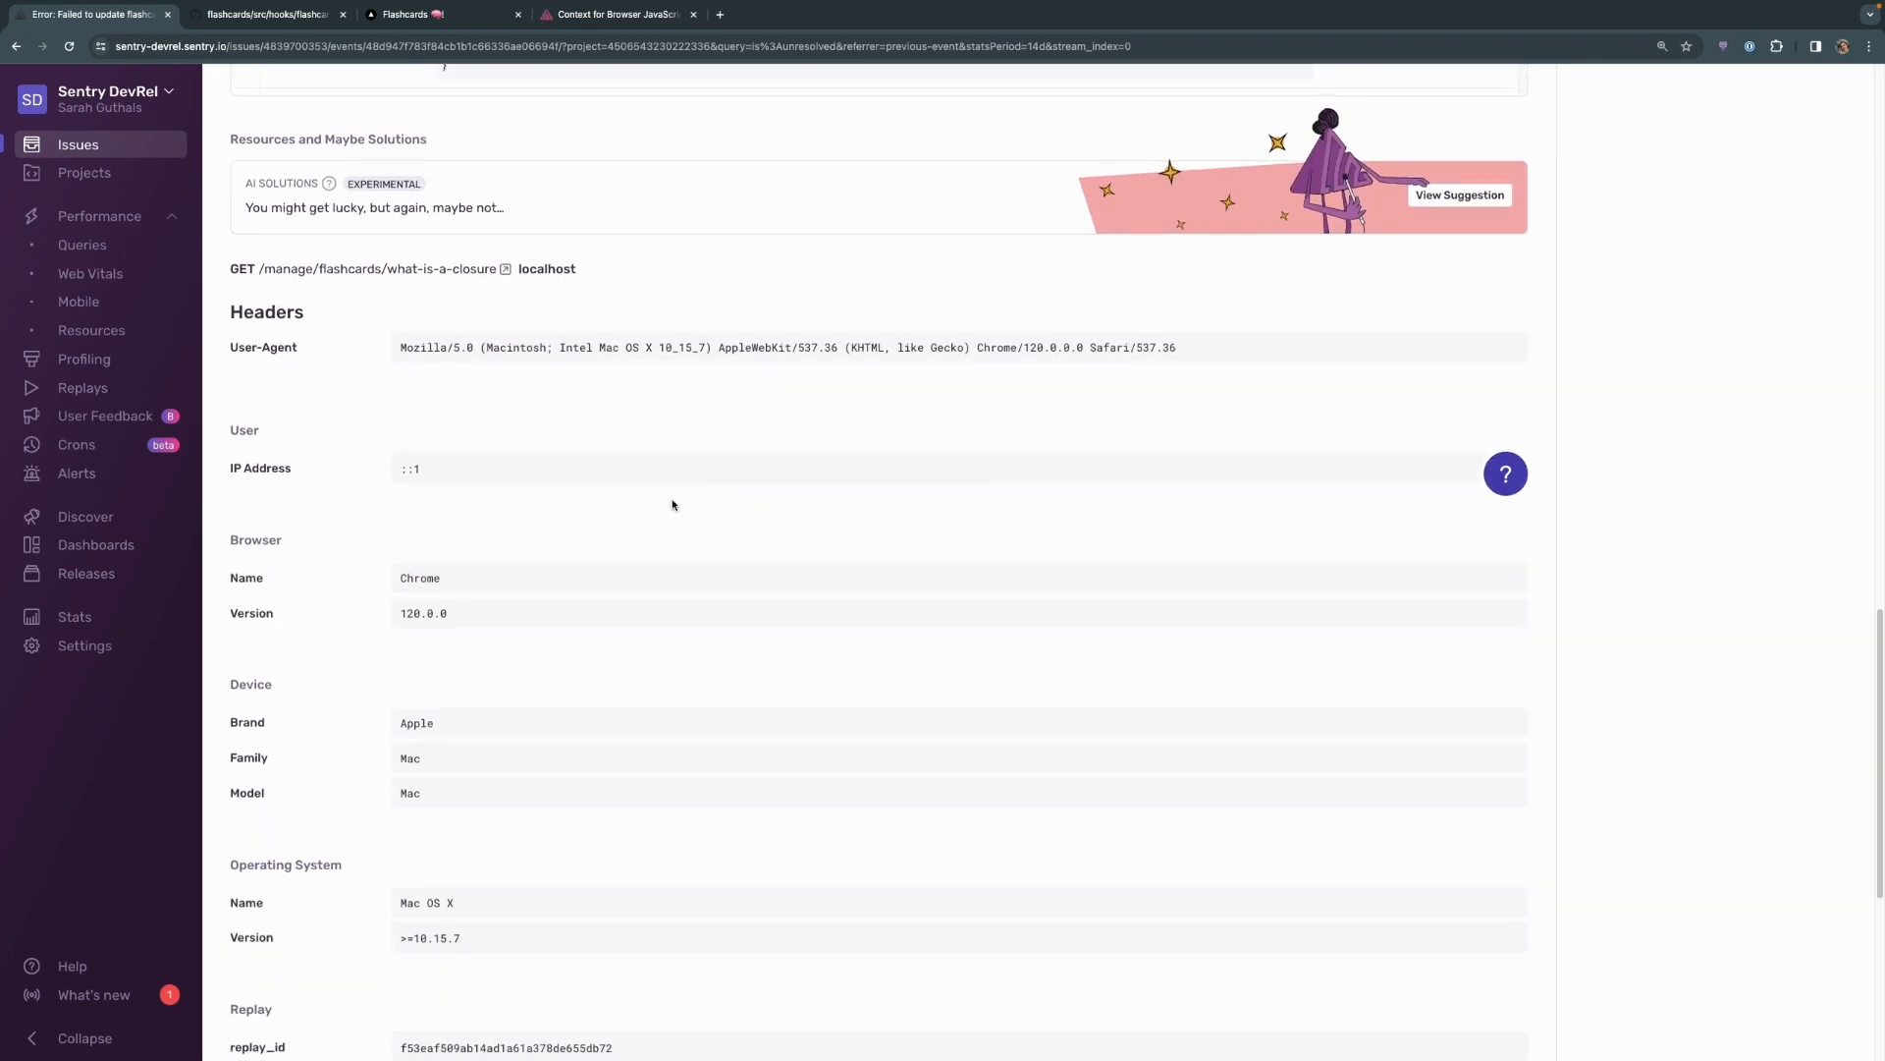
double_click(260, 469)
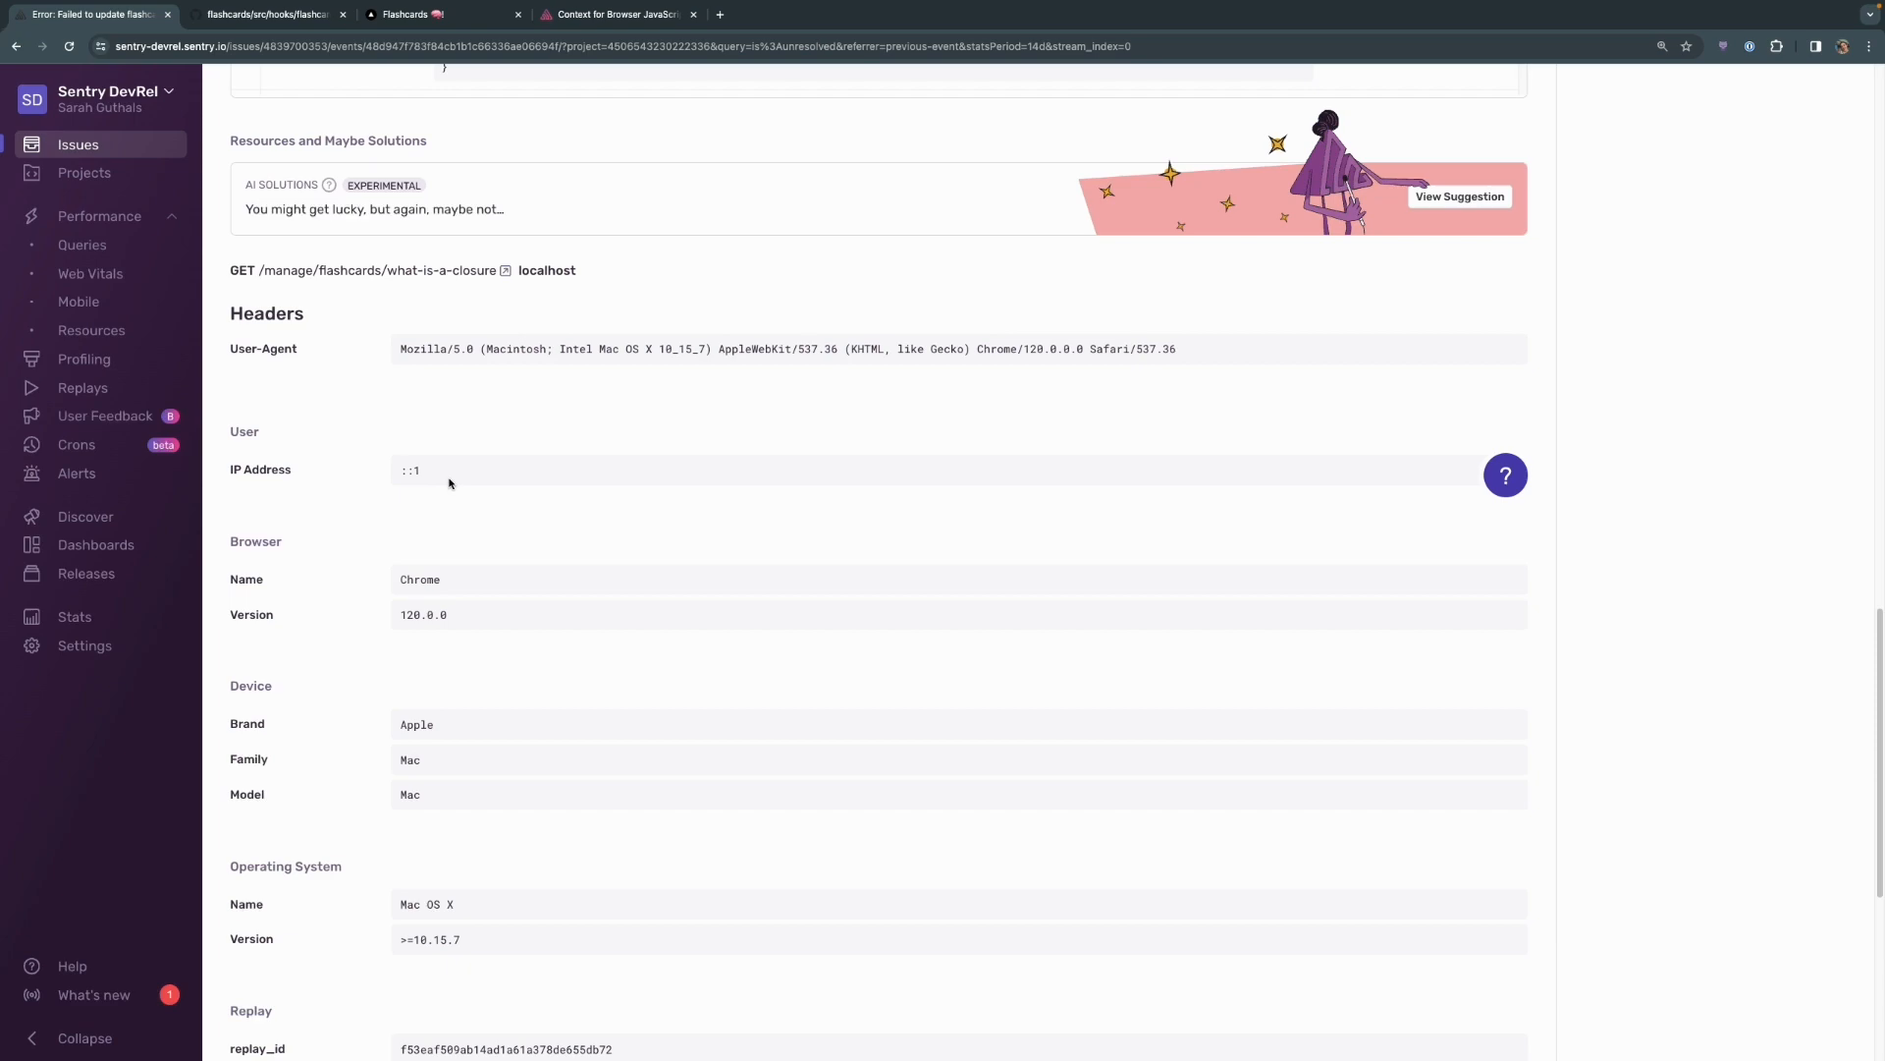
mouse_move(705, 542)
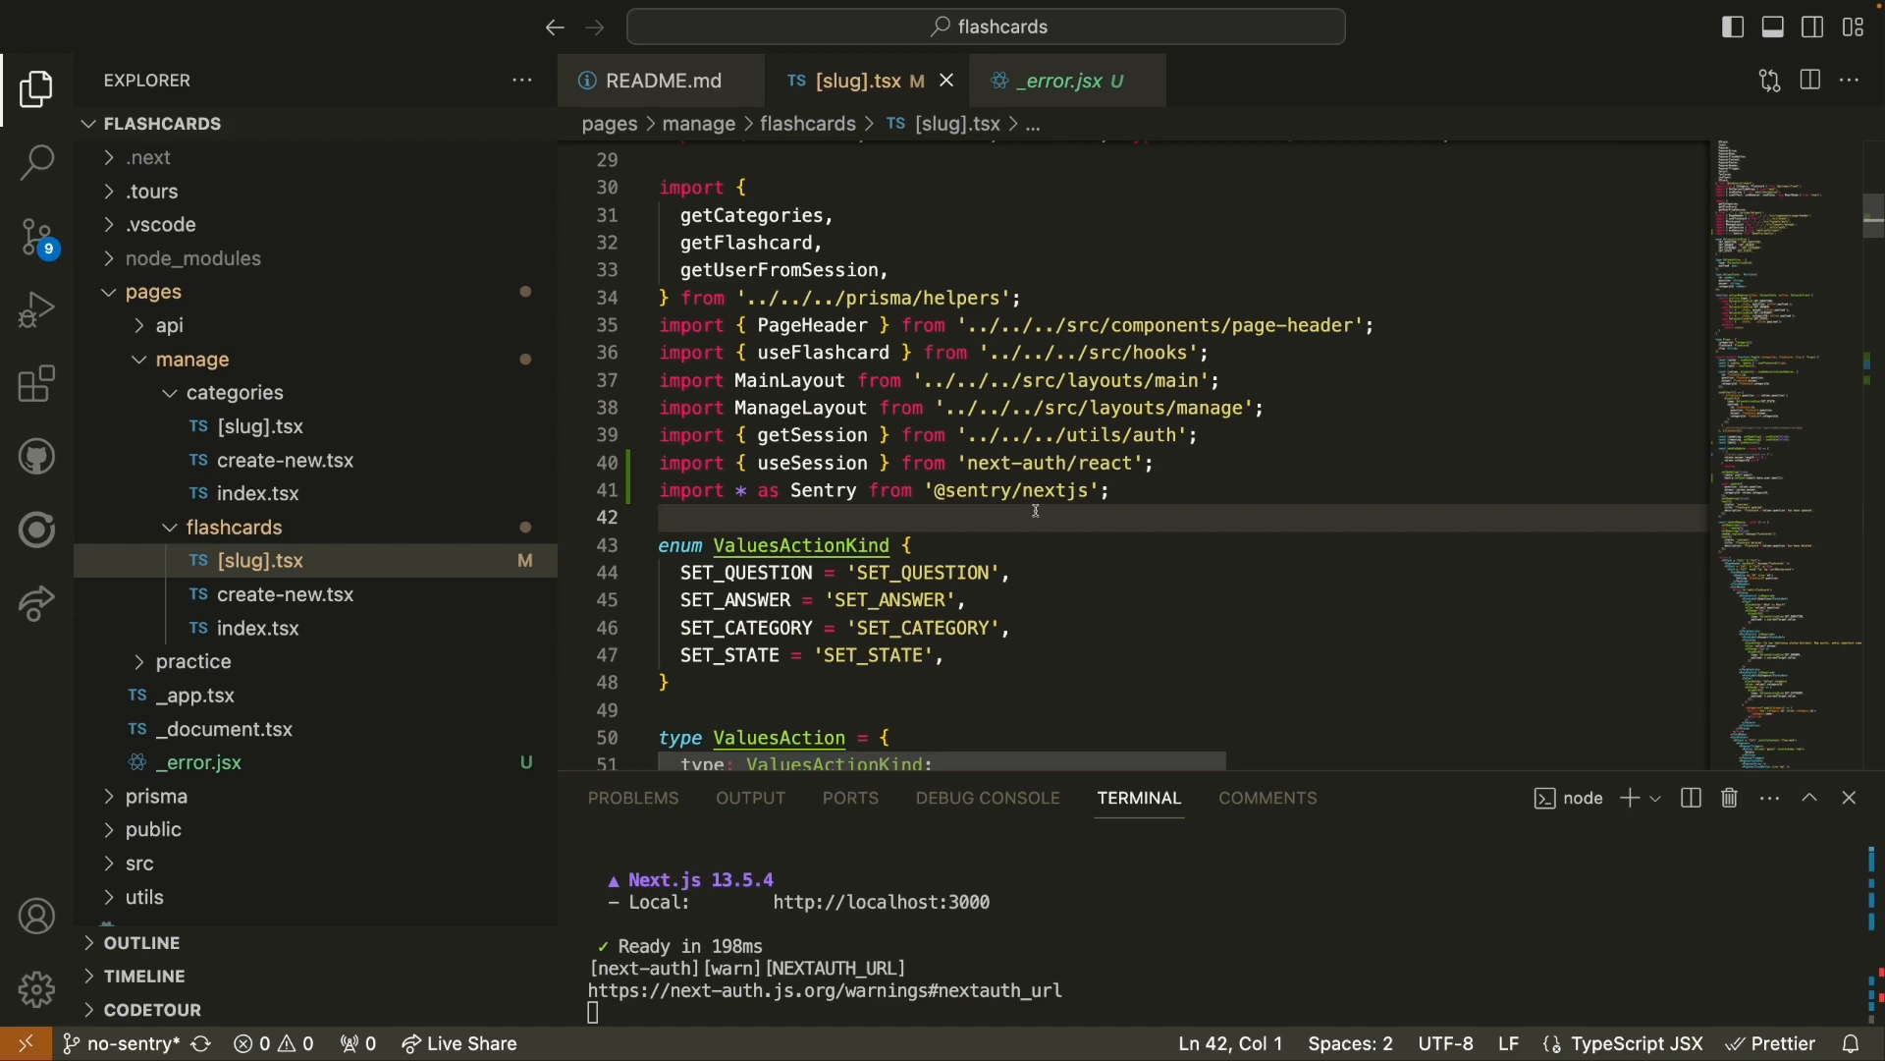
scroll("down", 3)
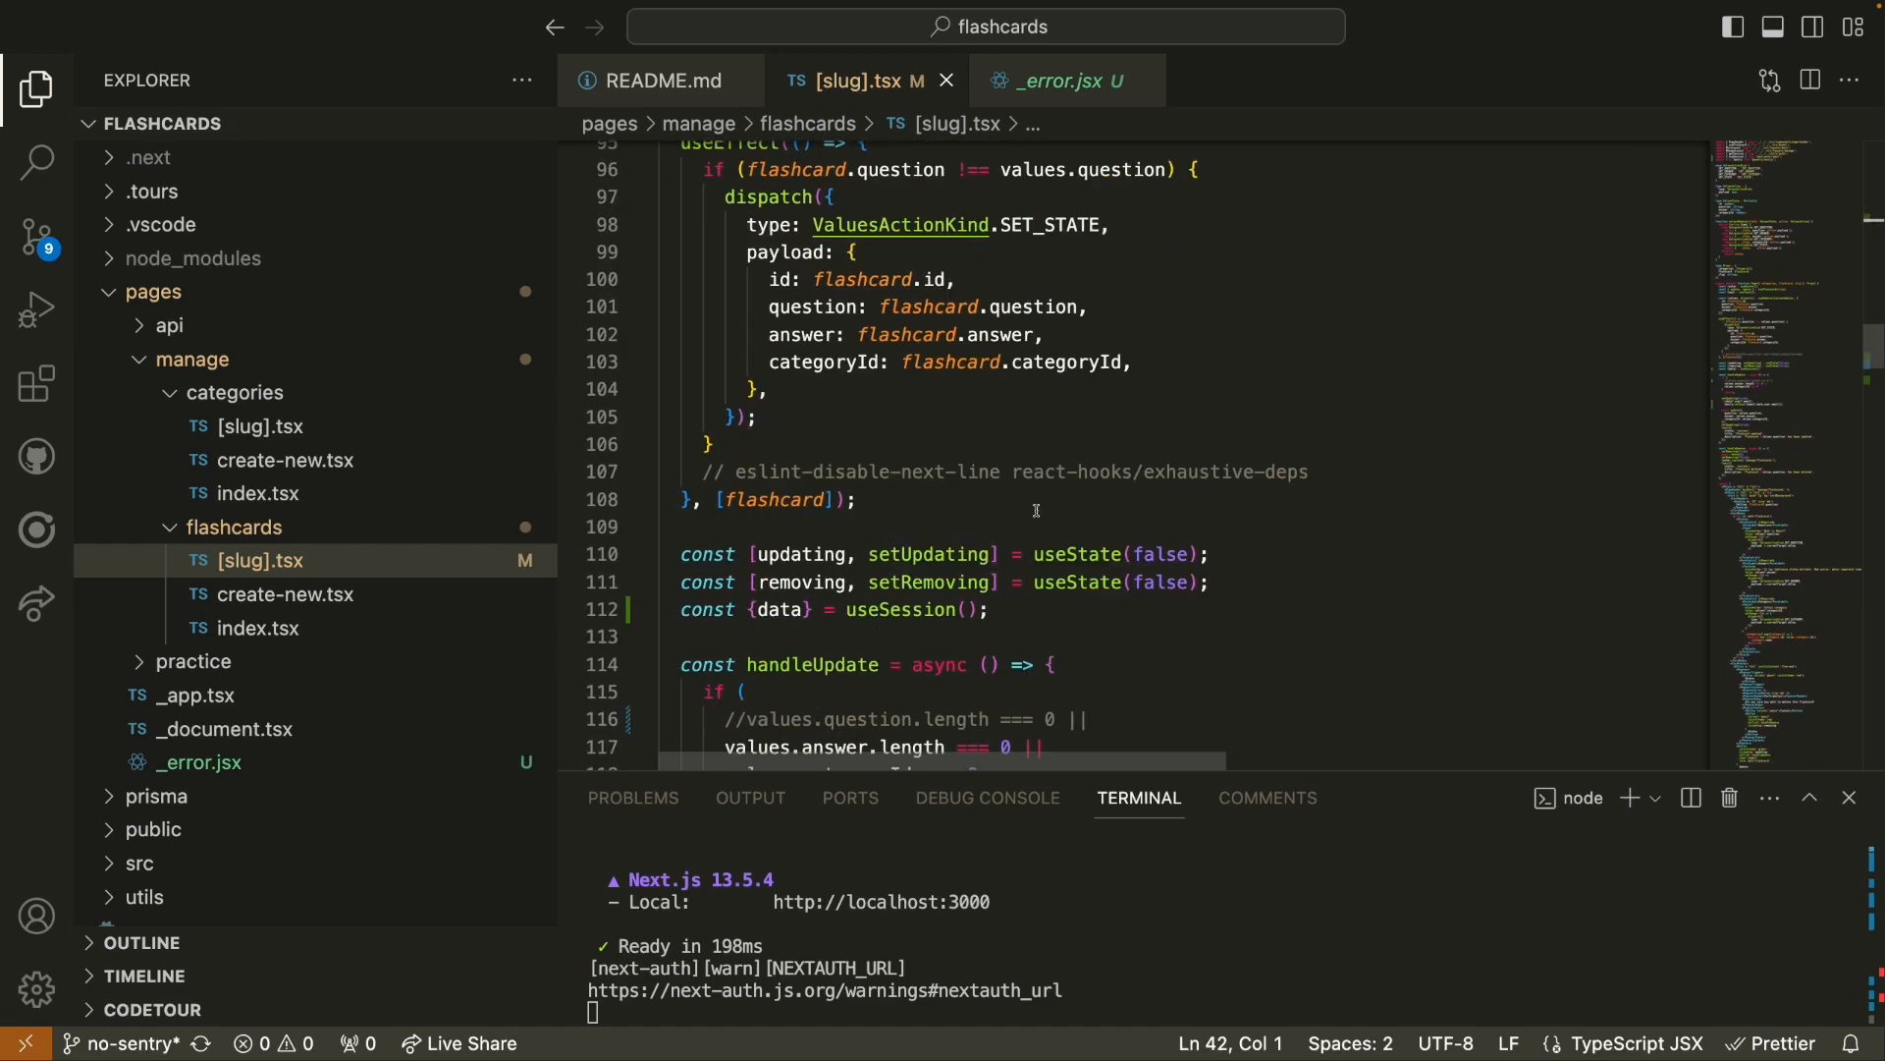
scroll("down", 3)
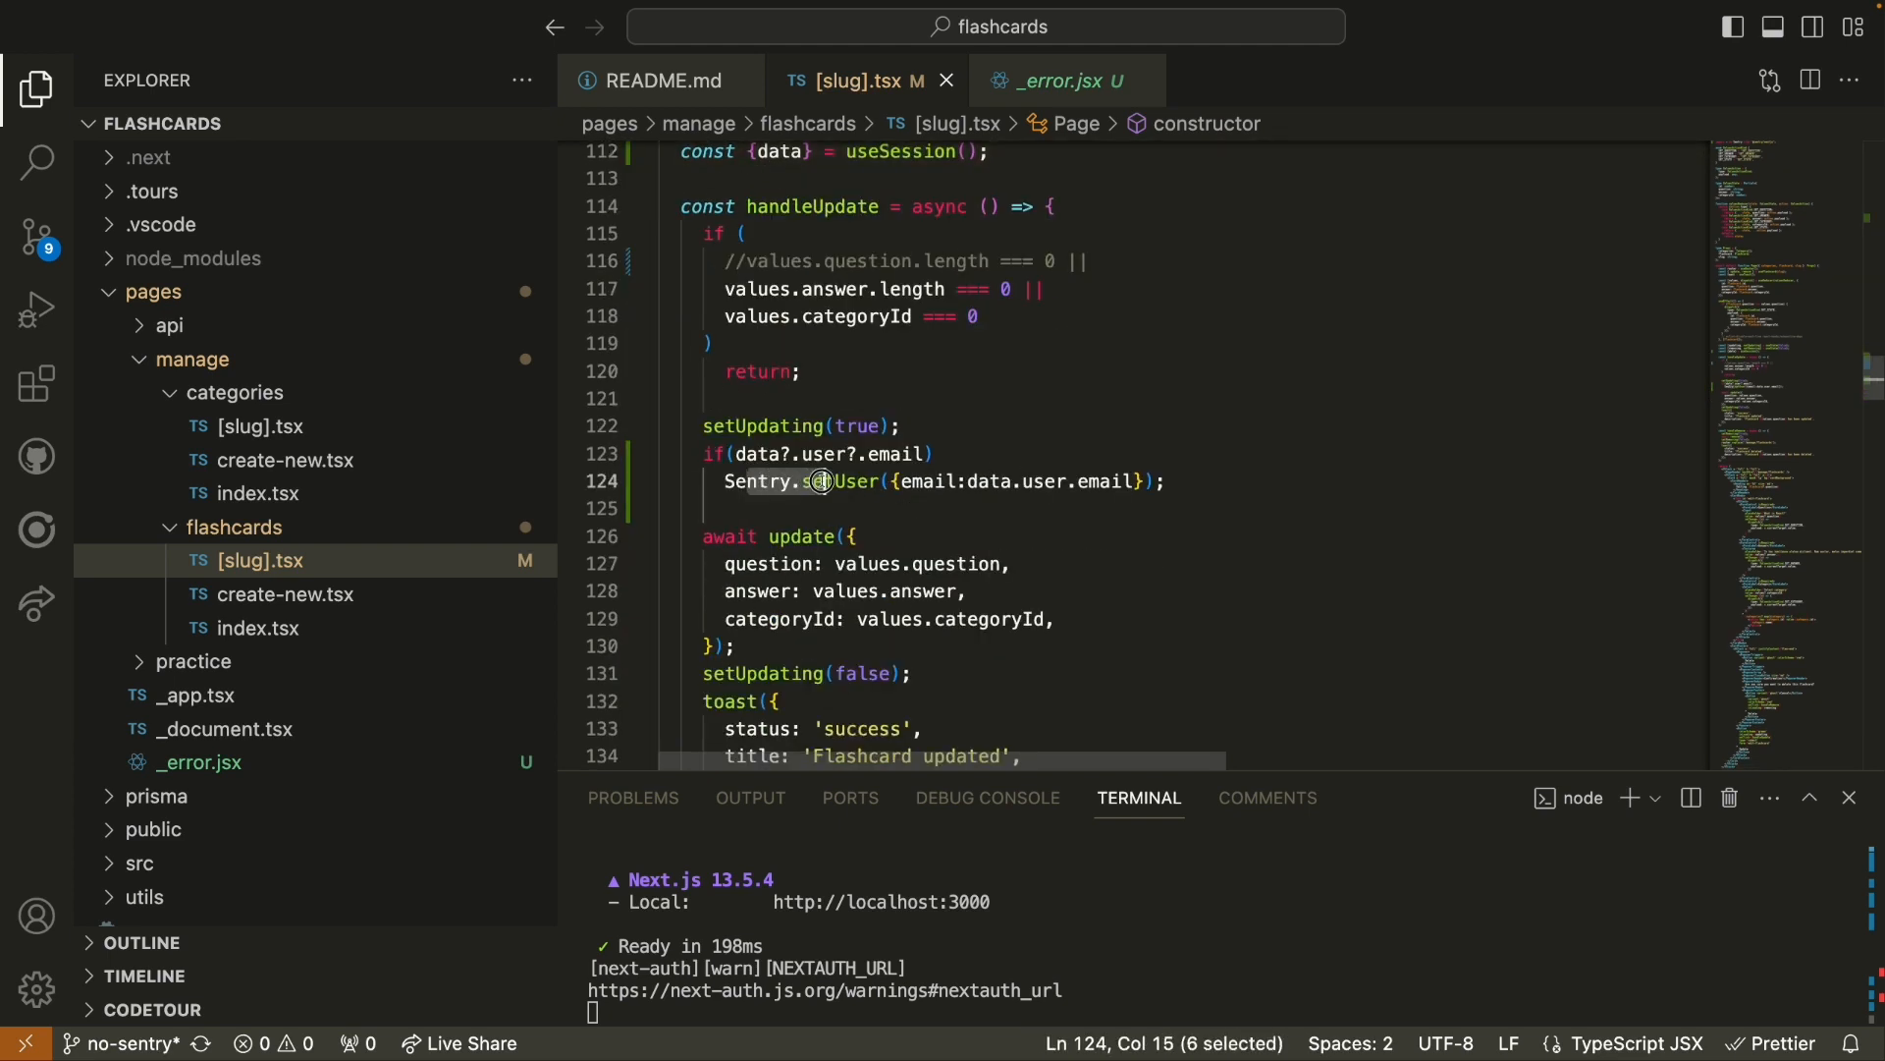
double_click(924, 481)
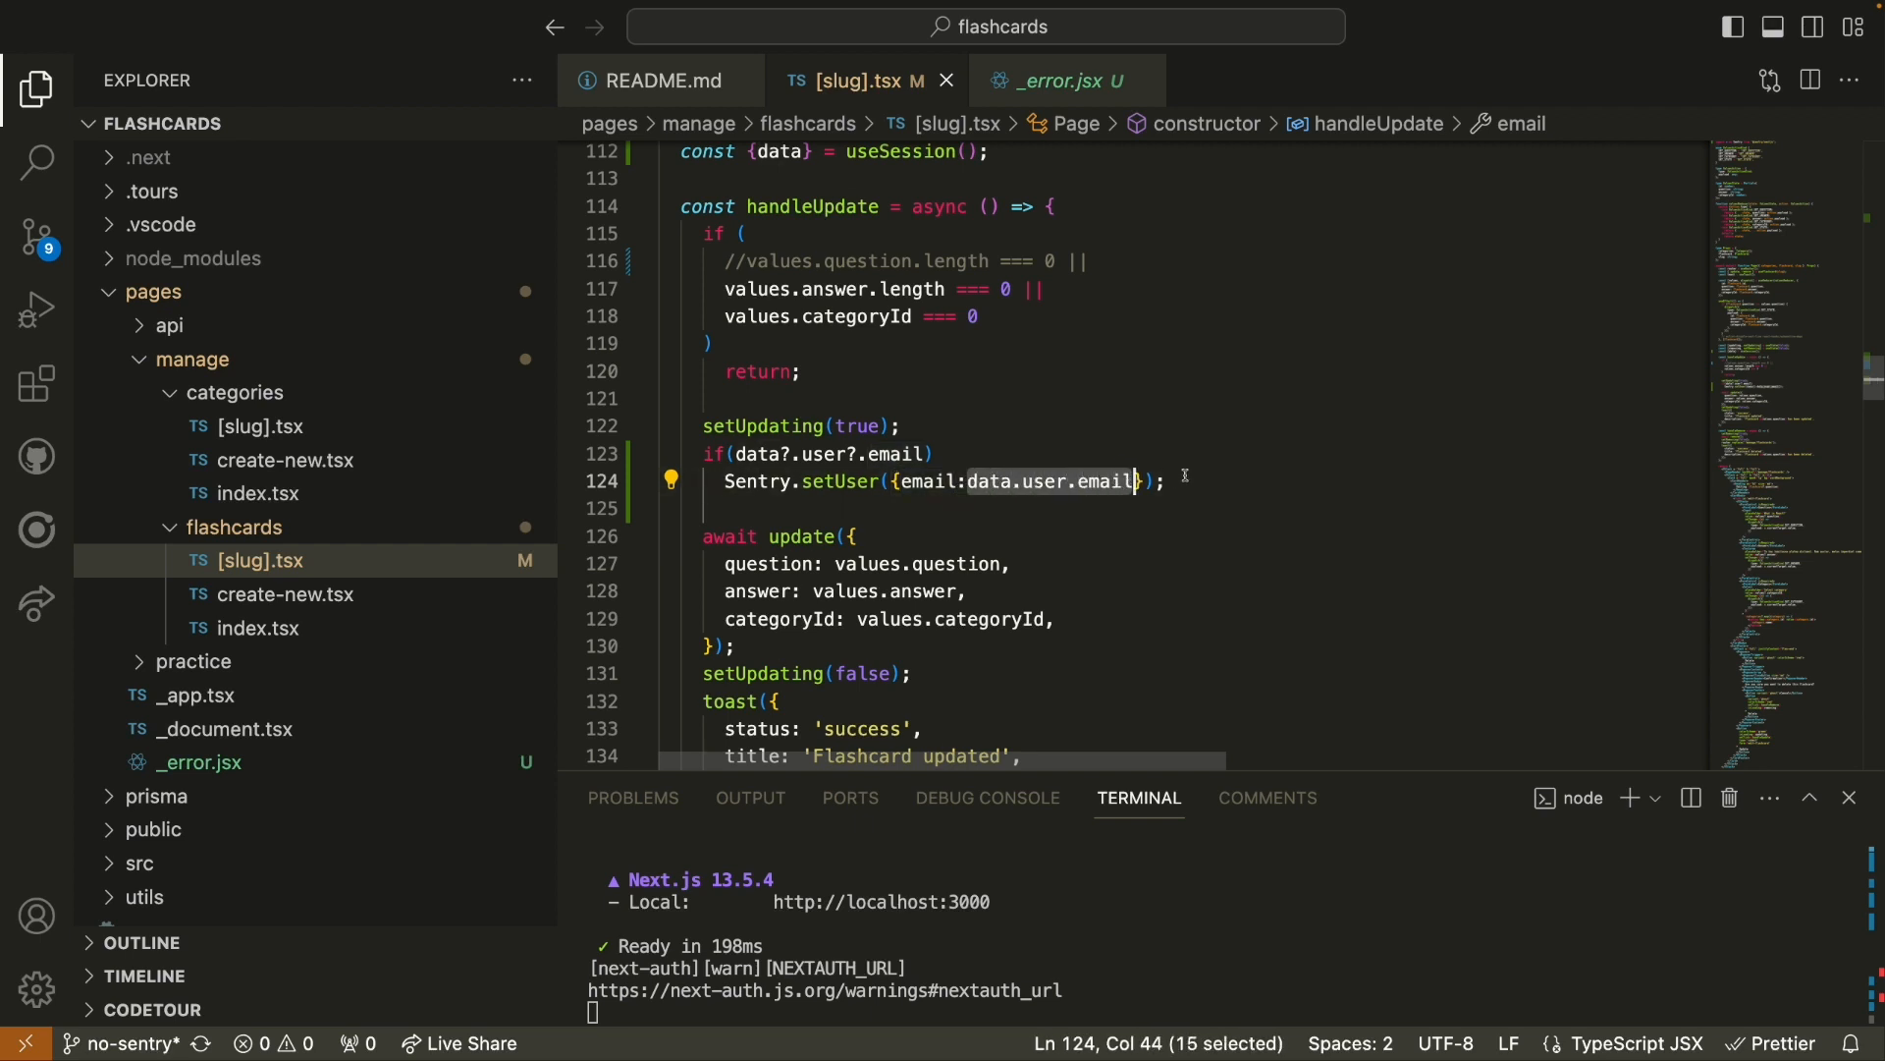
scroll("down", 3)
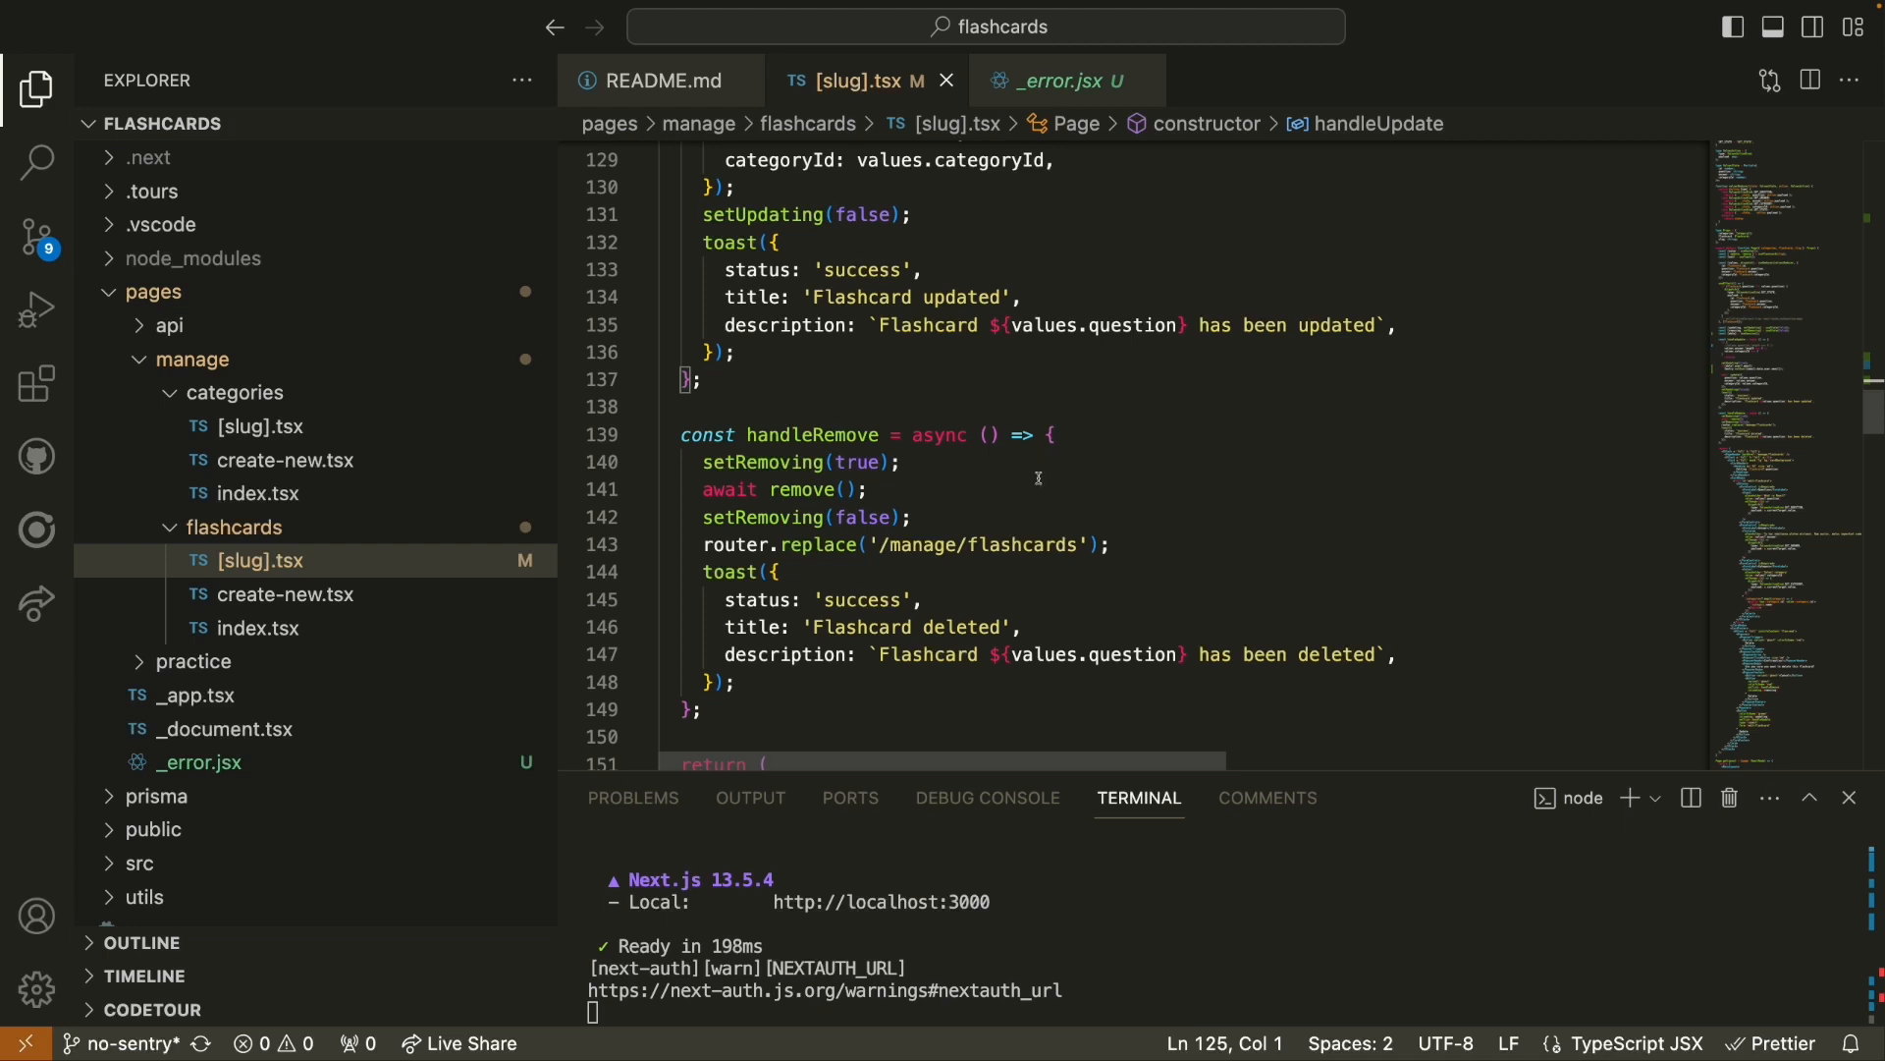
mouse_move(994, 472)
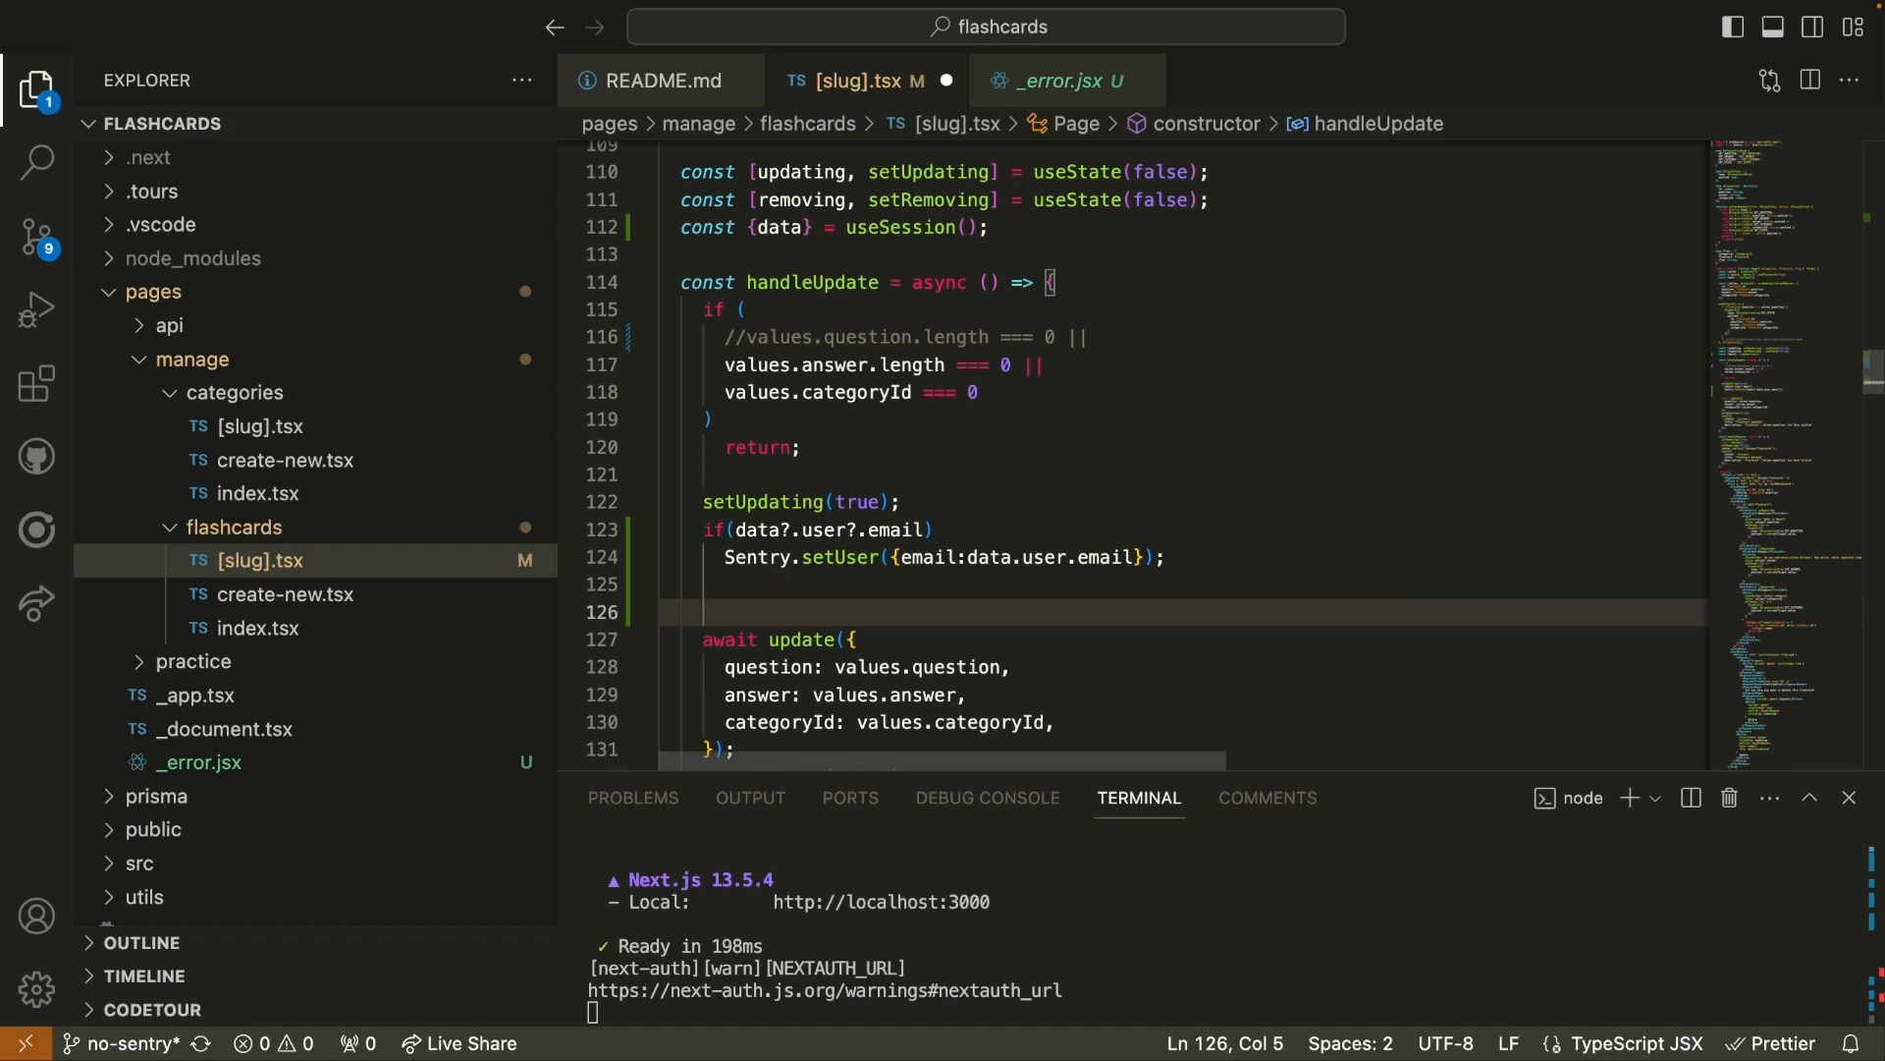
- Add Sentry.setTag('operation', 'update'); in handleUpdate and save the file
type("Sentry.setTag('operation', 'remove|update|create');")
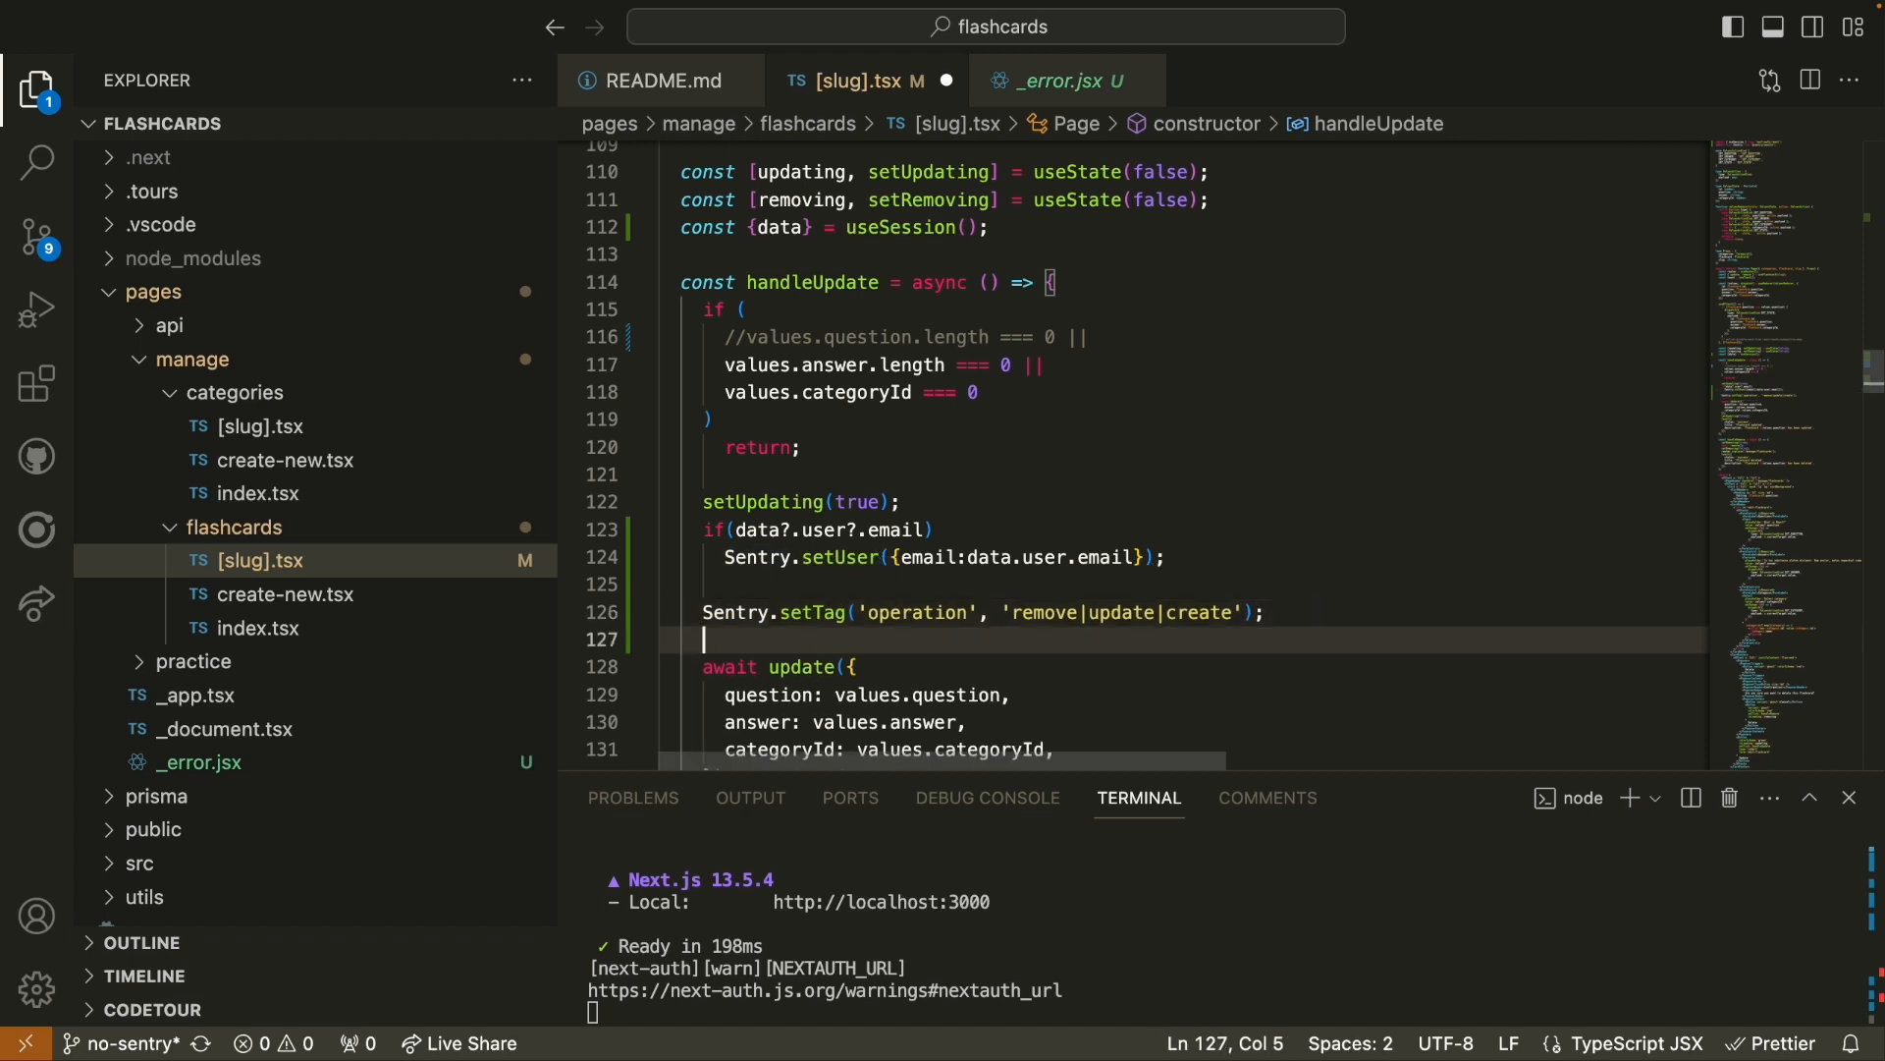
key("Backspace")
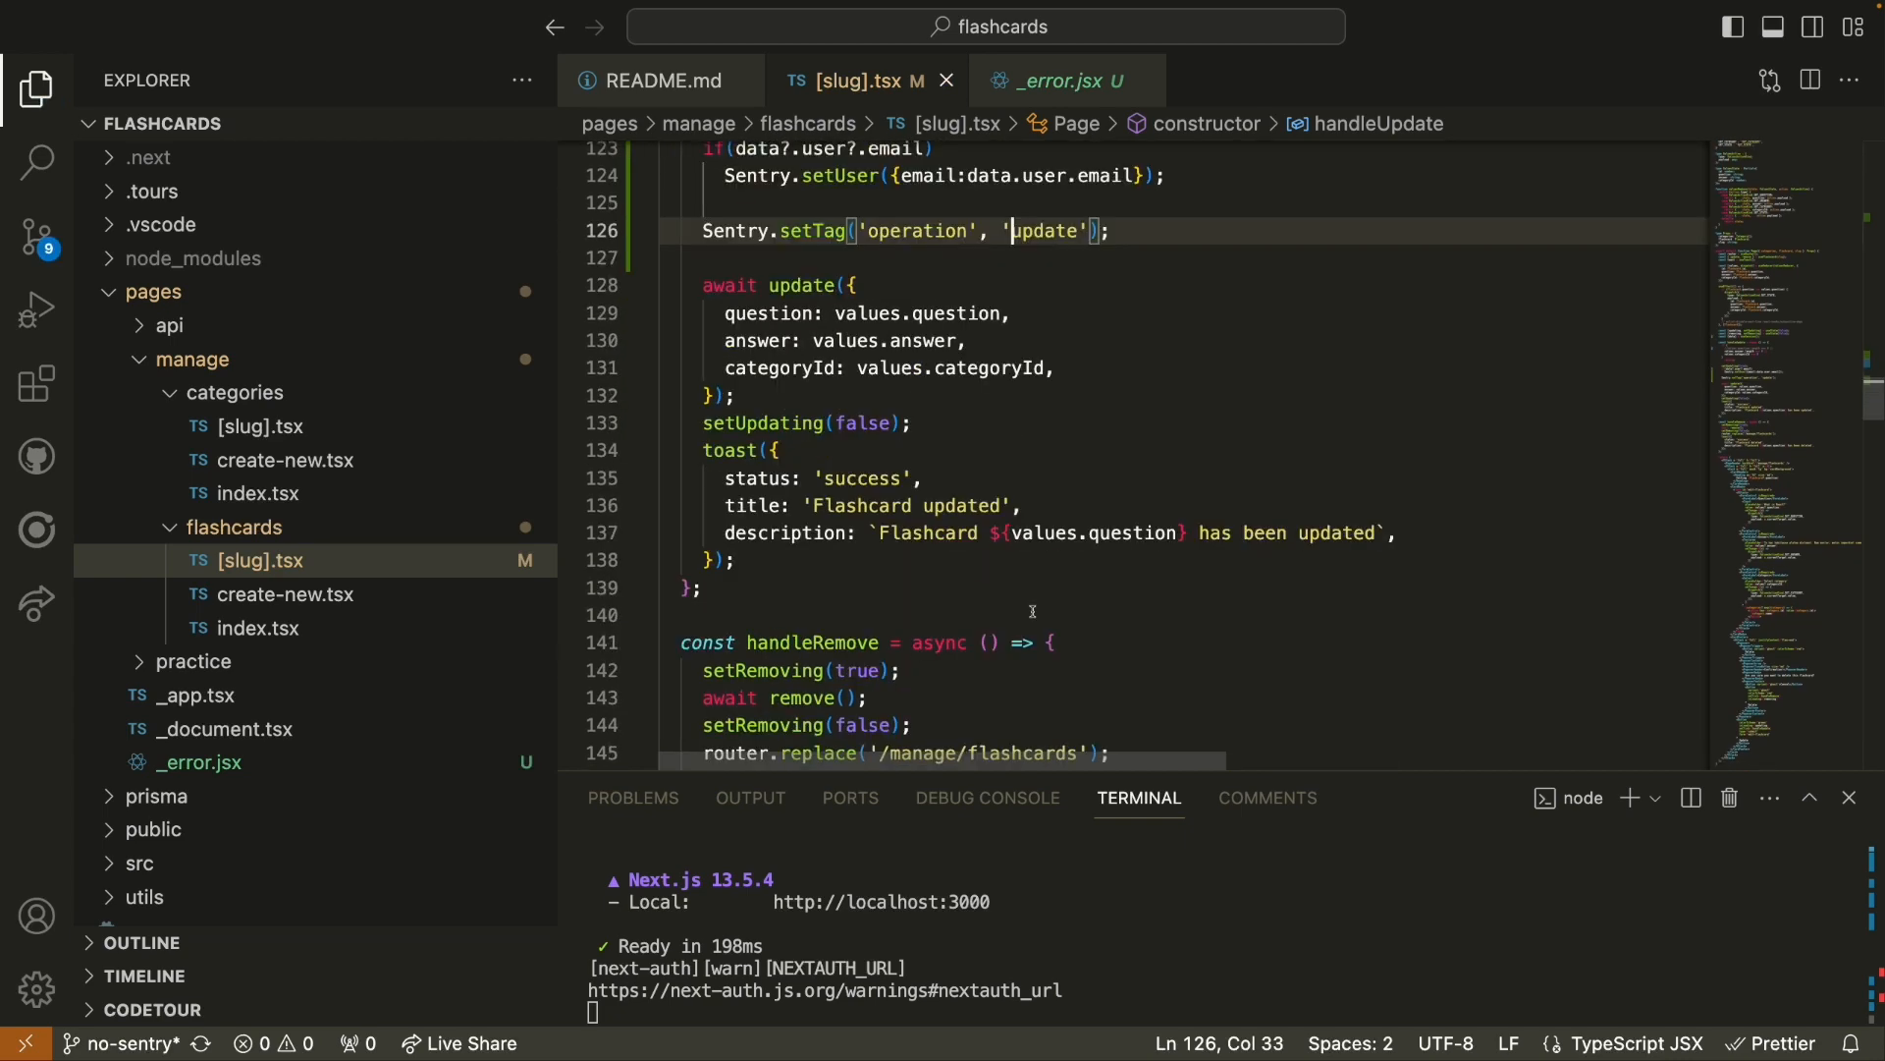
scroll("down", 3)
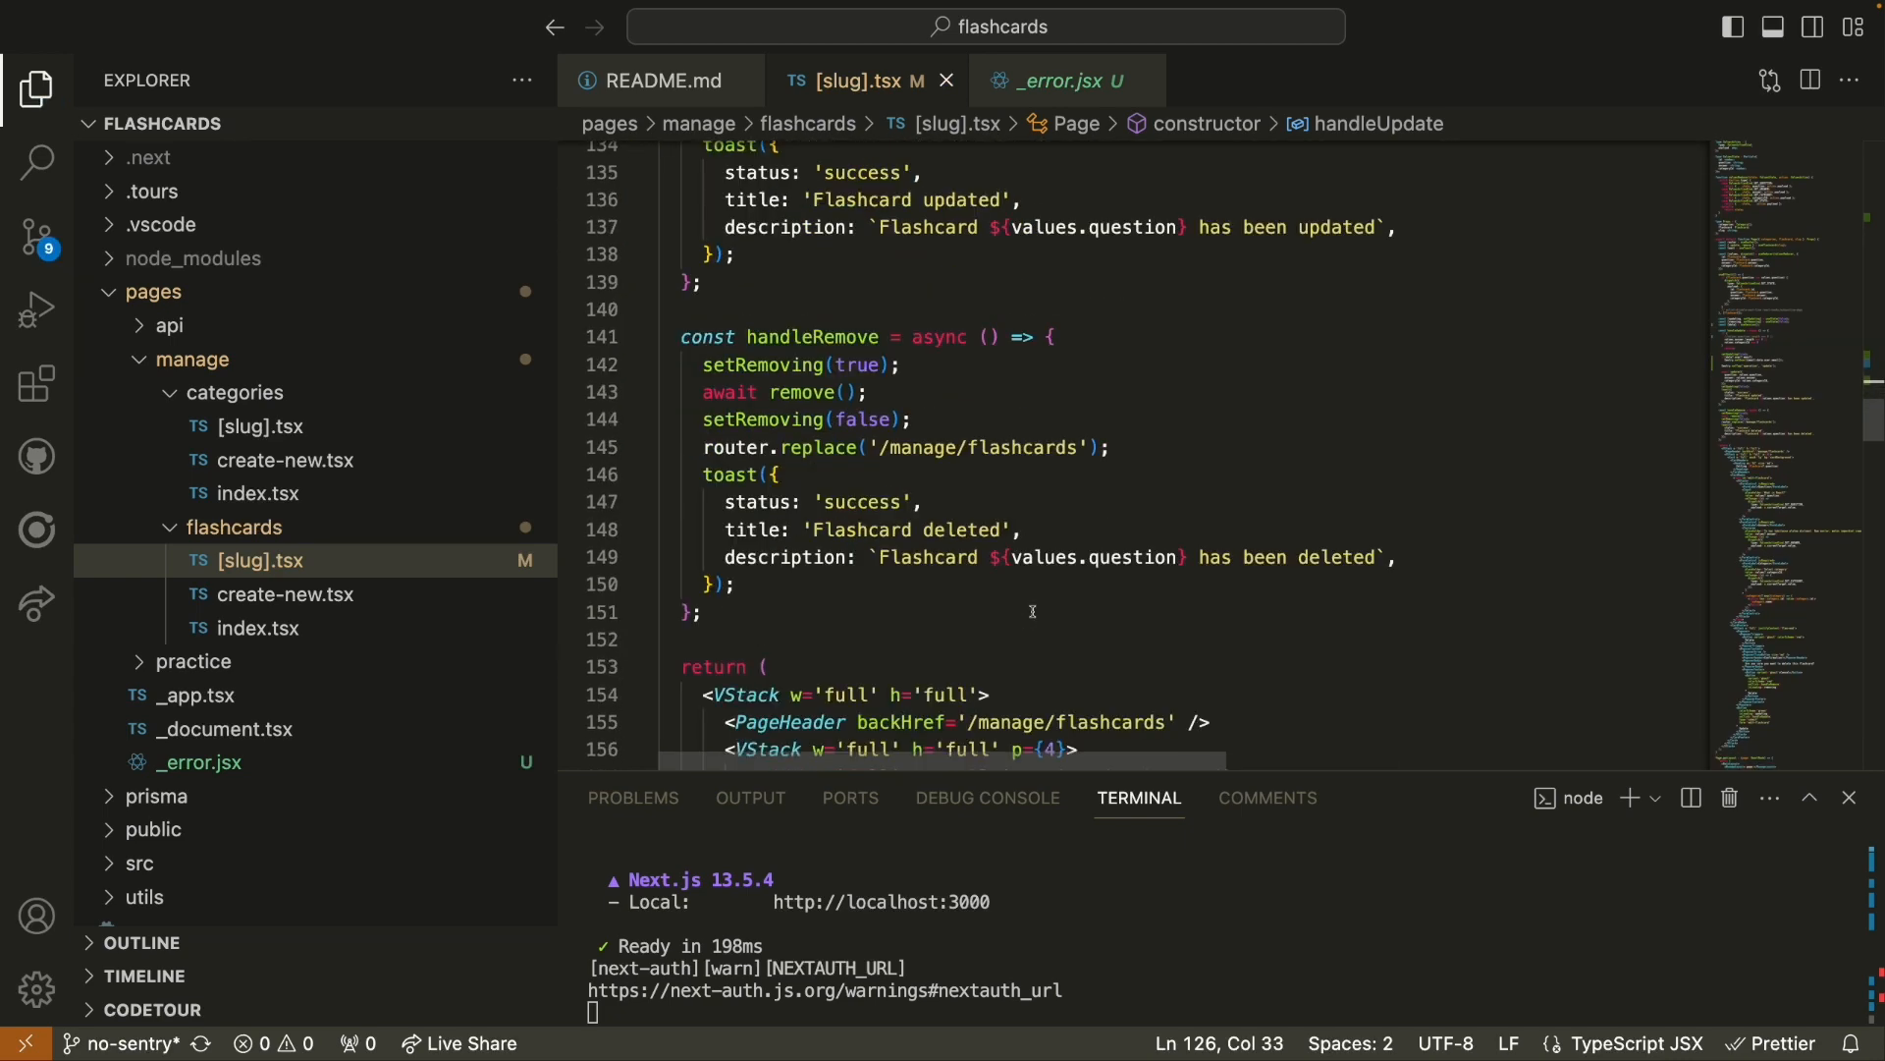
- Add Sentry.setTag('operation', 'remove'); in handleRemove, then open create-new.tsx
left_click(901, 366)
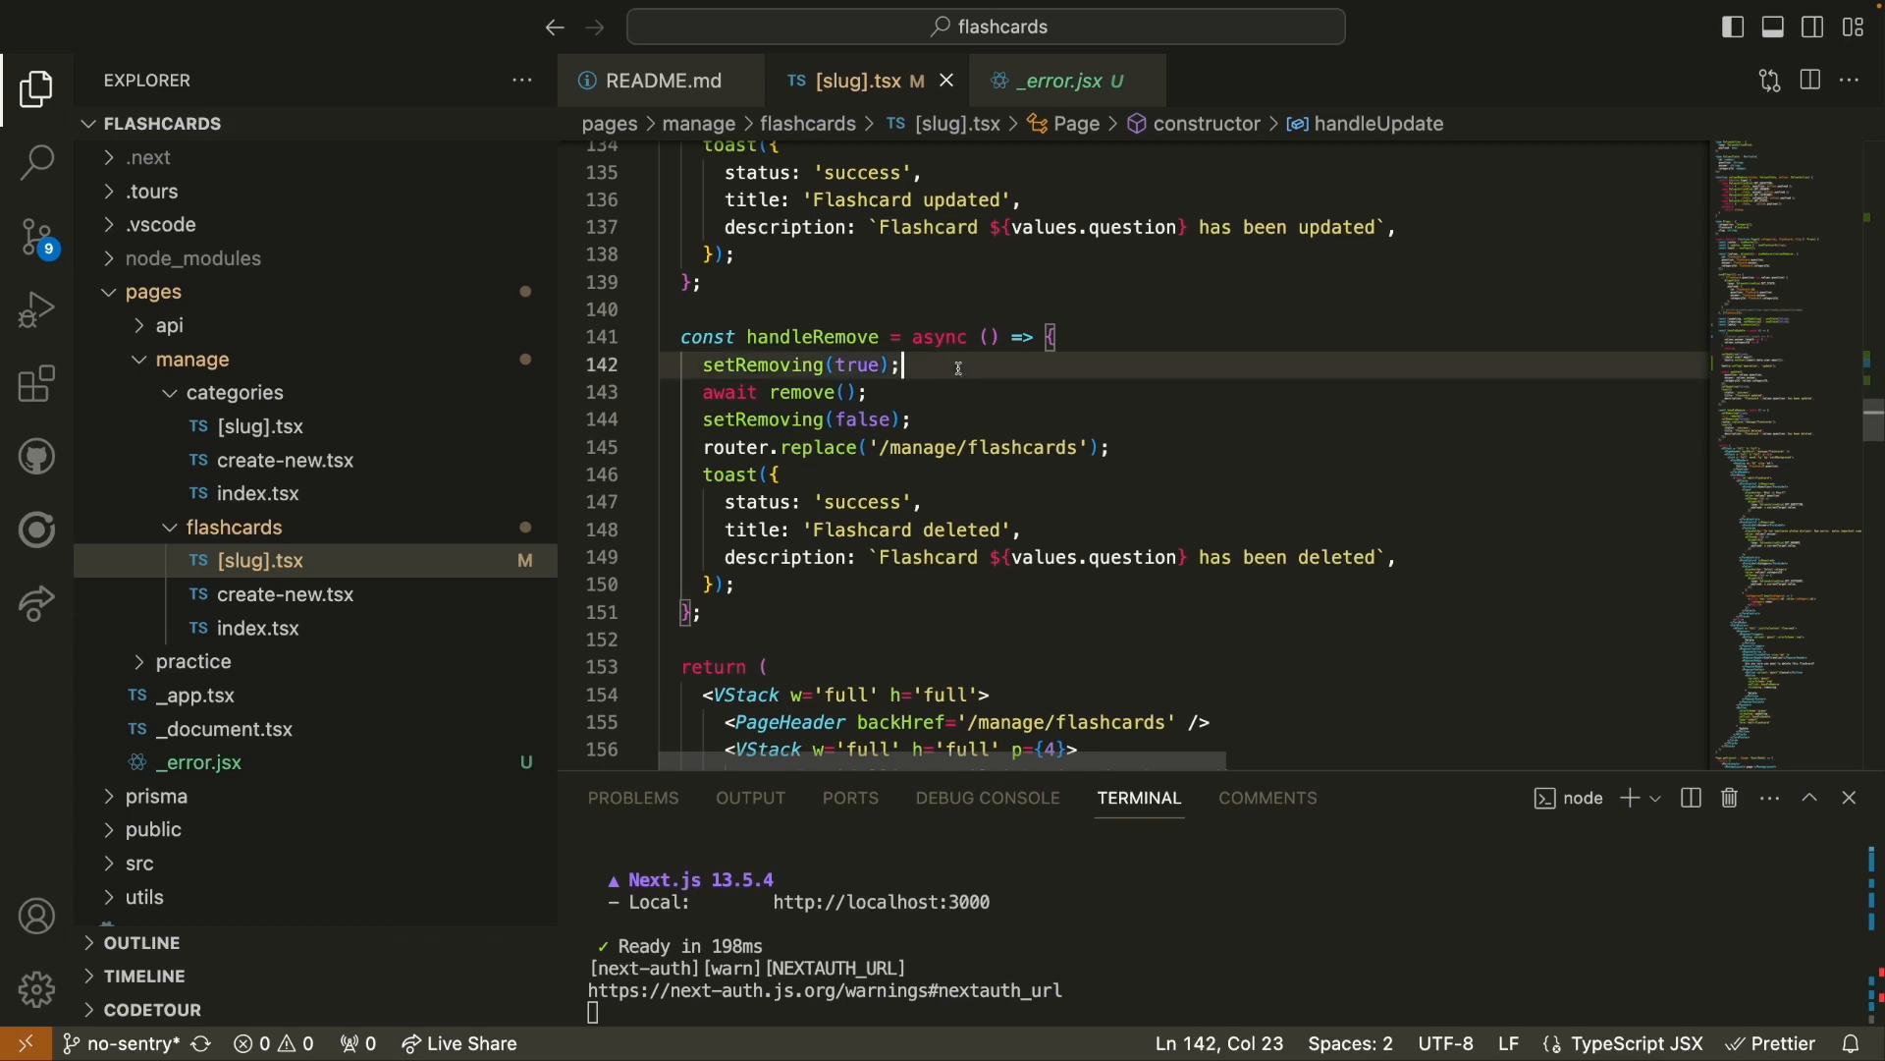
type("Sentry.setTag('operation', 'remove|update|create');")
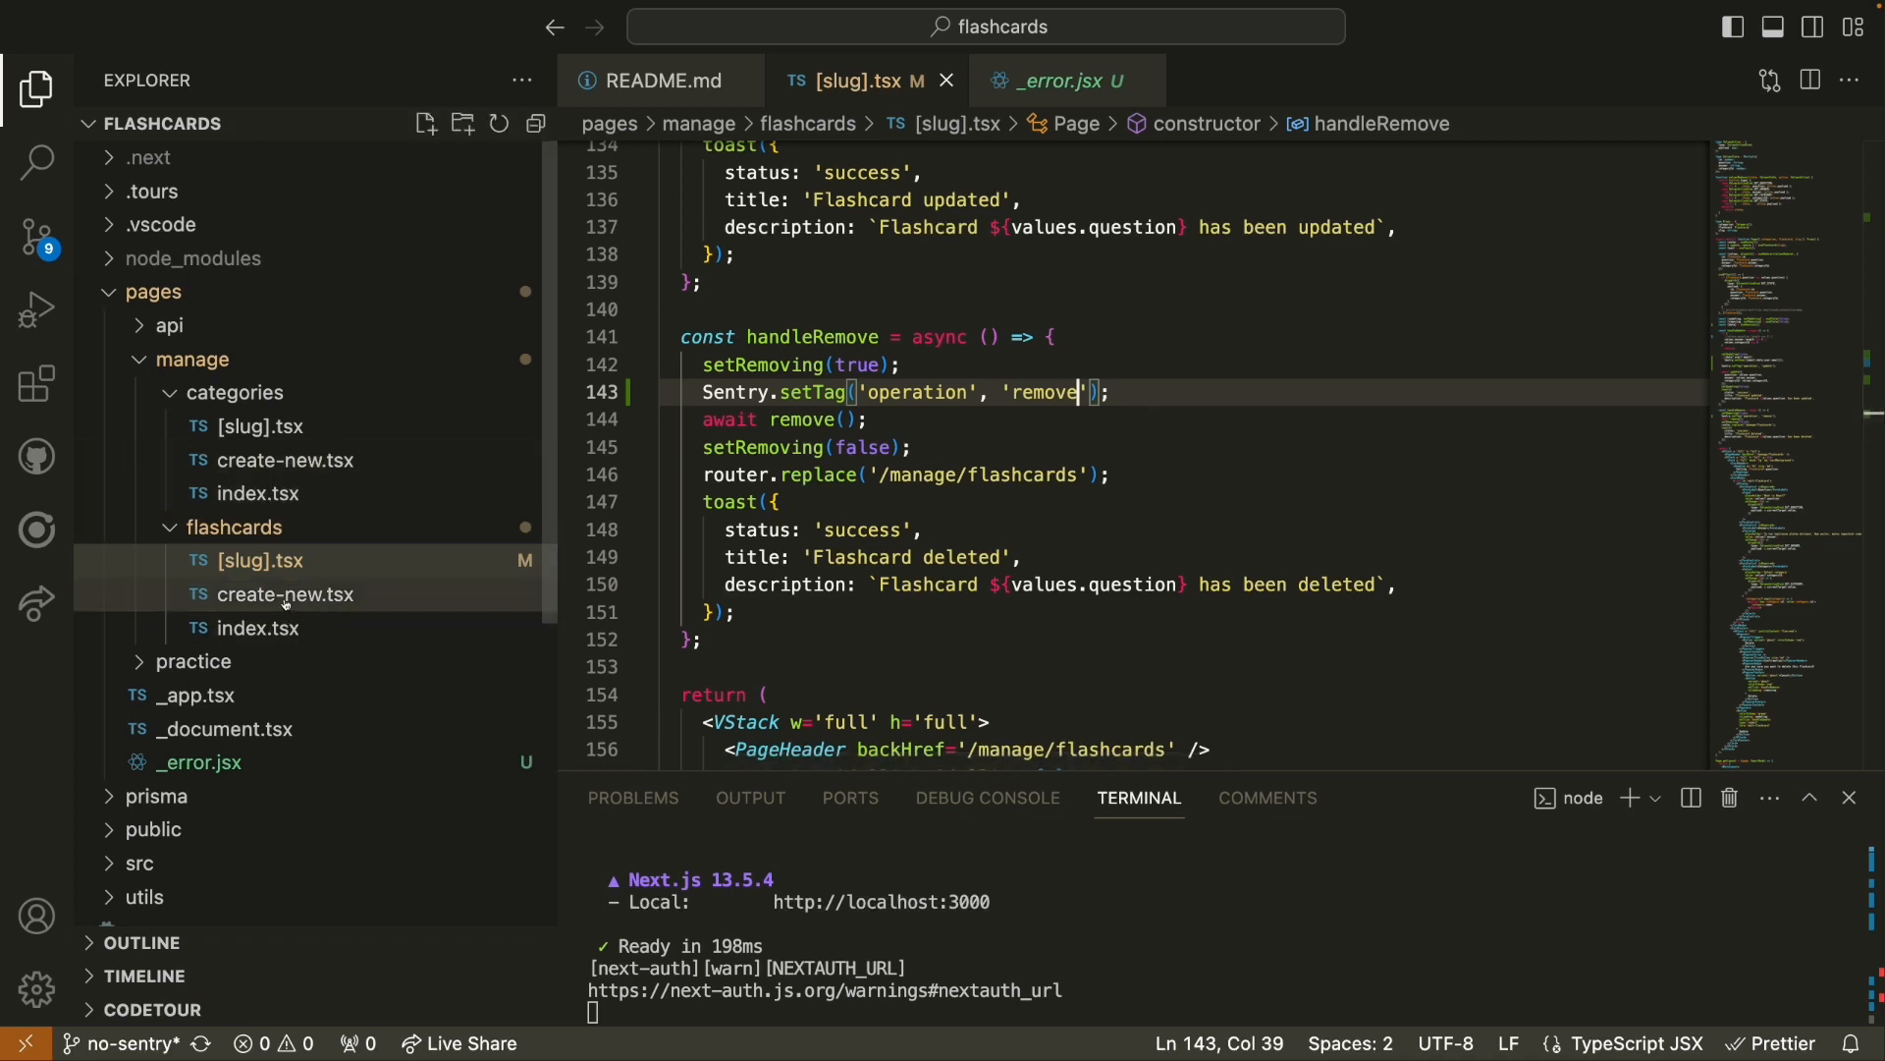
left_click(287, 593)
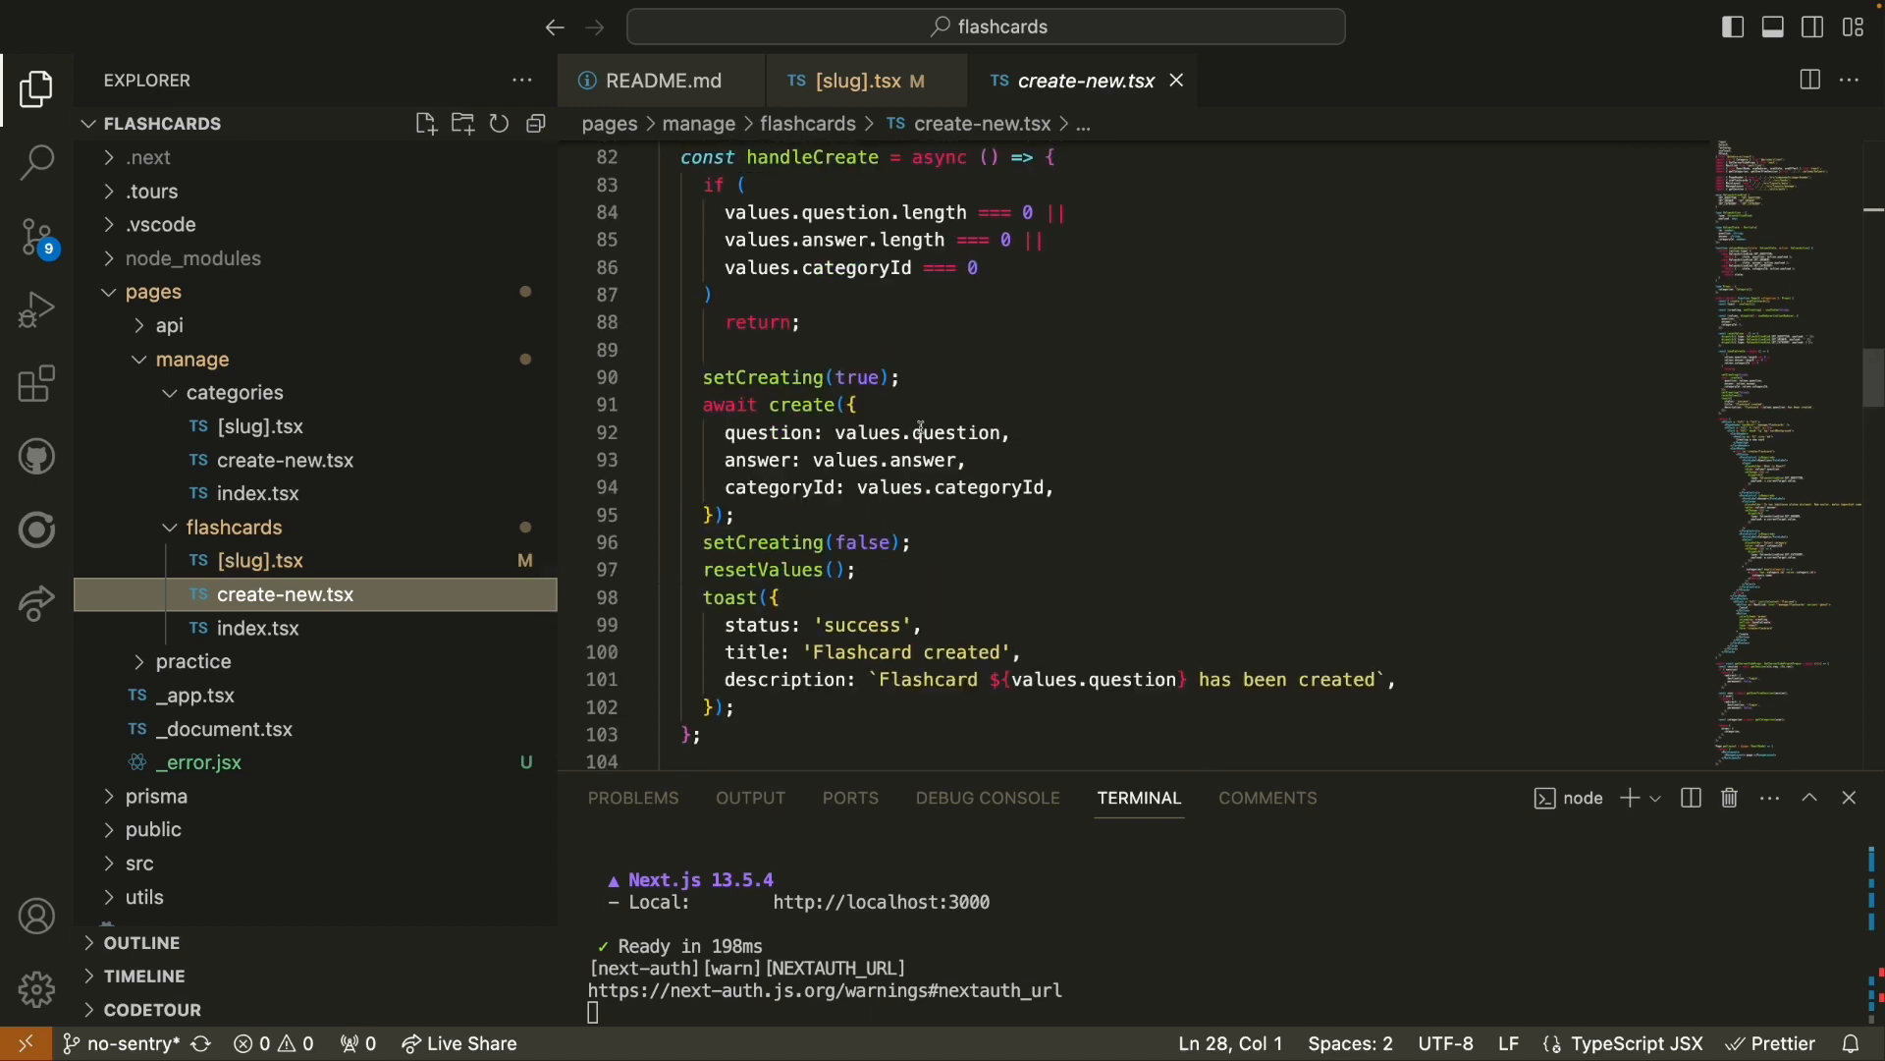
type("Sentry.setTag('operation', 'remove|update|create');")
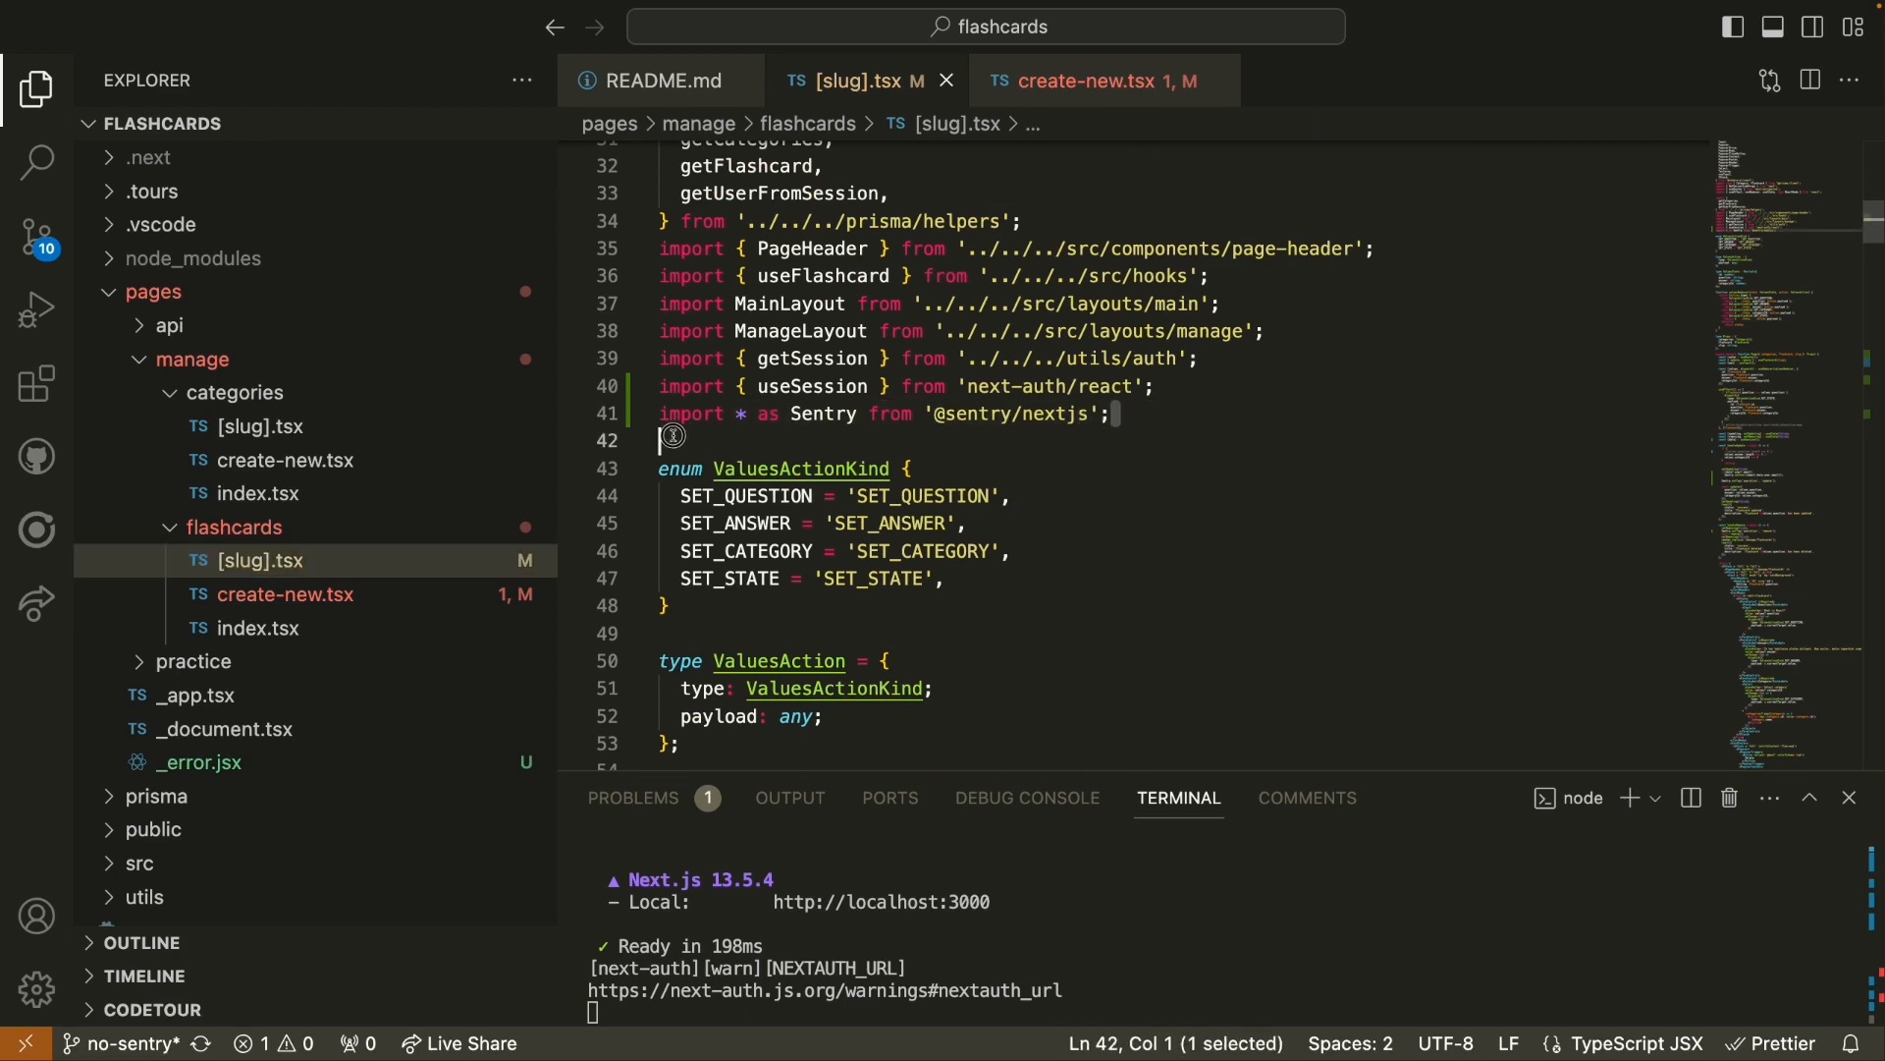
left_click(1092, 80)
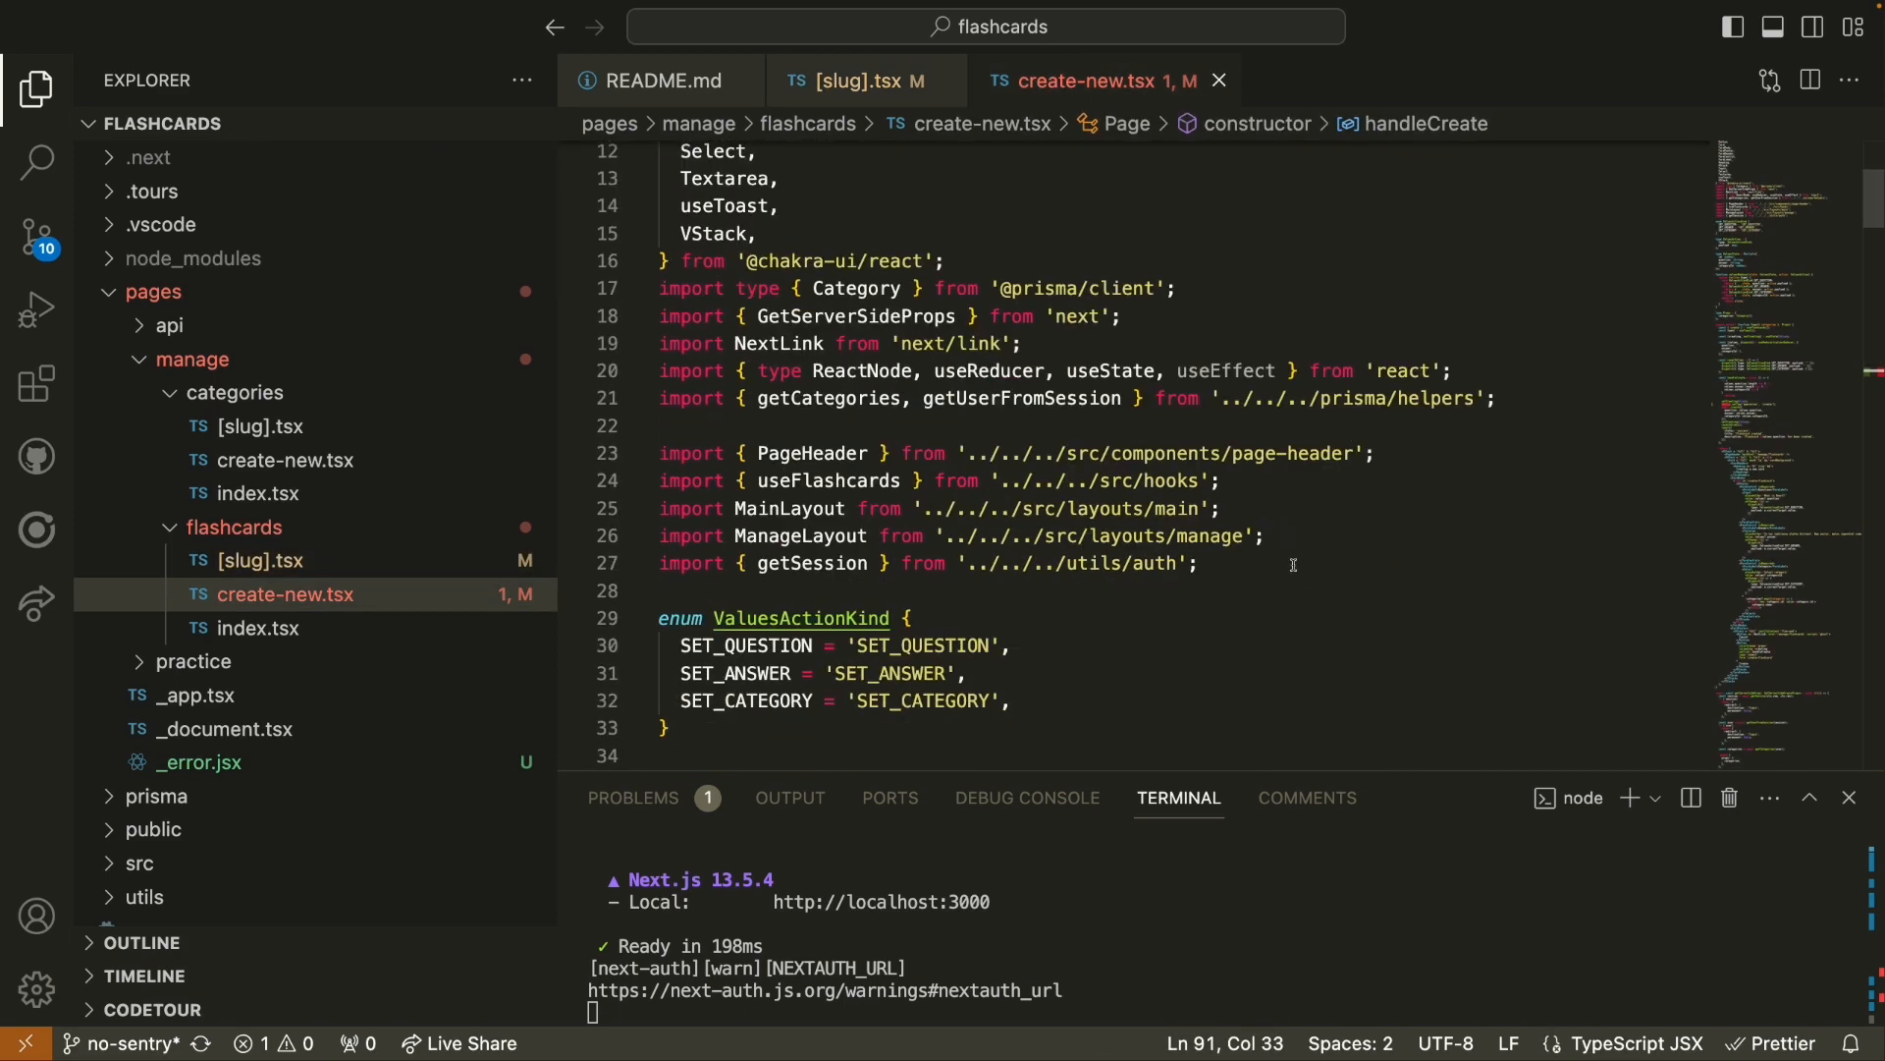
type("import * as Sentry from '@sentry/nextjs';")
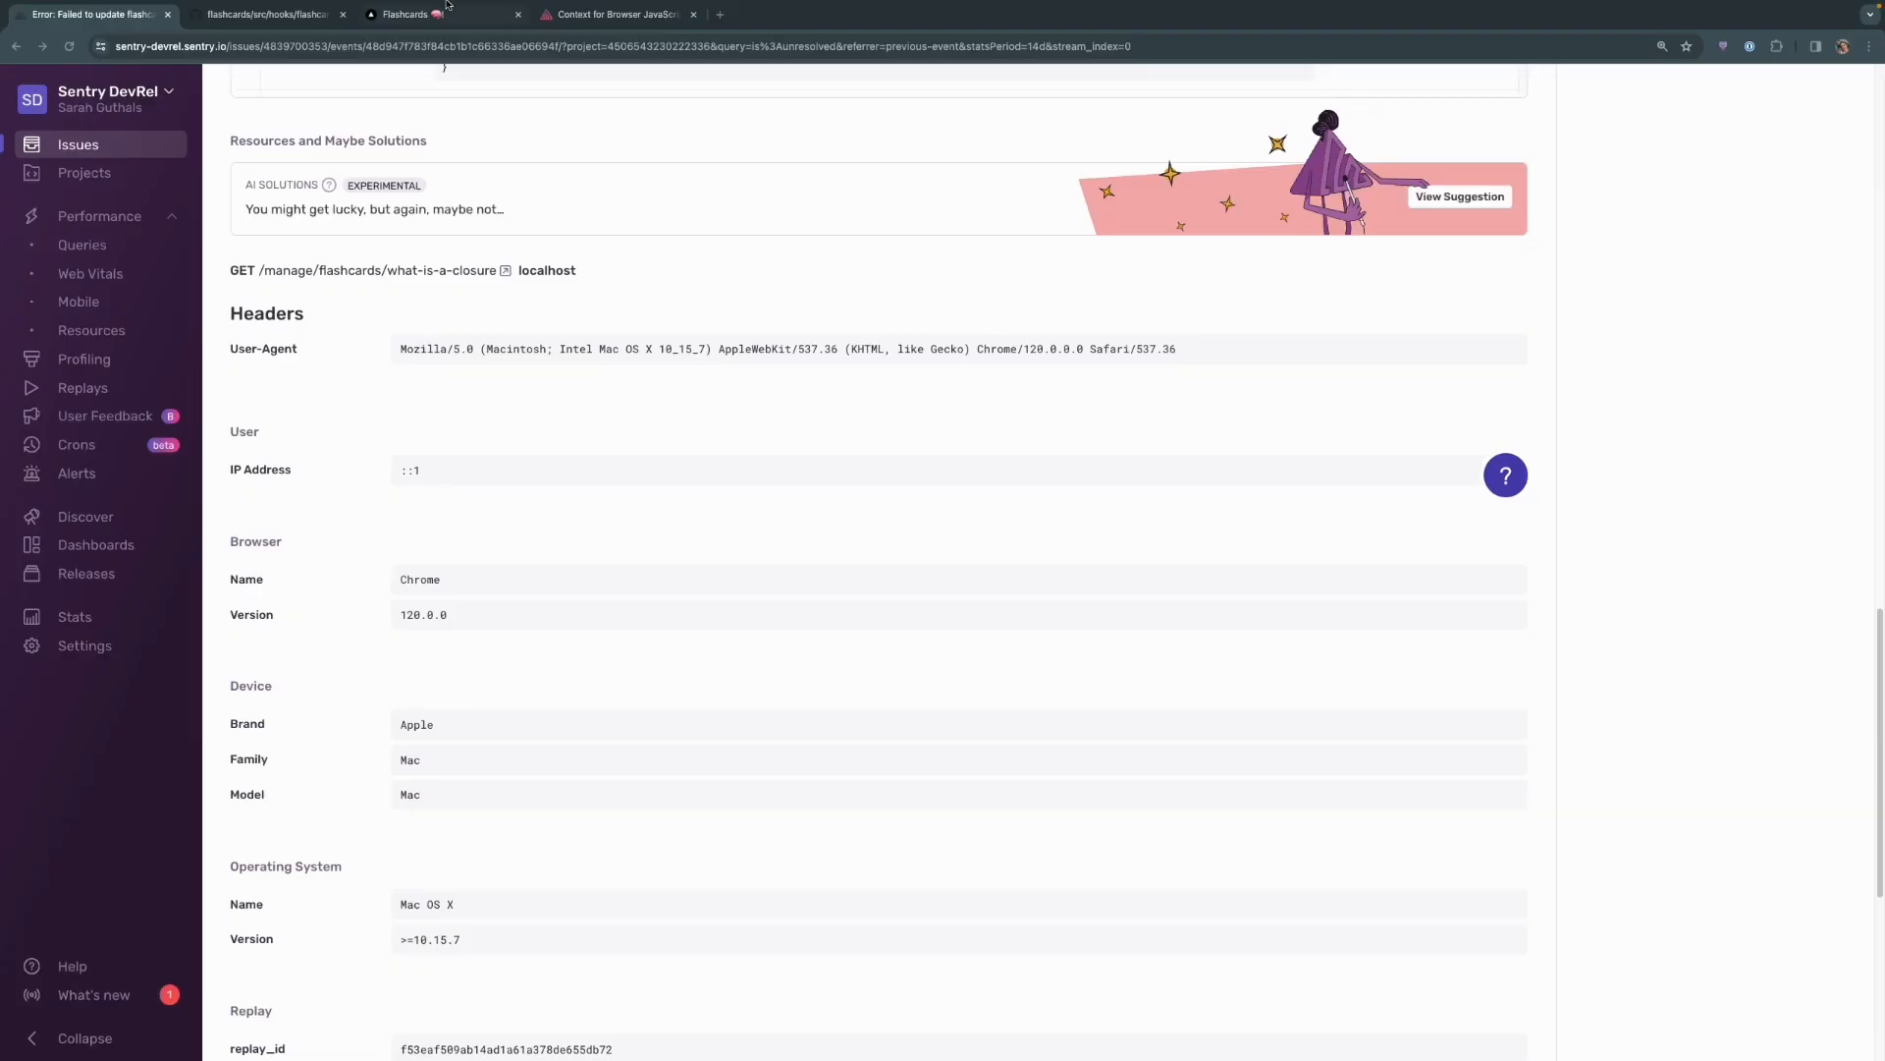
- Update the 'What is a closure?' flashcard with an empty Question so the edit fails
left_click(442, 8)
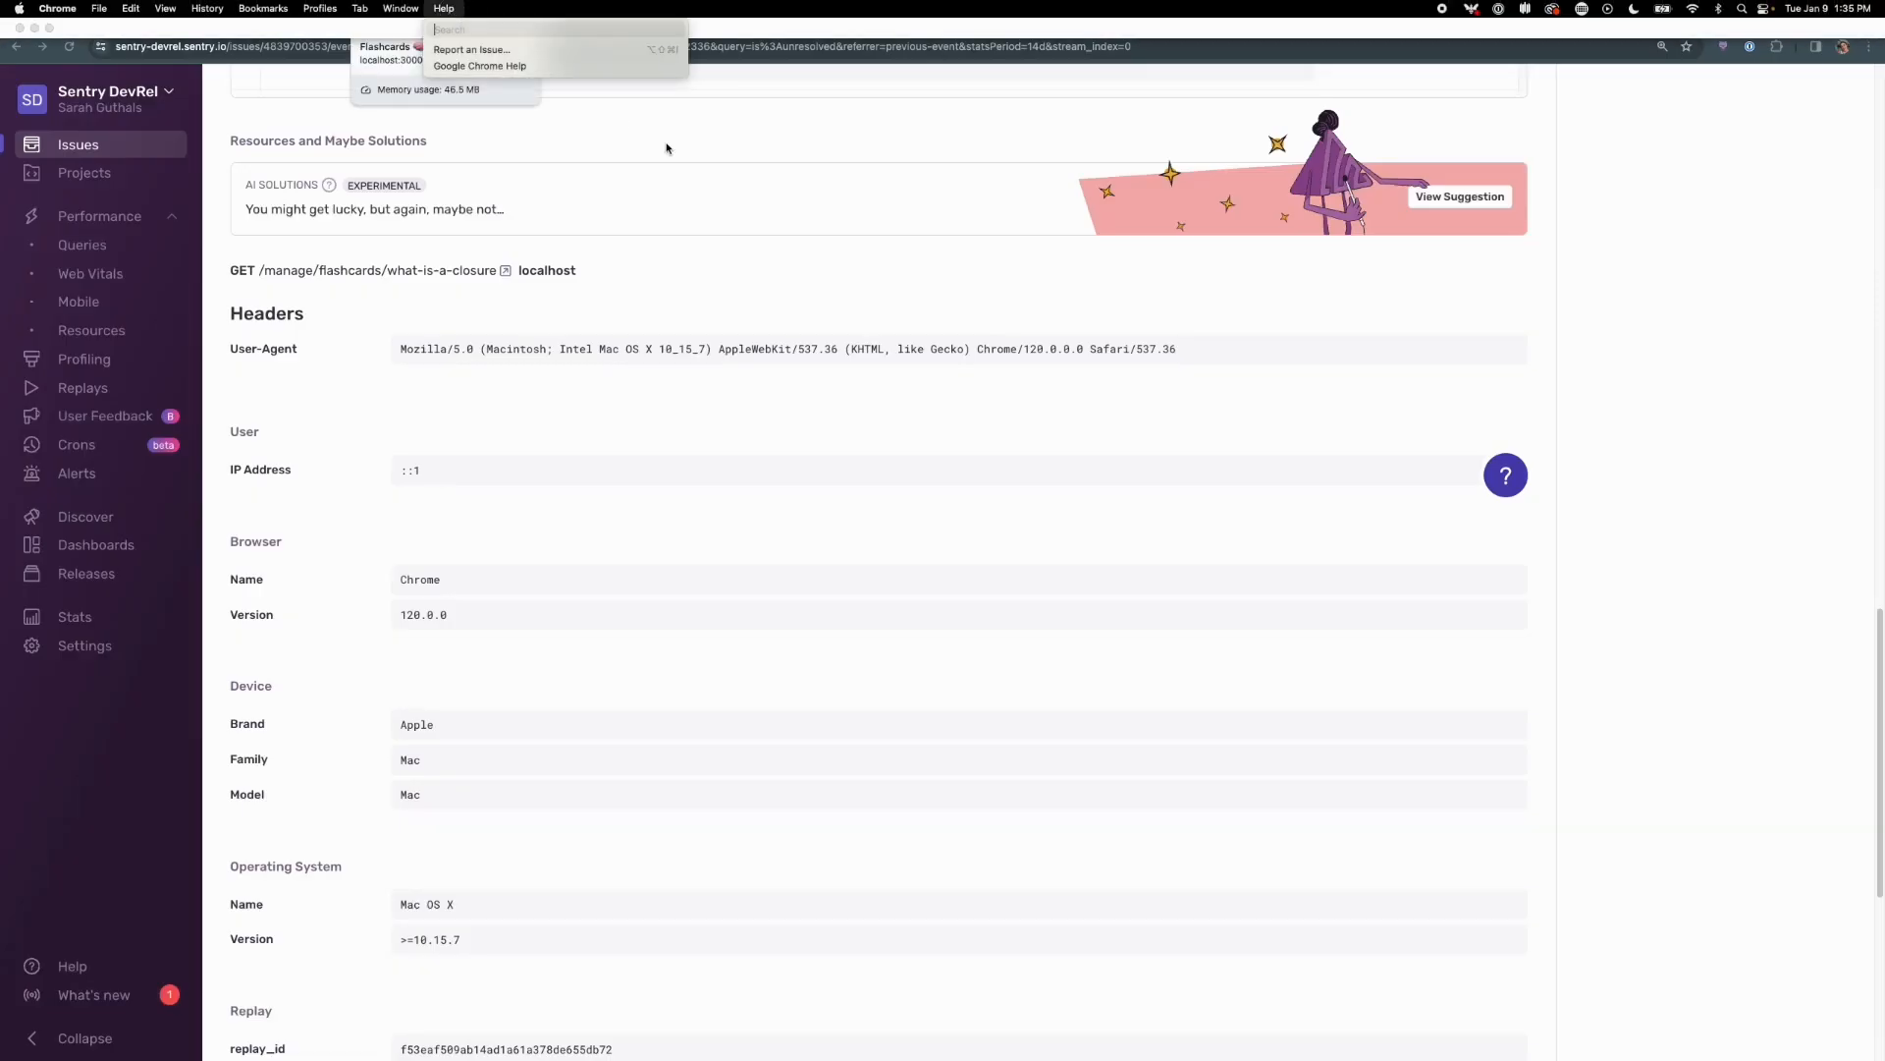
left_click(438, 13)
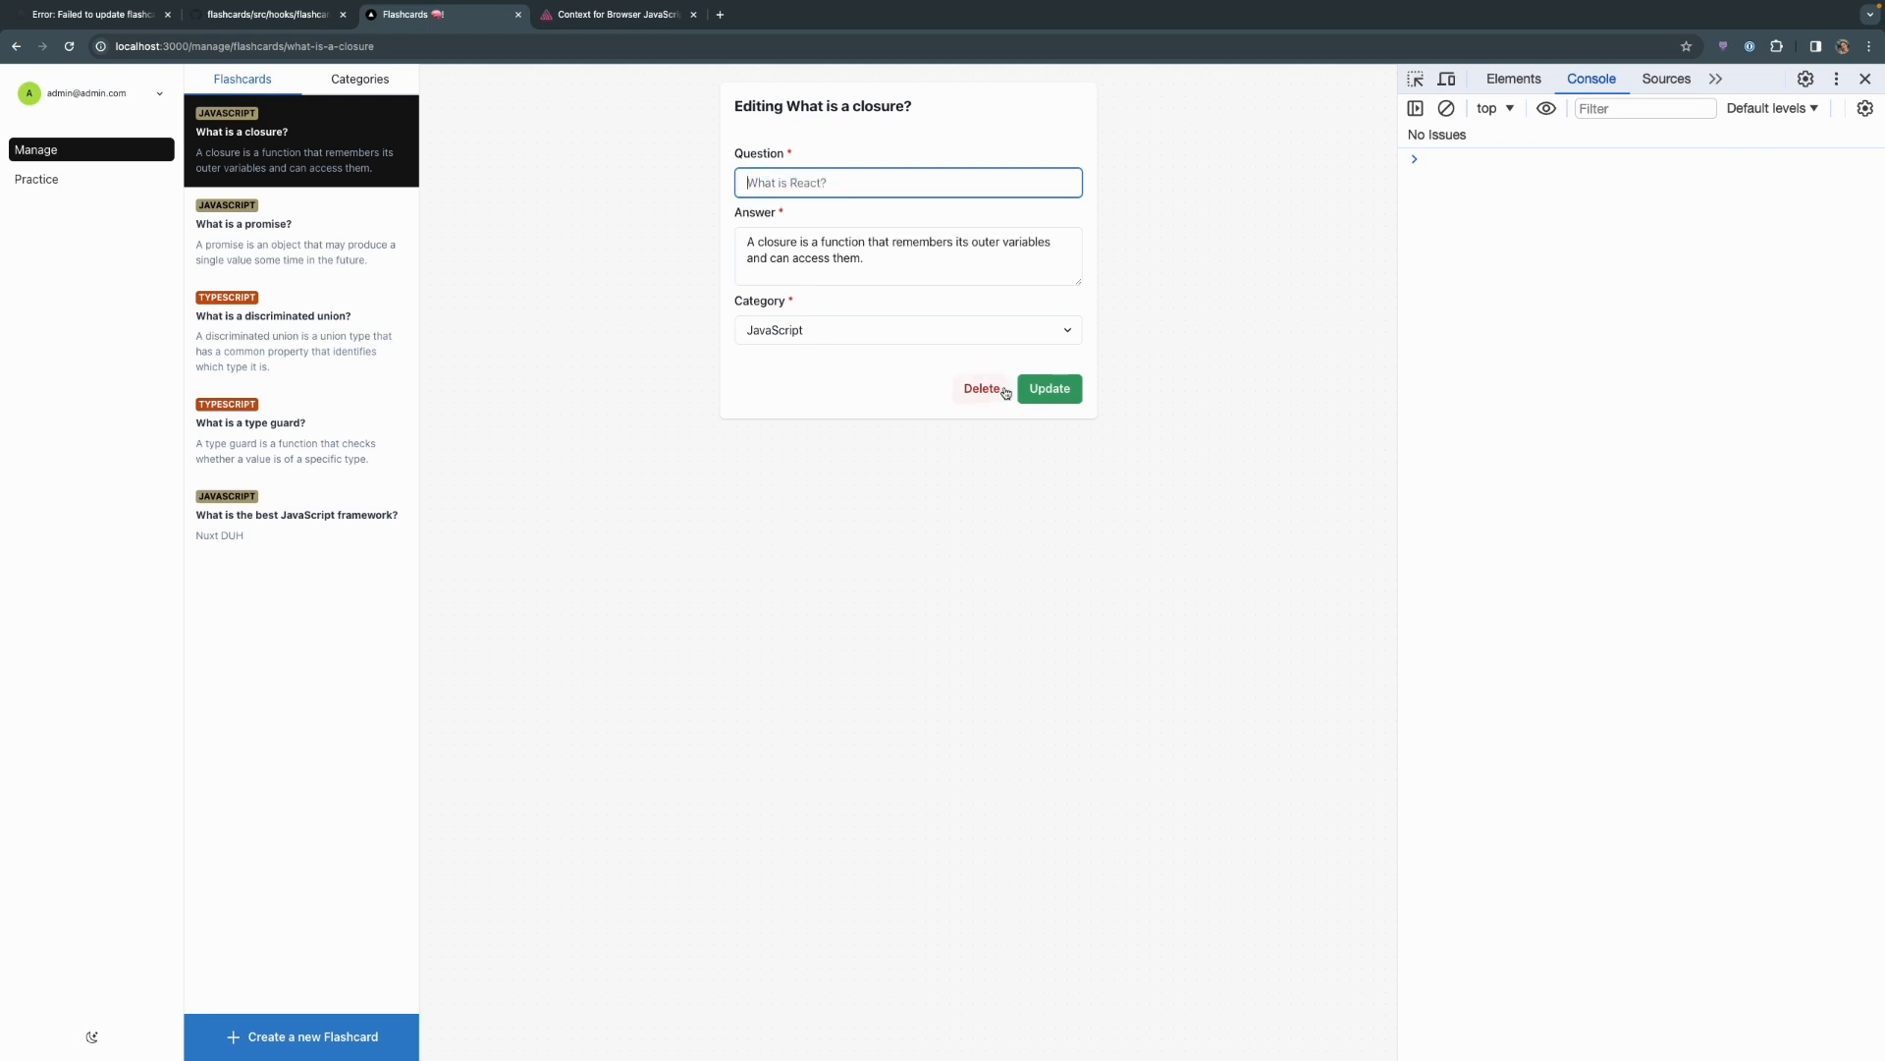
left_click(1047, 389)
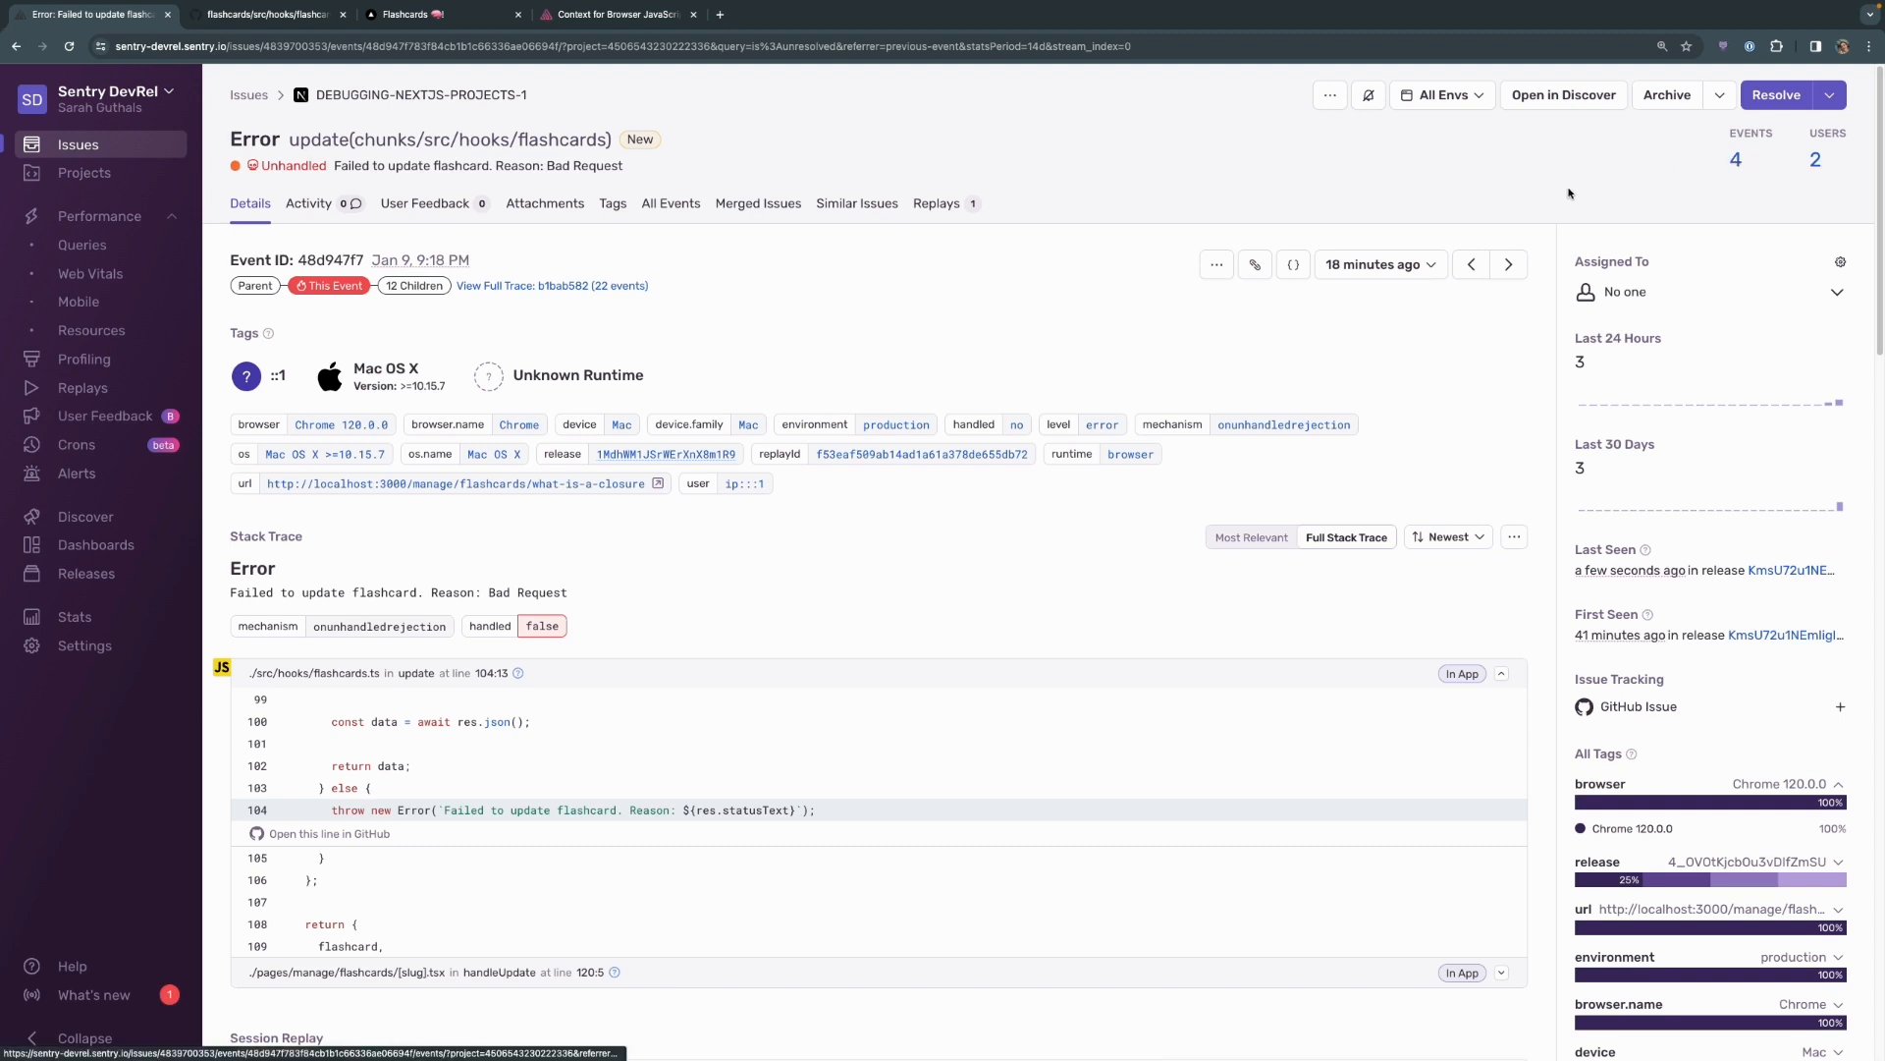
mouse_move(1508, 263)
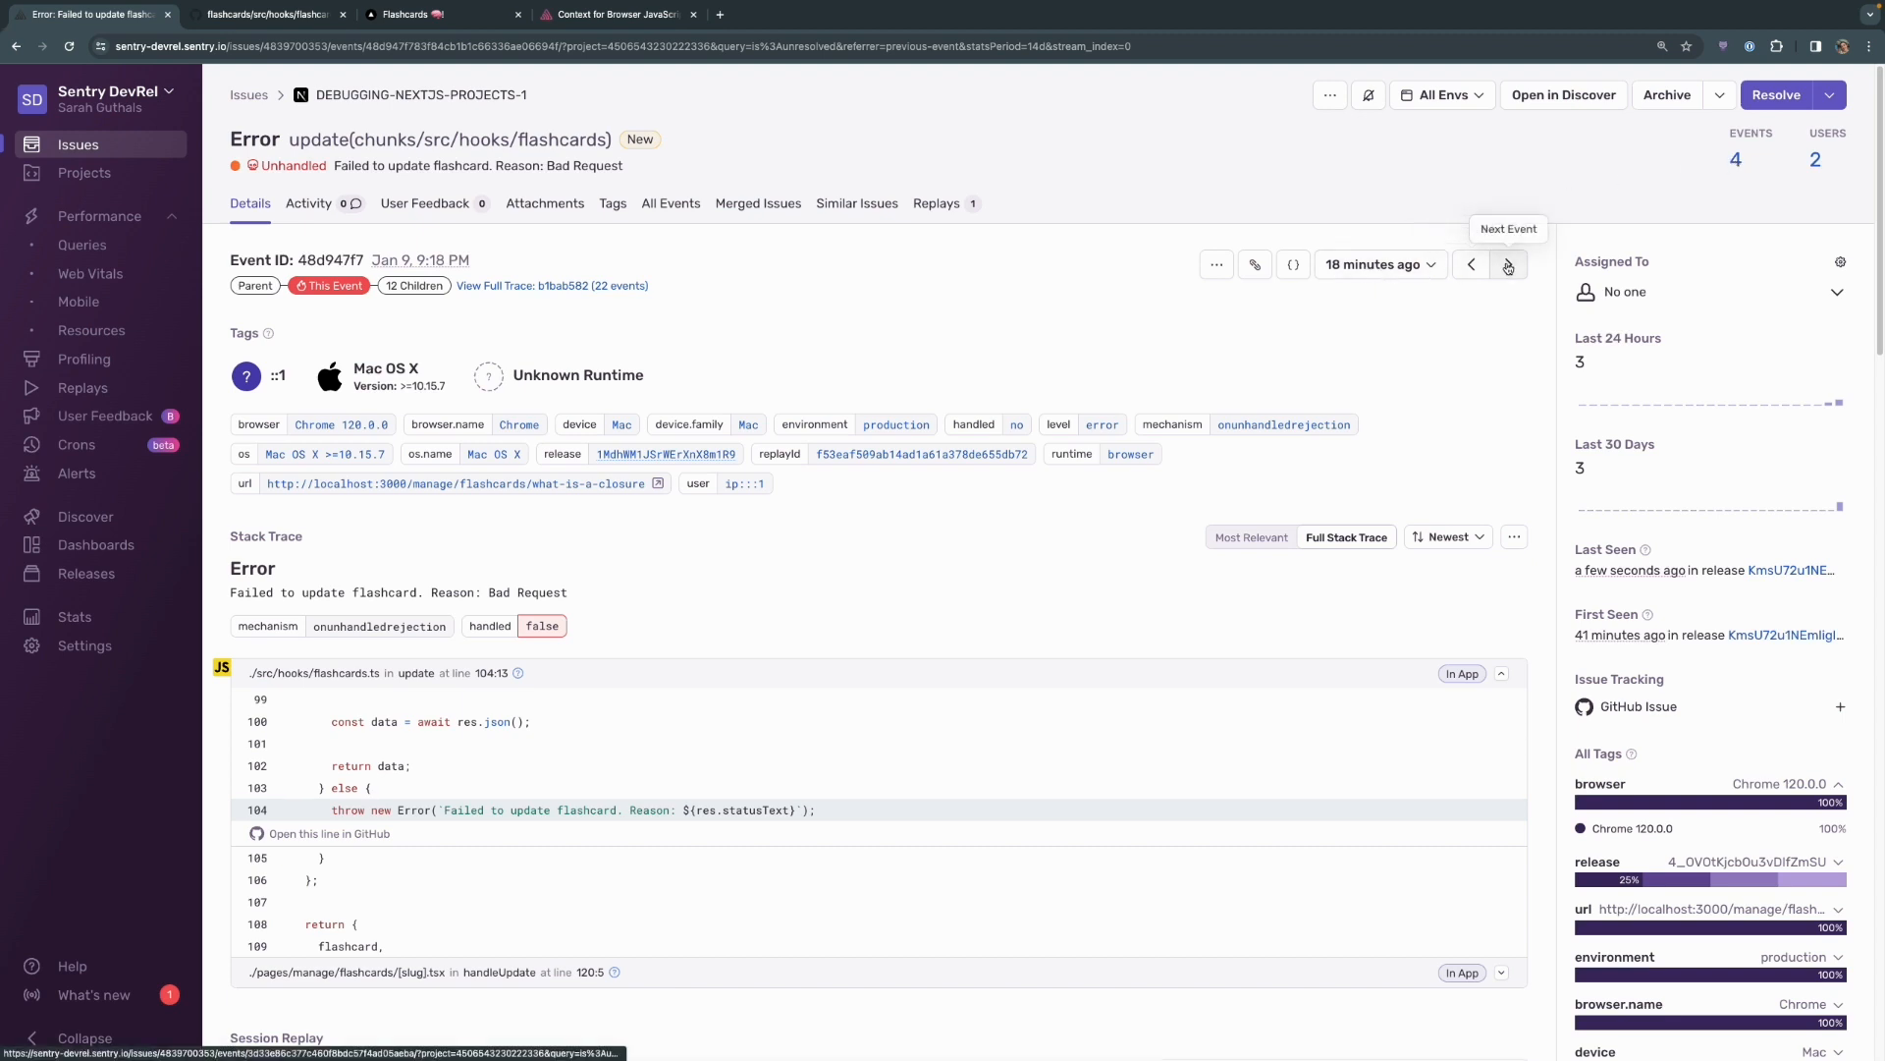
- Step through the issue's newer events, which now identify the user by email
left_click(1506, 265)
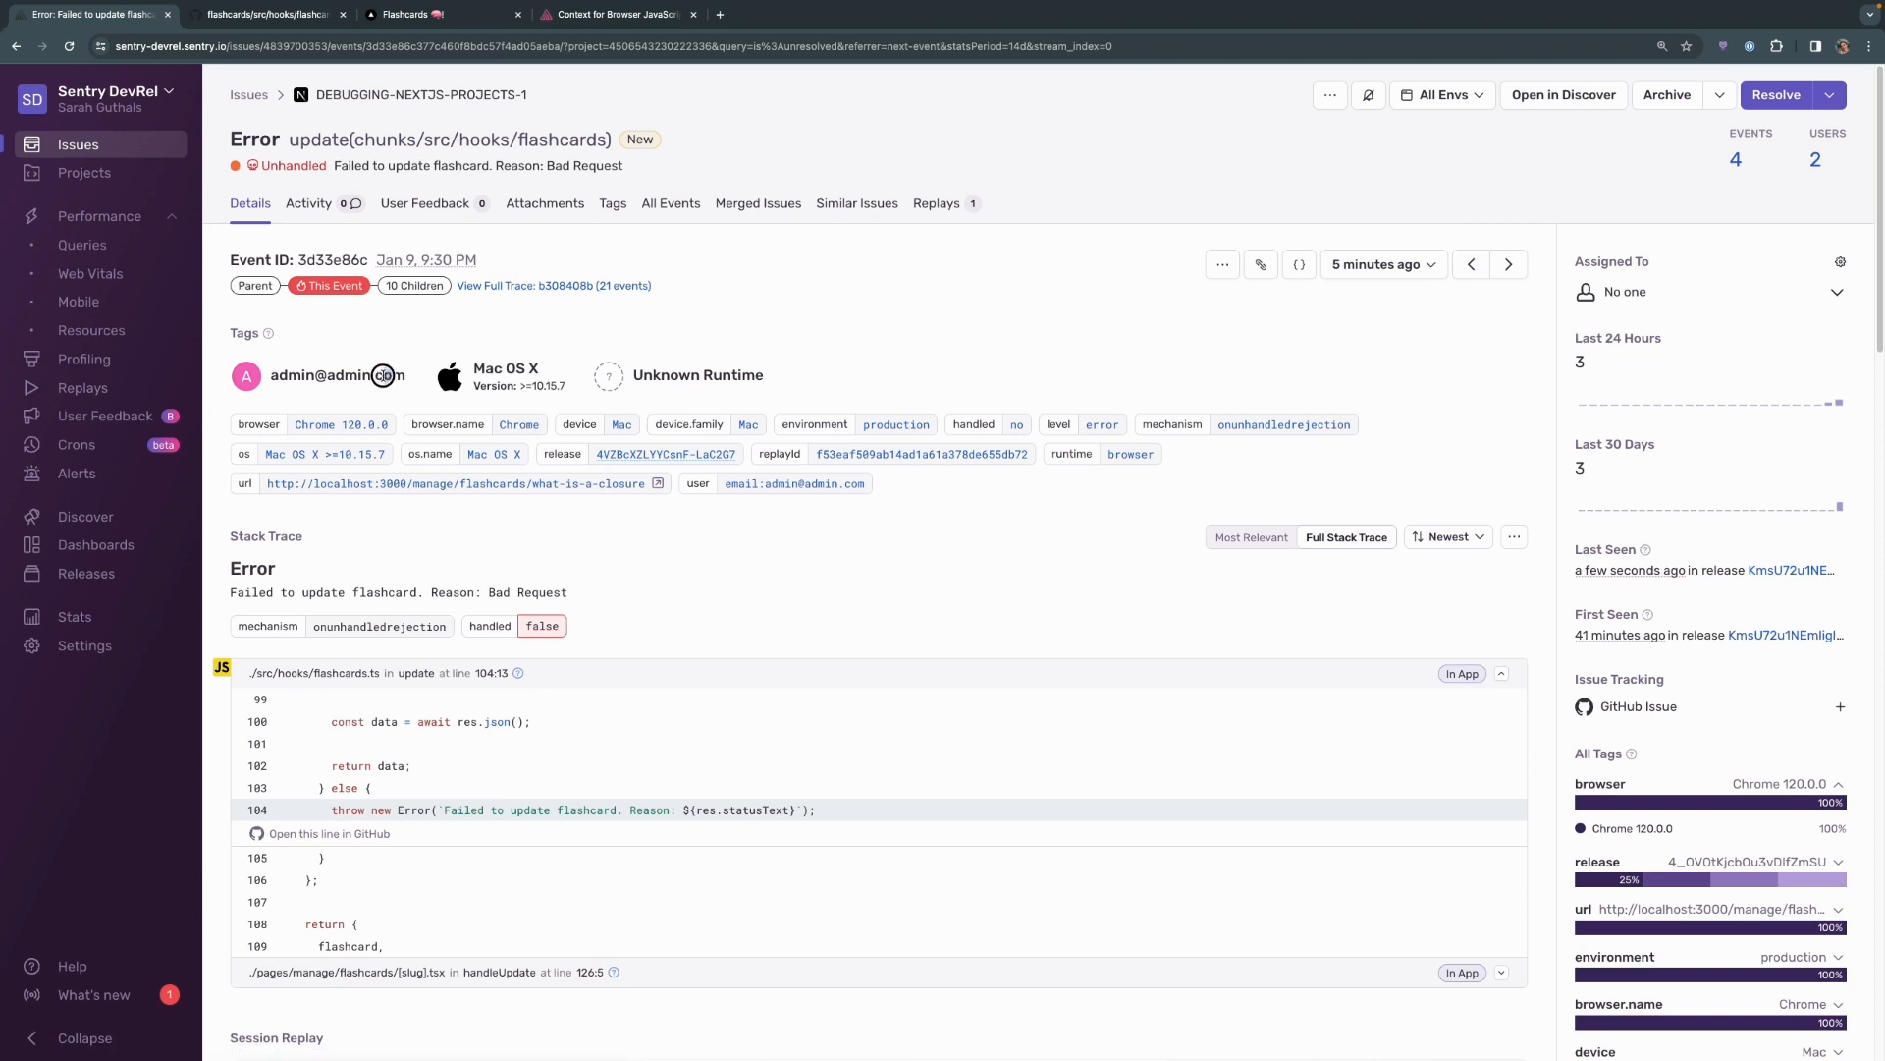
left_click(1509, 264)
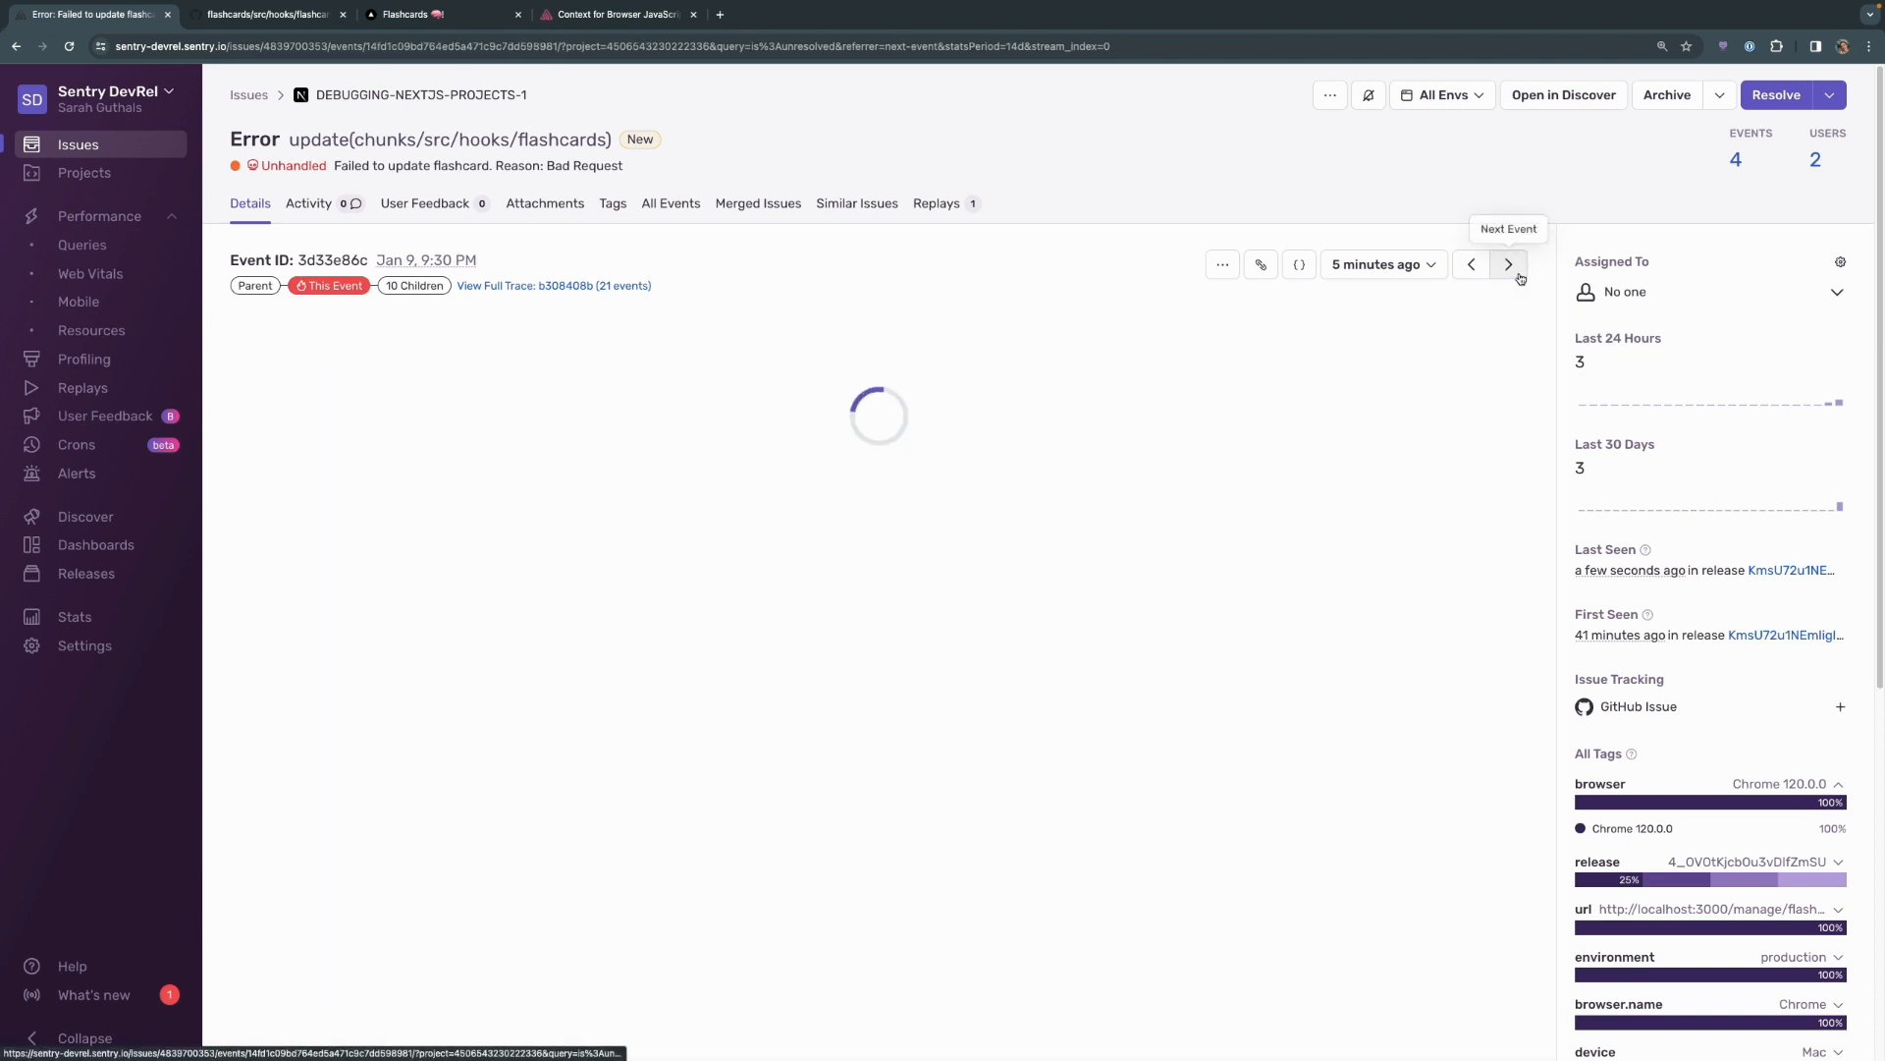
- Load the newest event and check its operation tag is set to update
left_click(1511, 264)
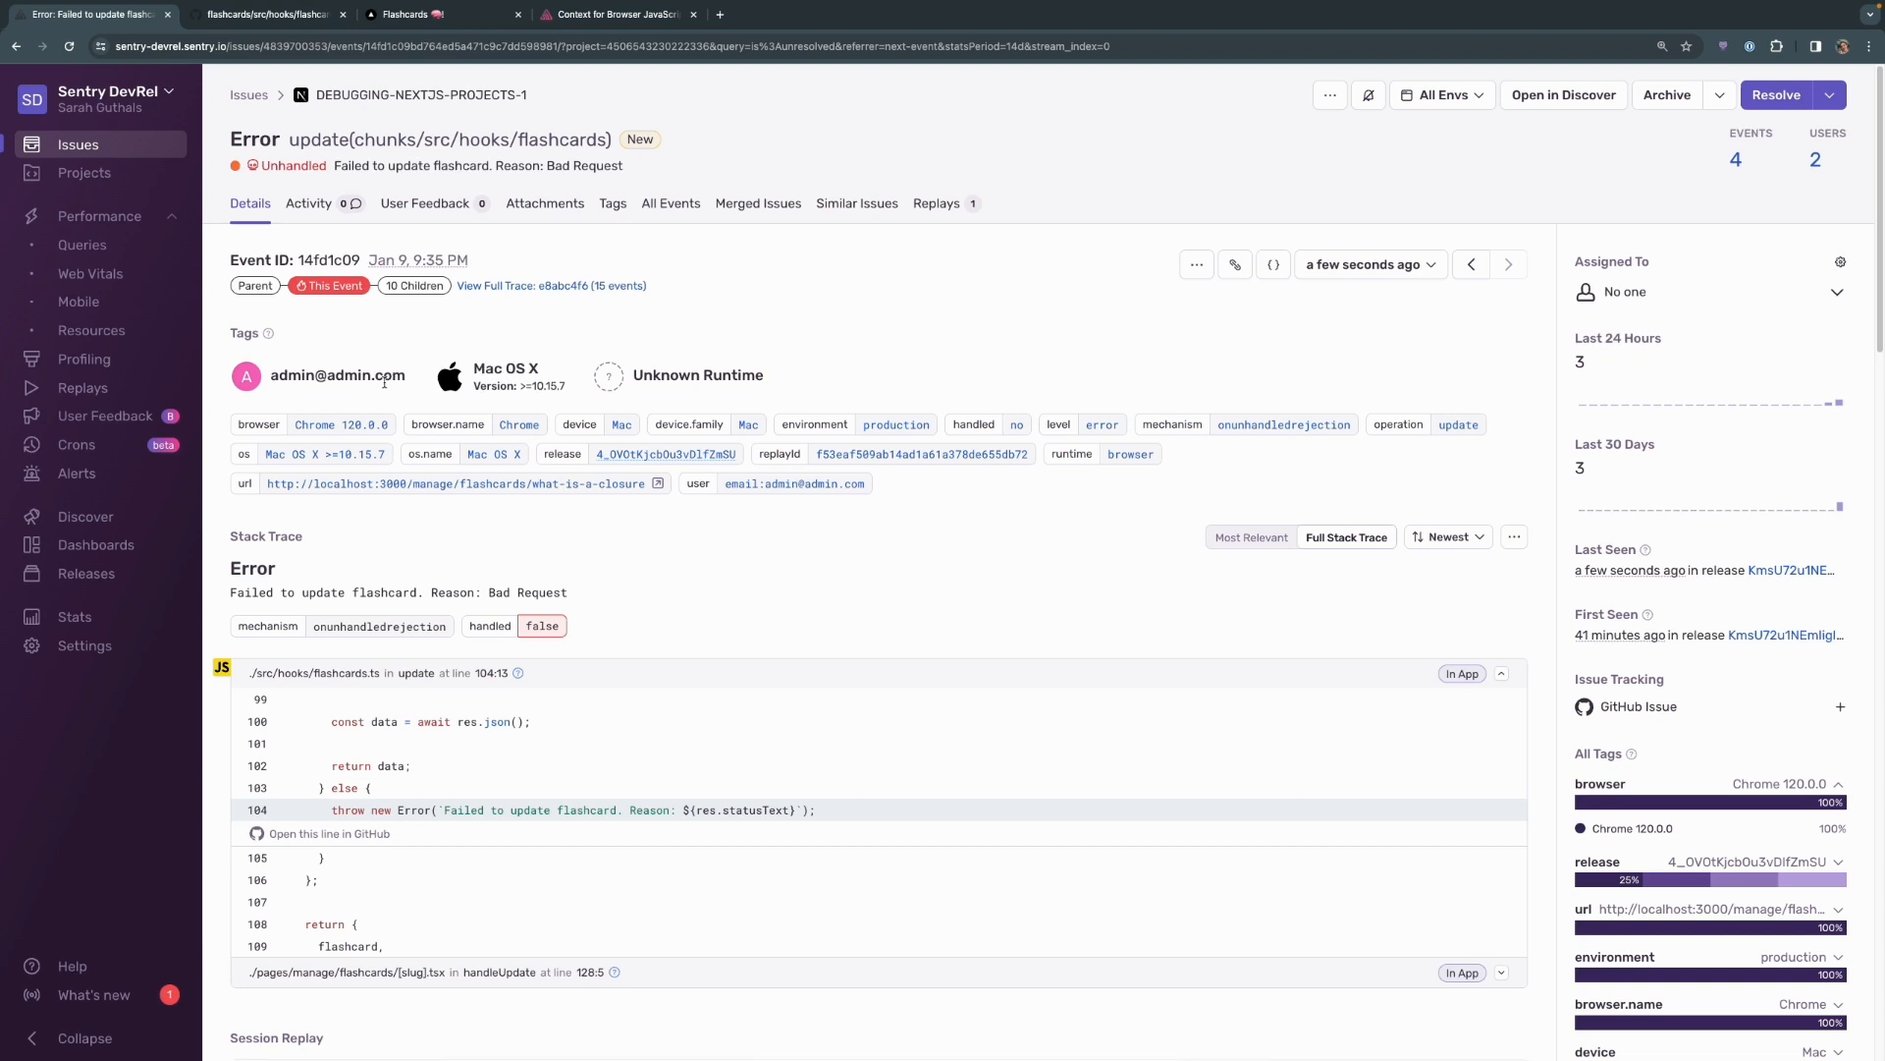
double_click(338, 373)
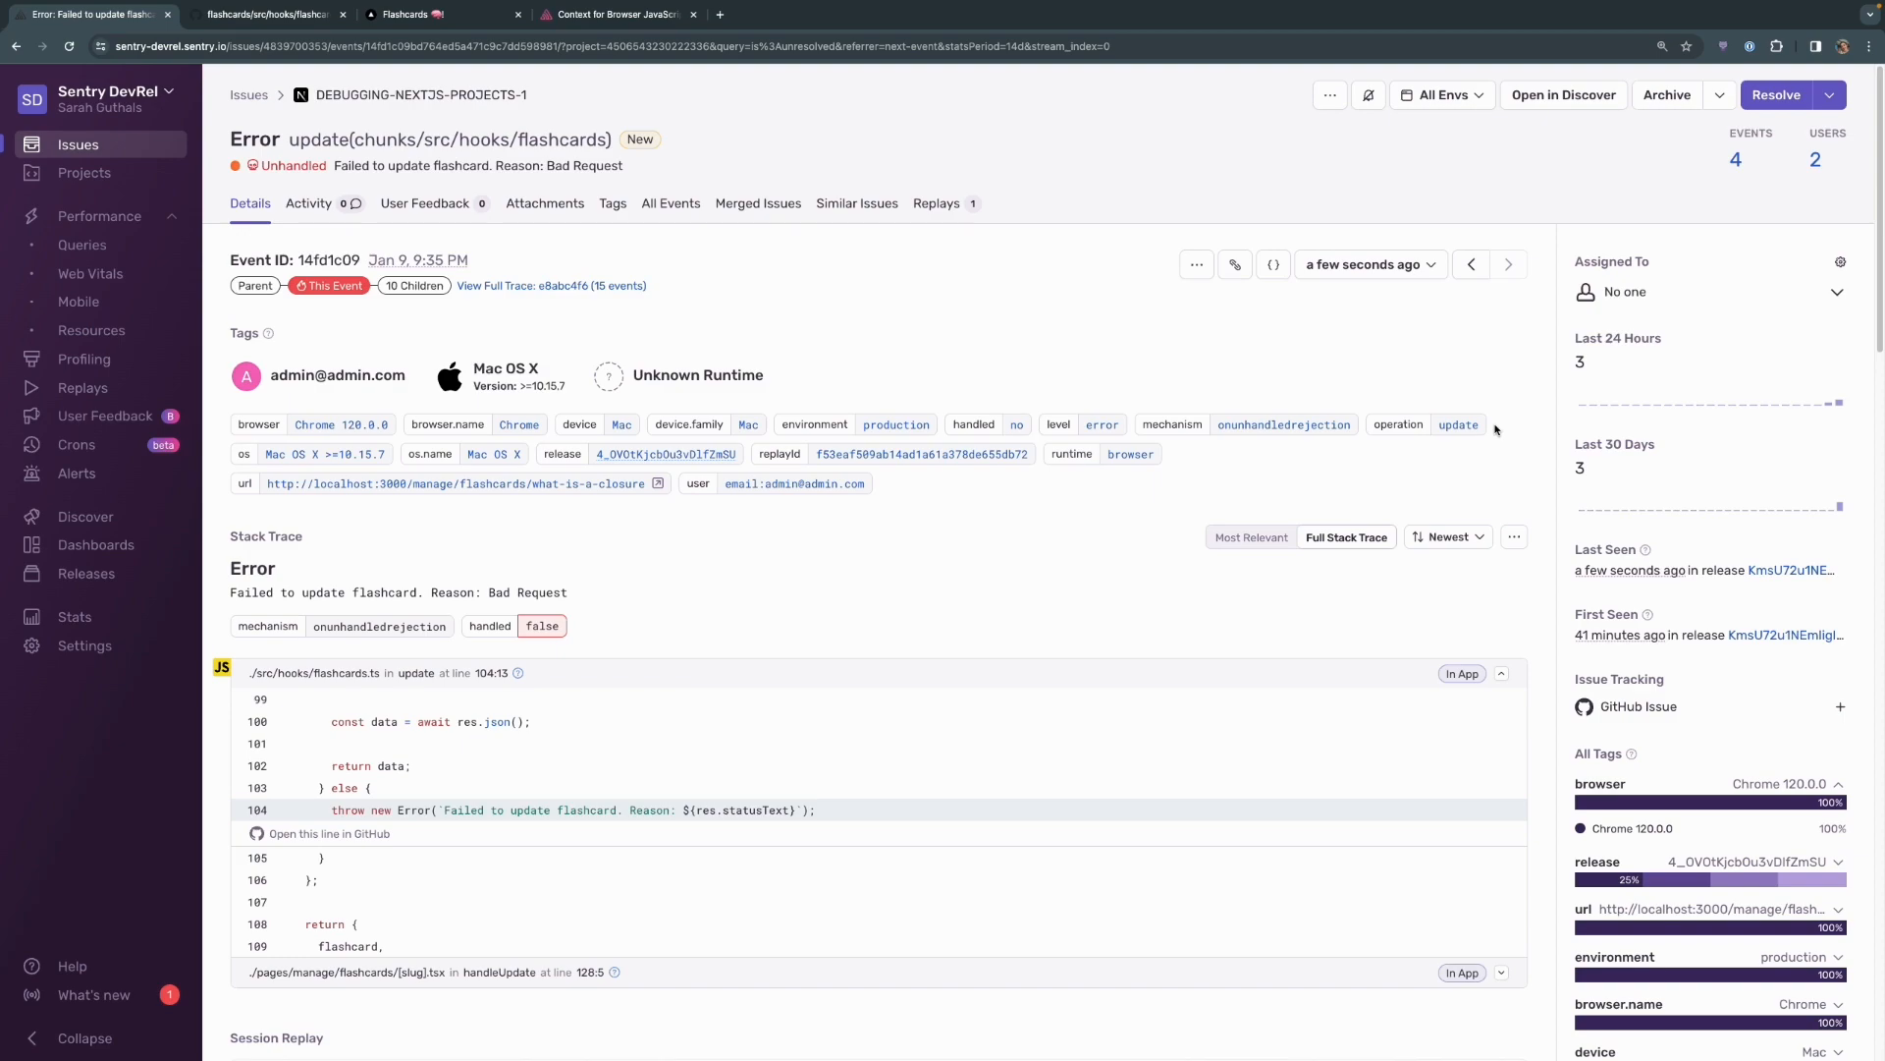
mouse_move(1133, 485)
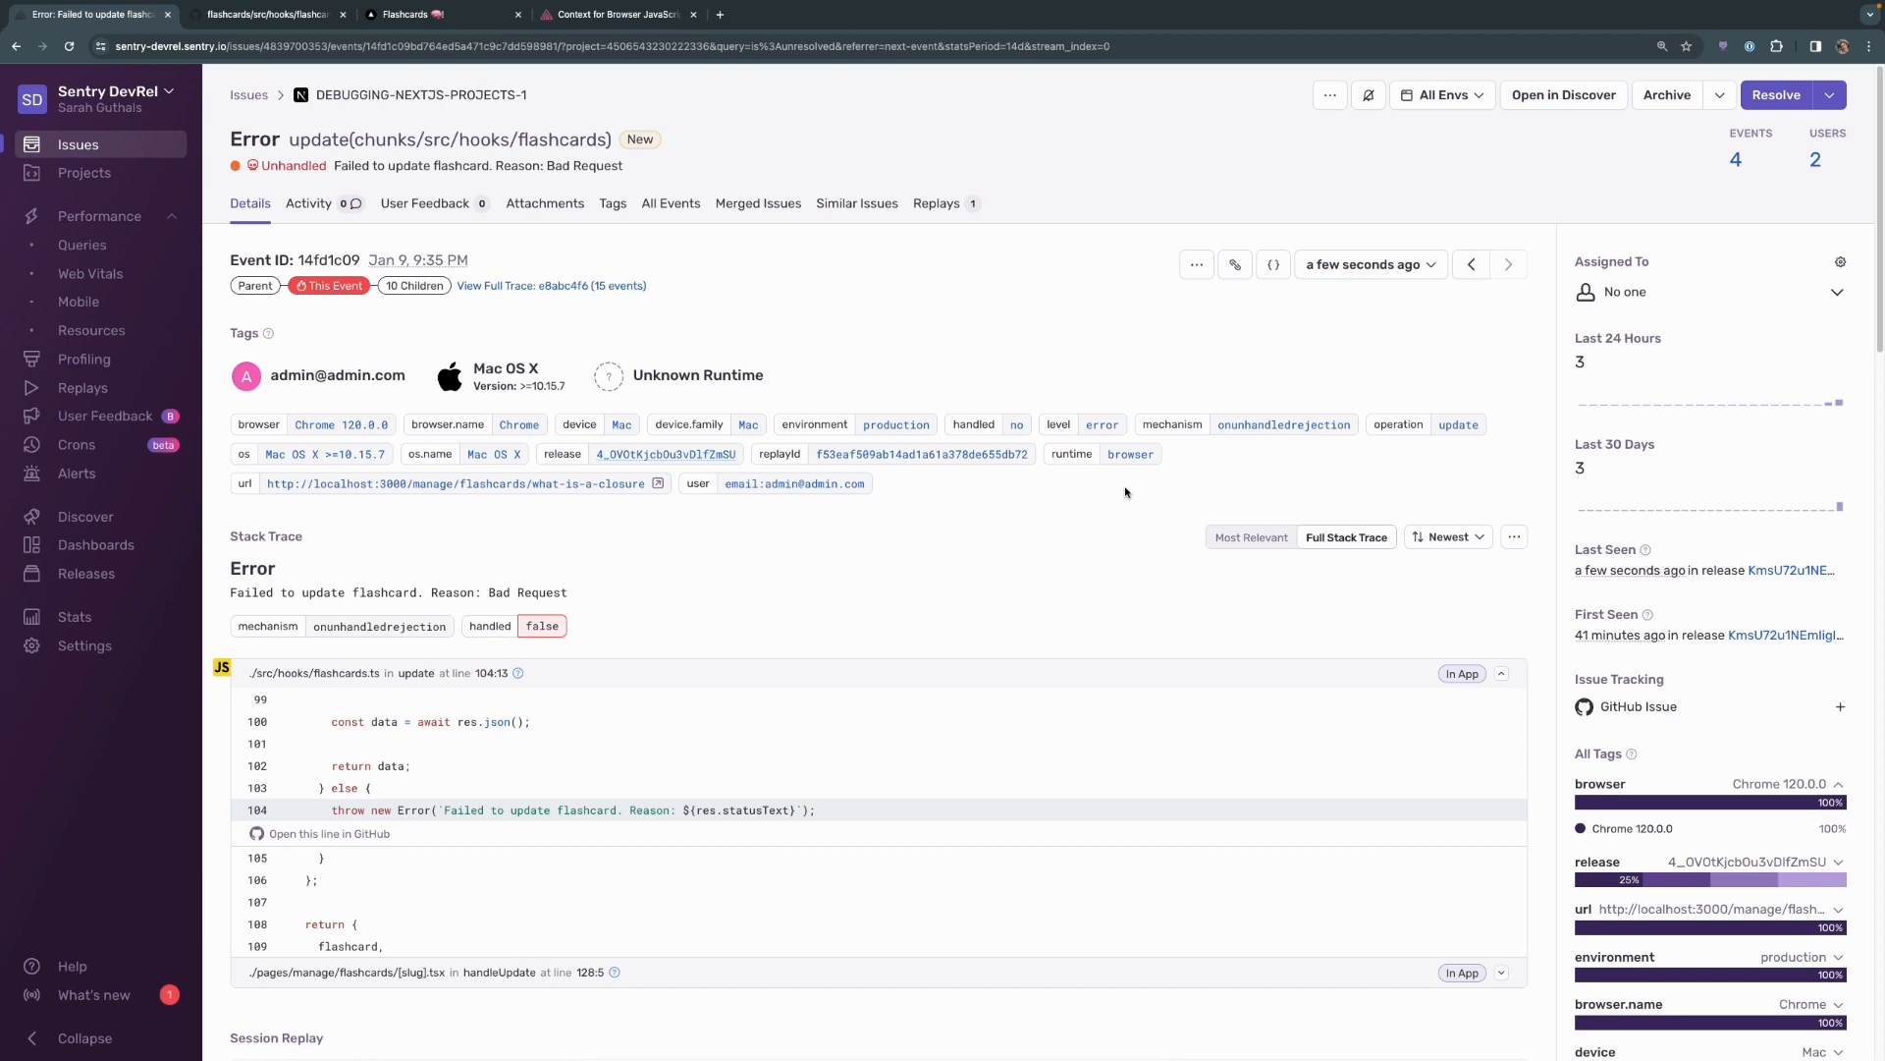
mouse_move(1118, 499)
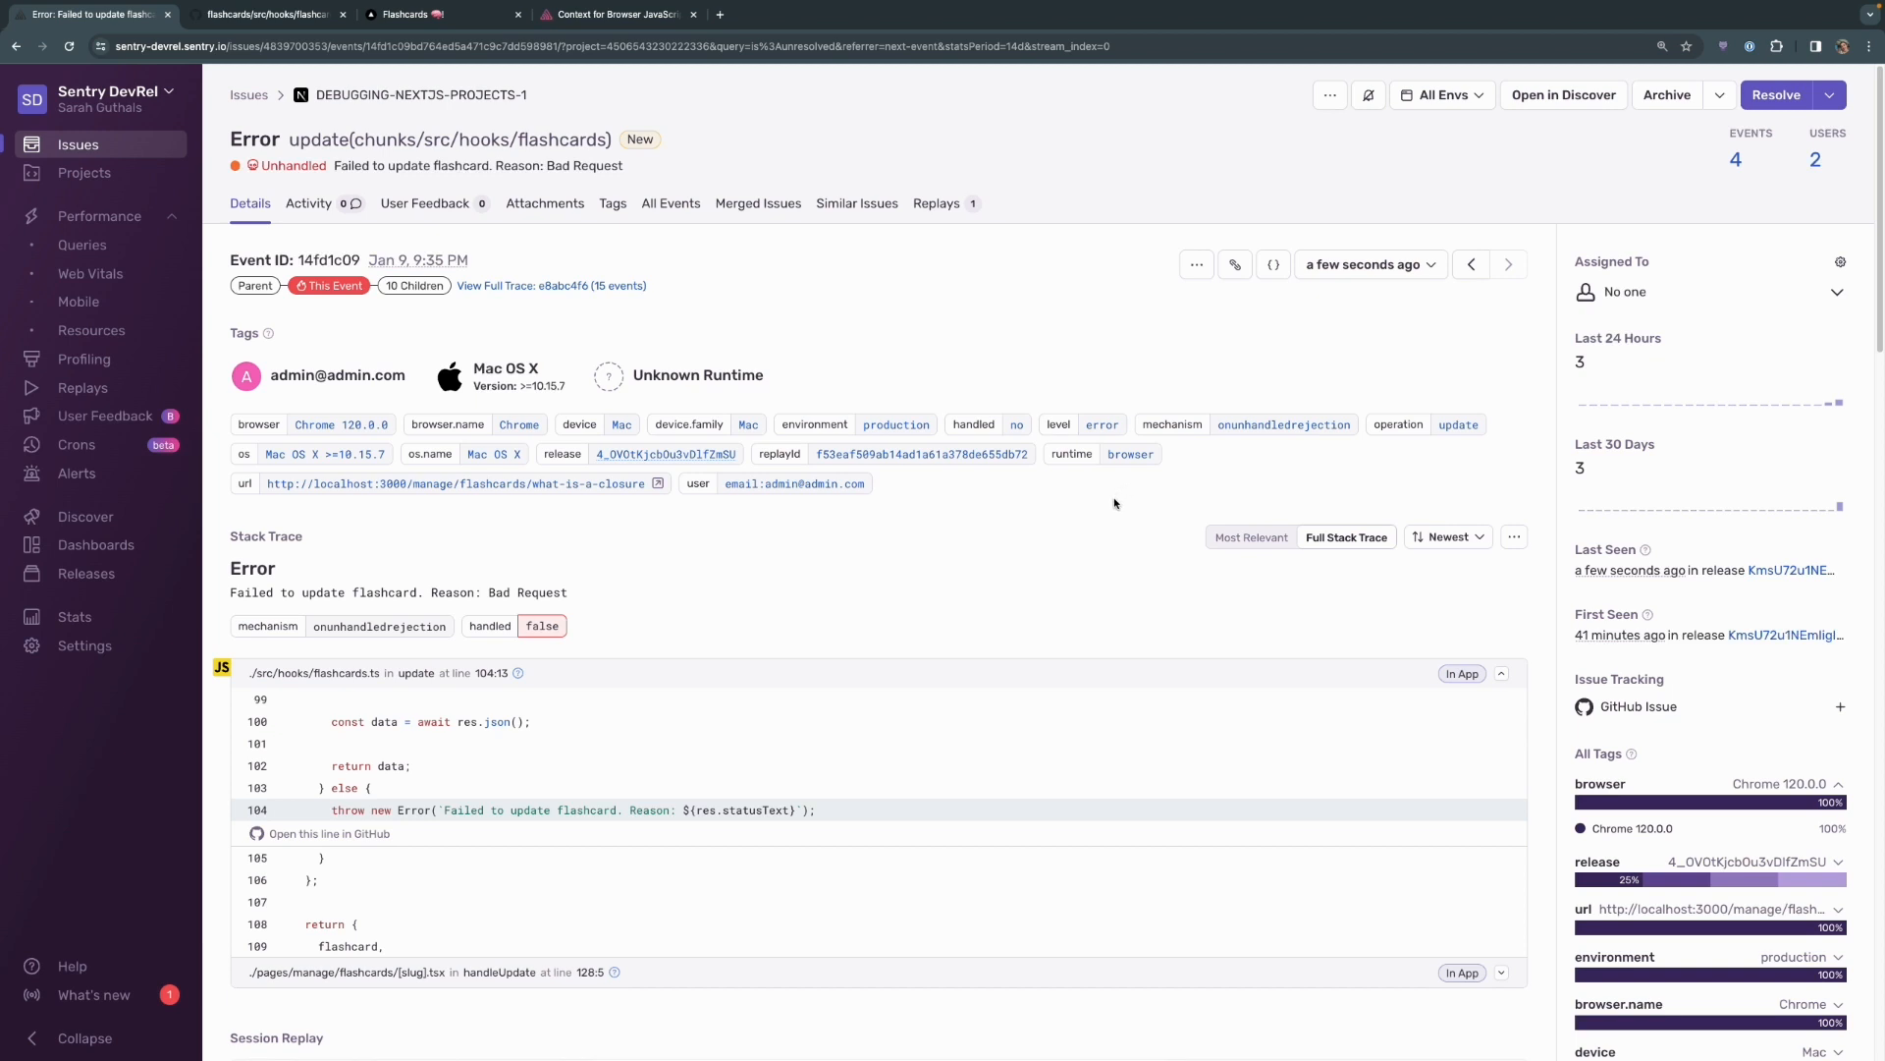
mouse_move(1053, 515)
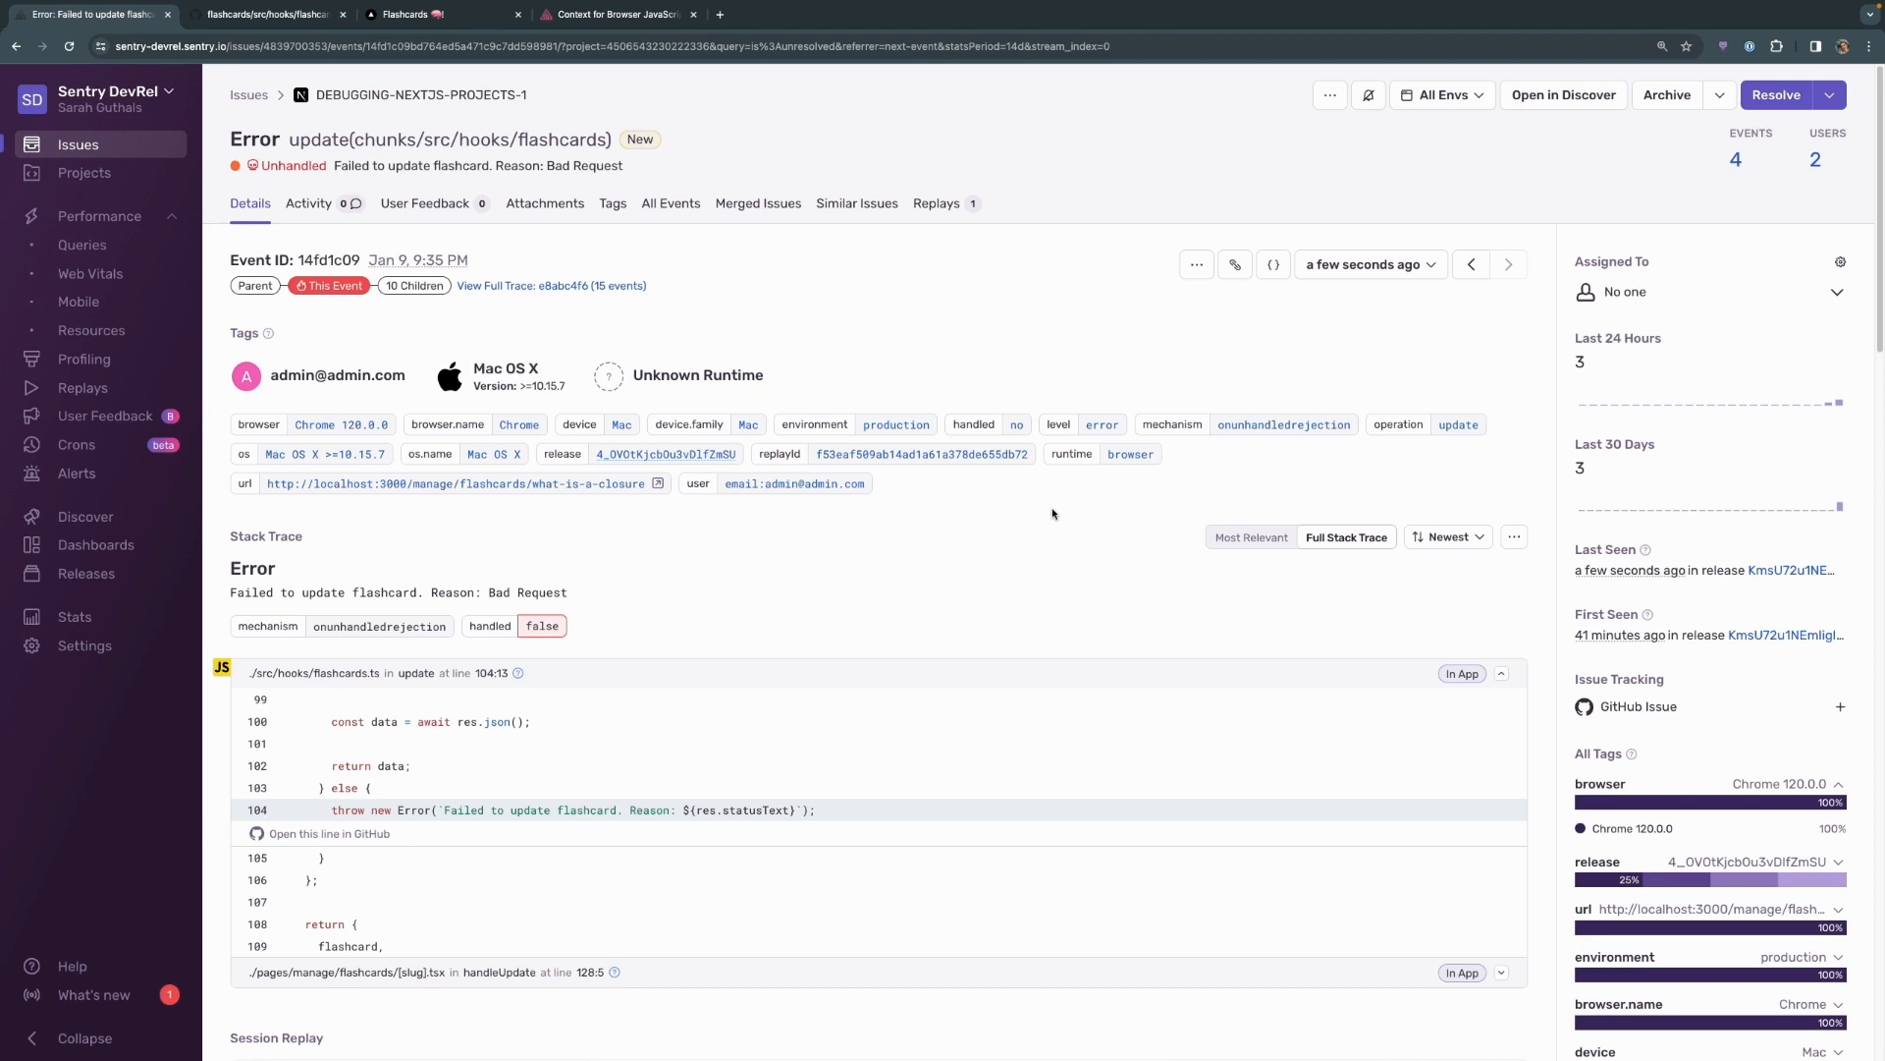
mouse_move(1039, 518)
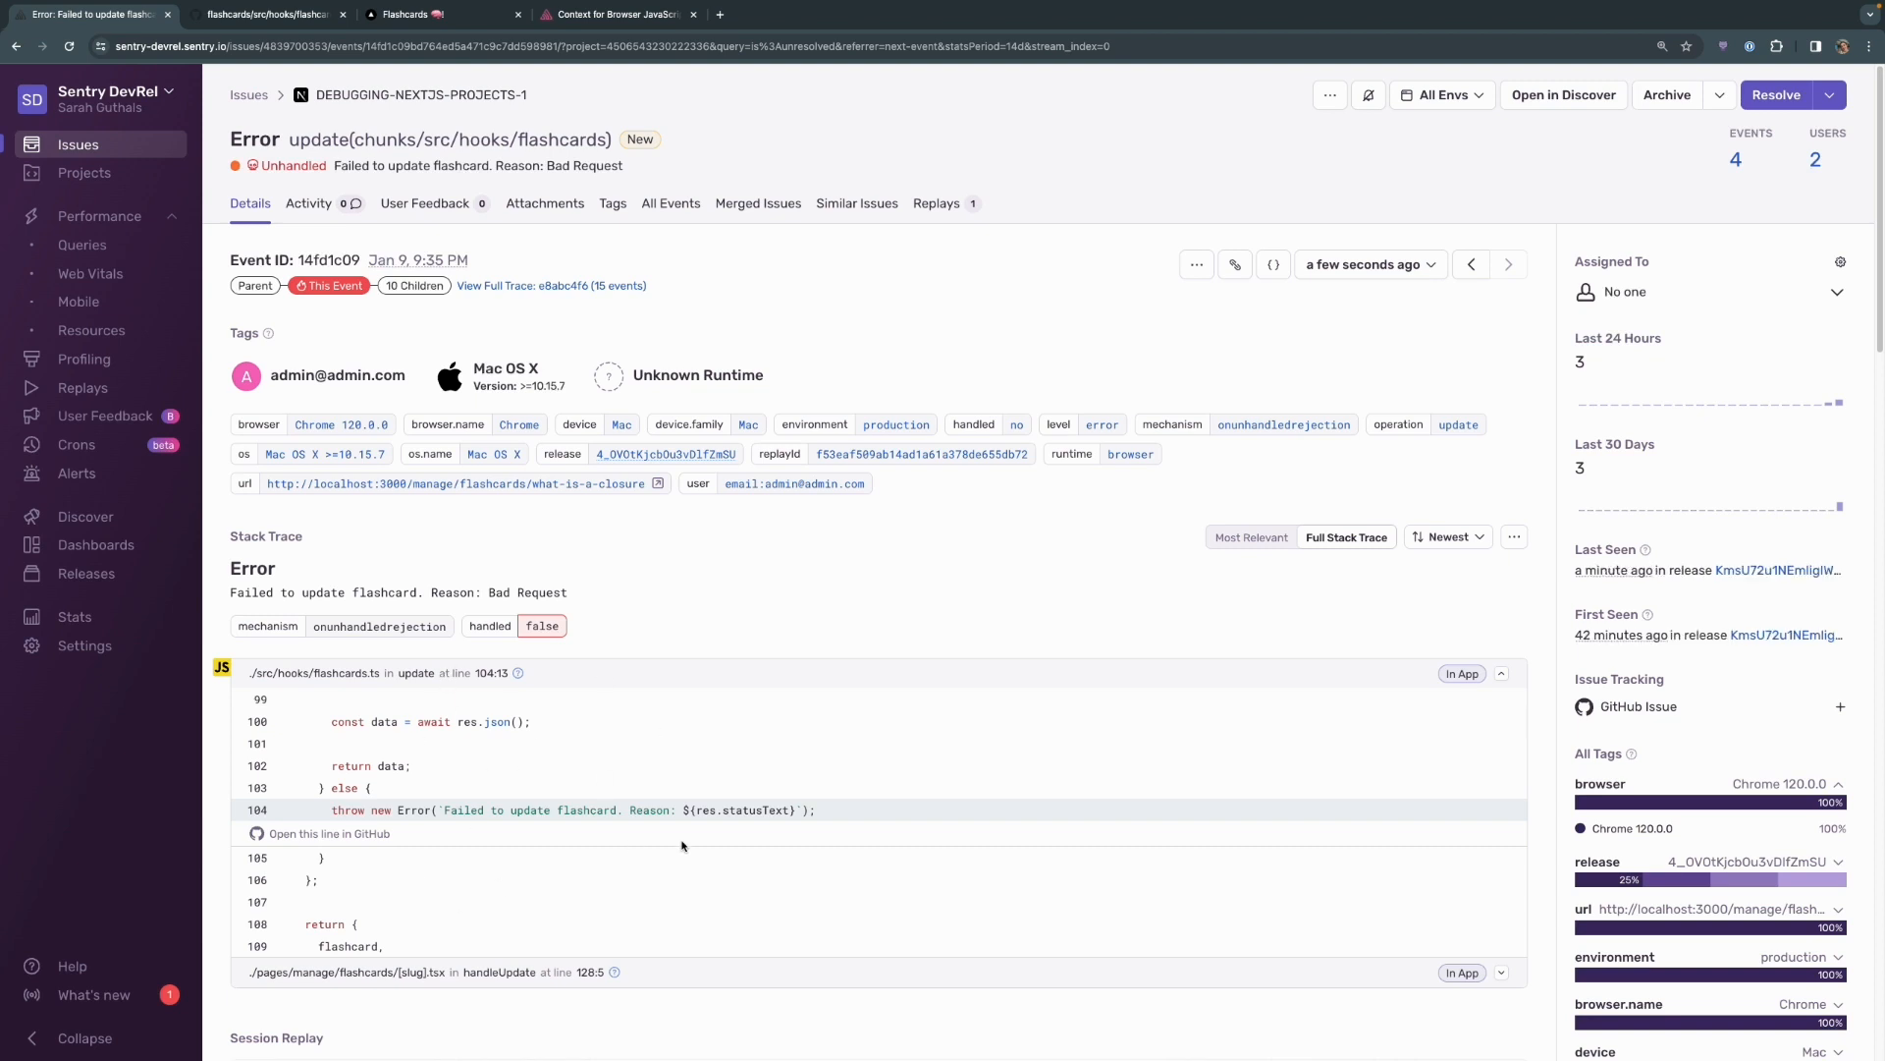
mouse_move(638, 944)
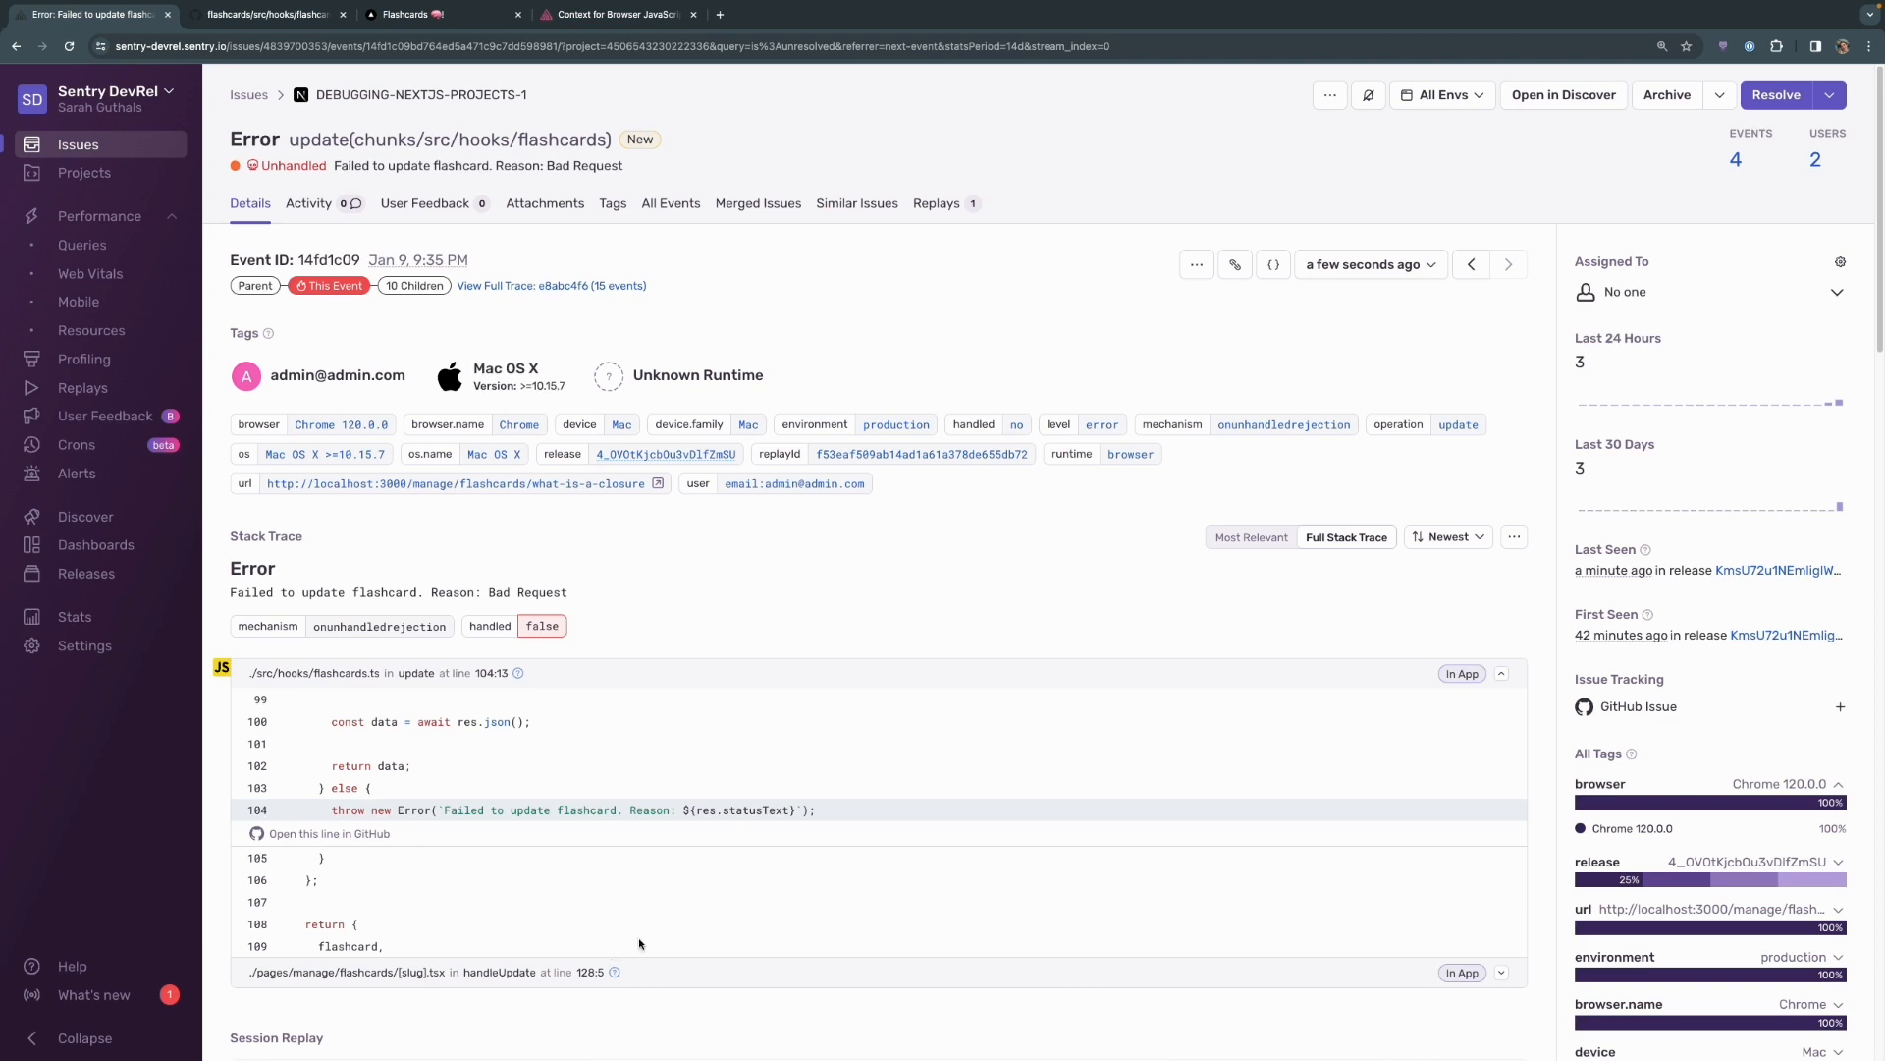
mouse_move(931, 739)
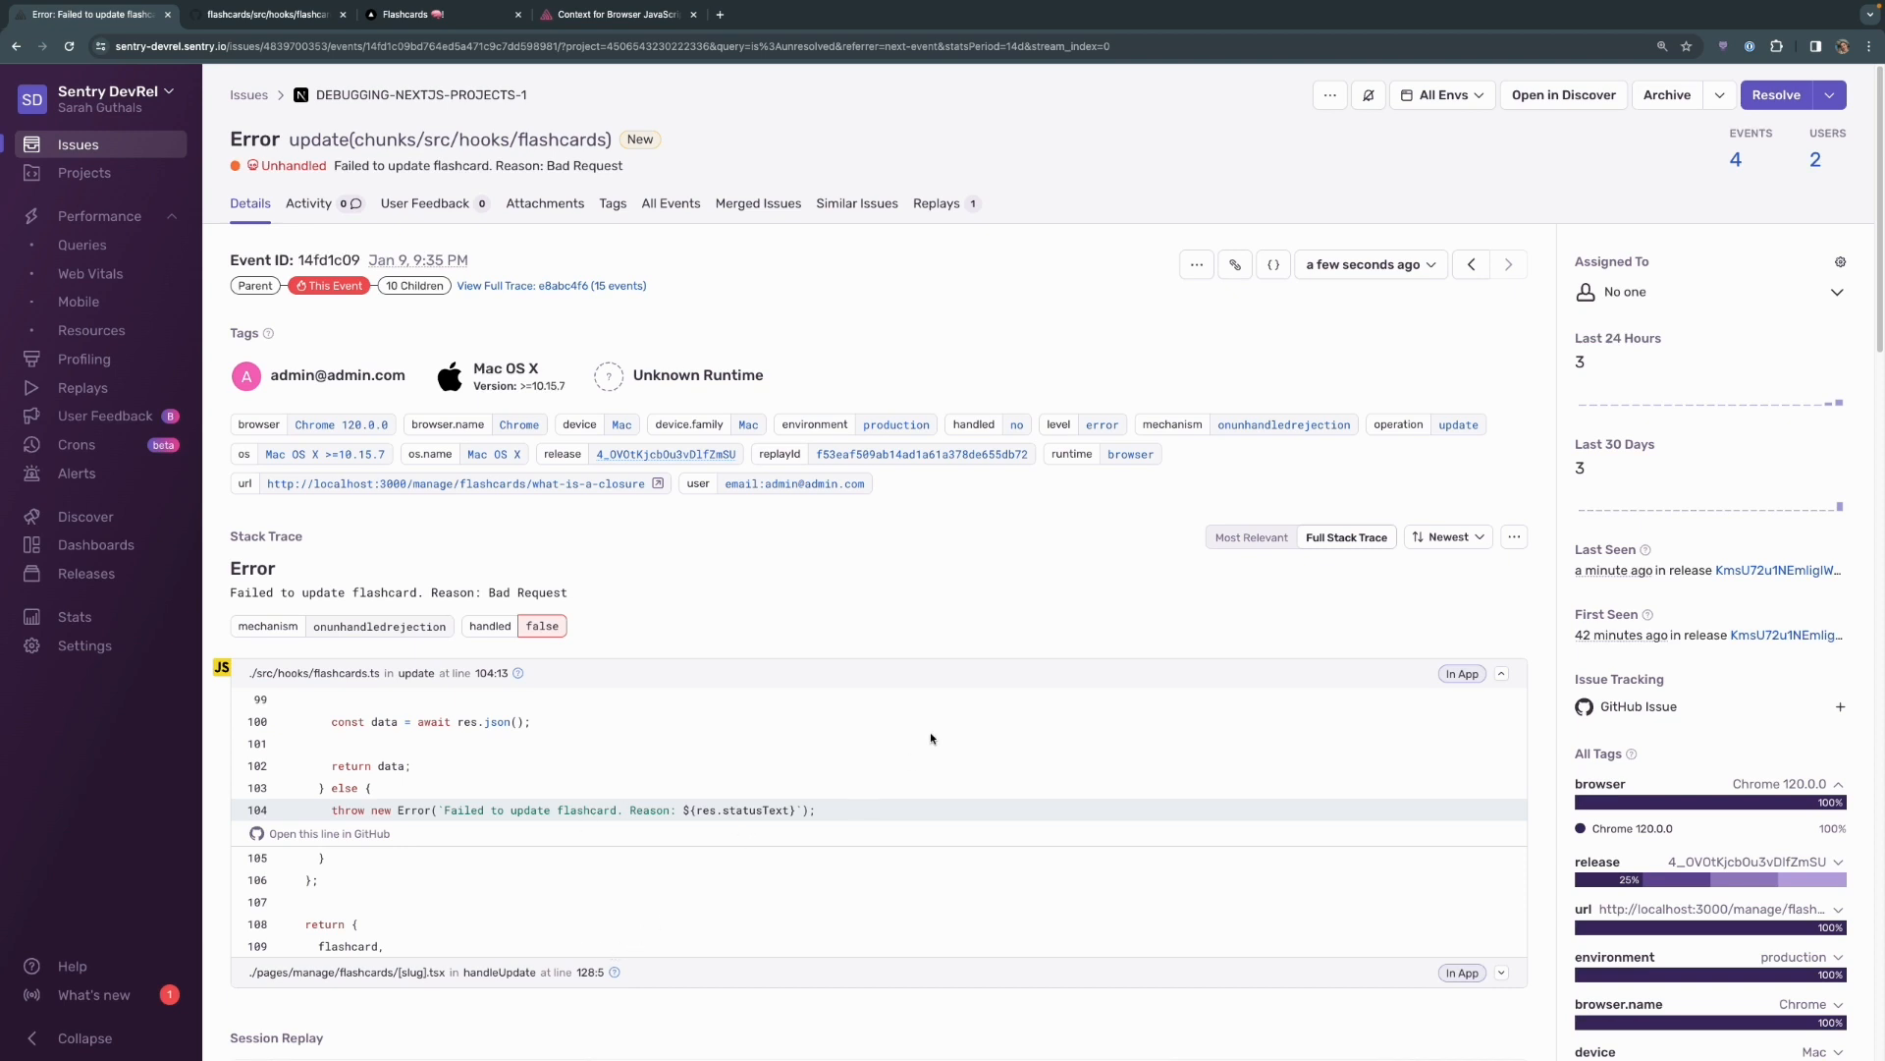
mouse_move(1107, 469)
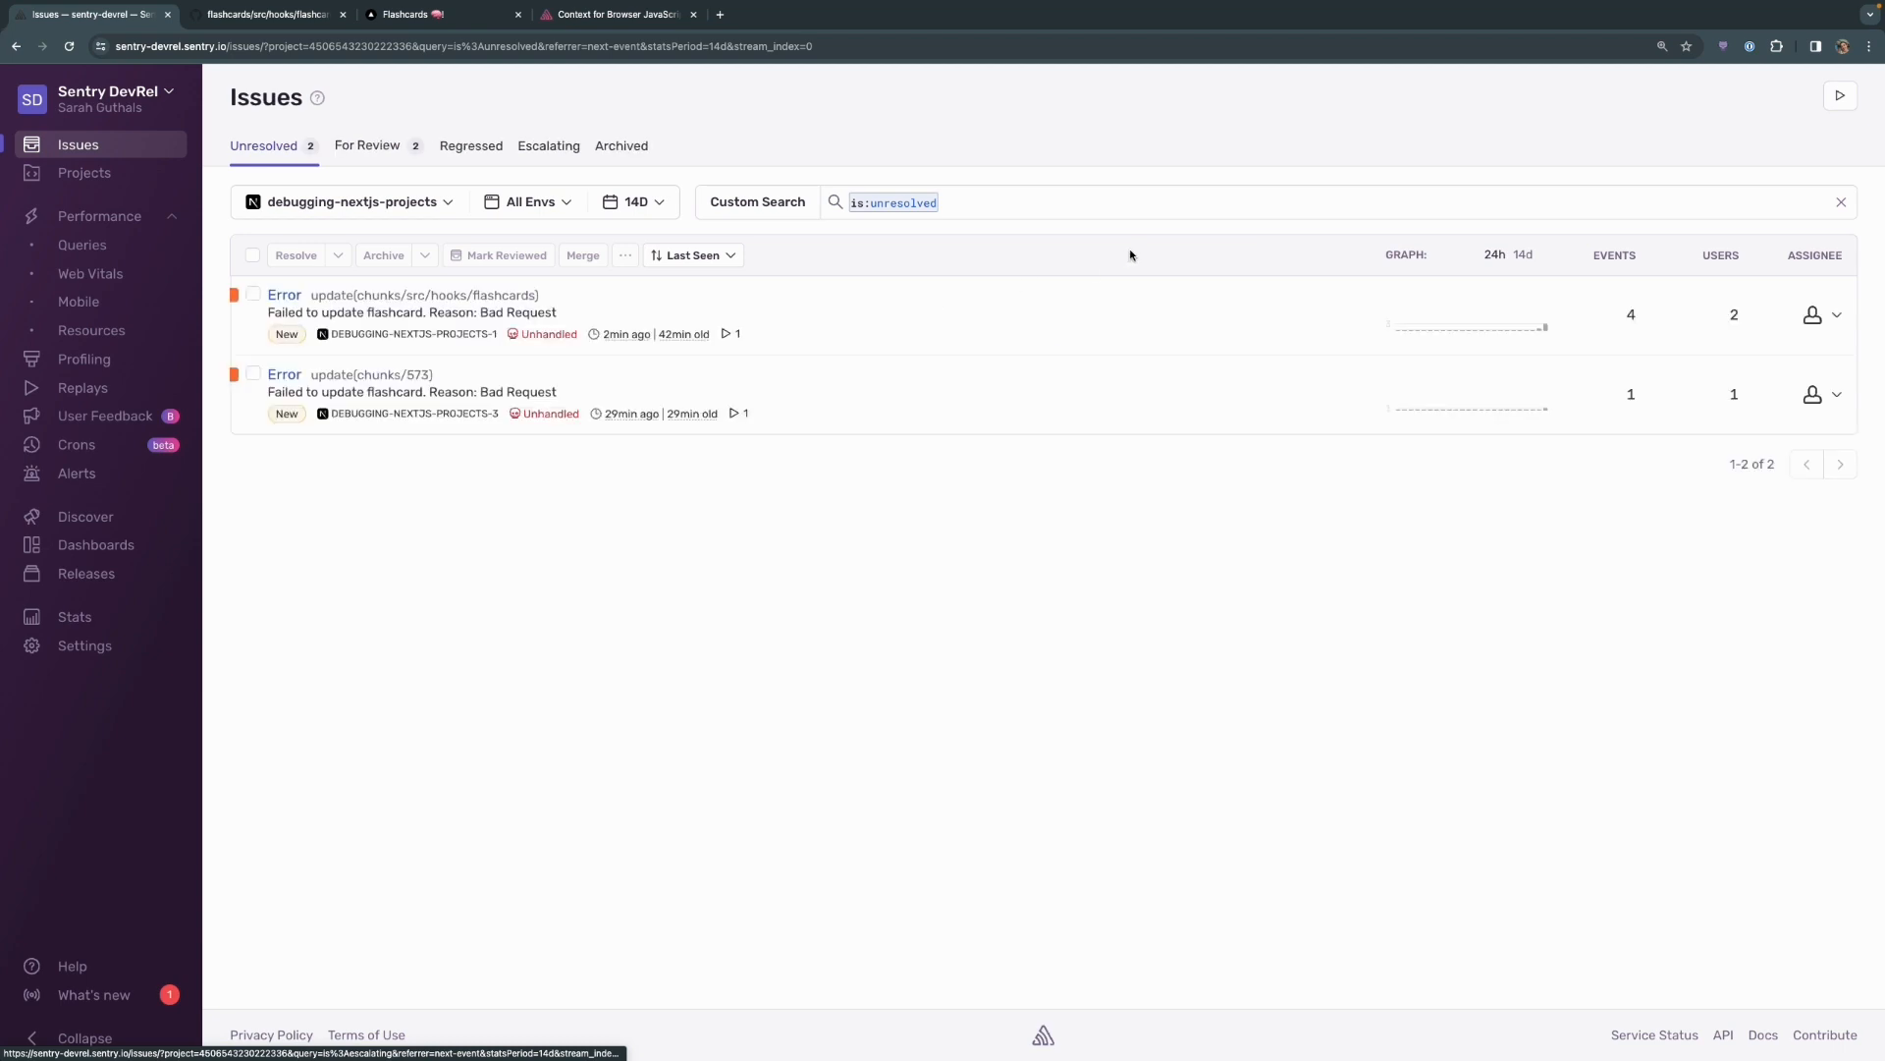
- Filter issues with the recent search 'is:unresolved operation:update', leaving one flashcard issue
left_click(1094, 202)
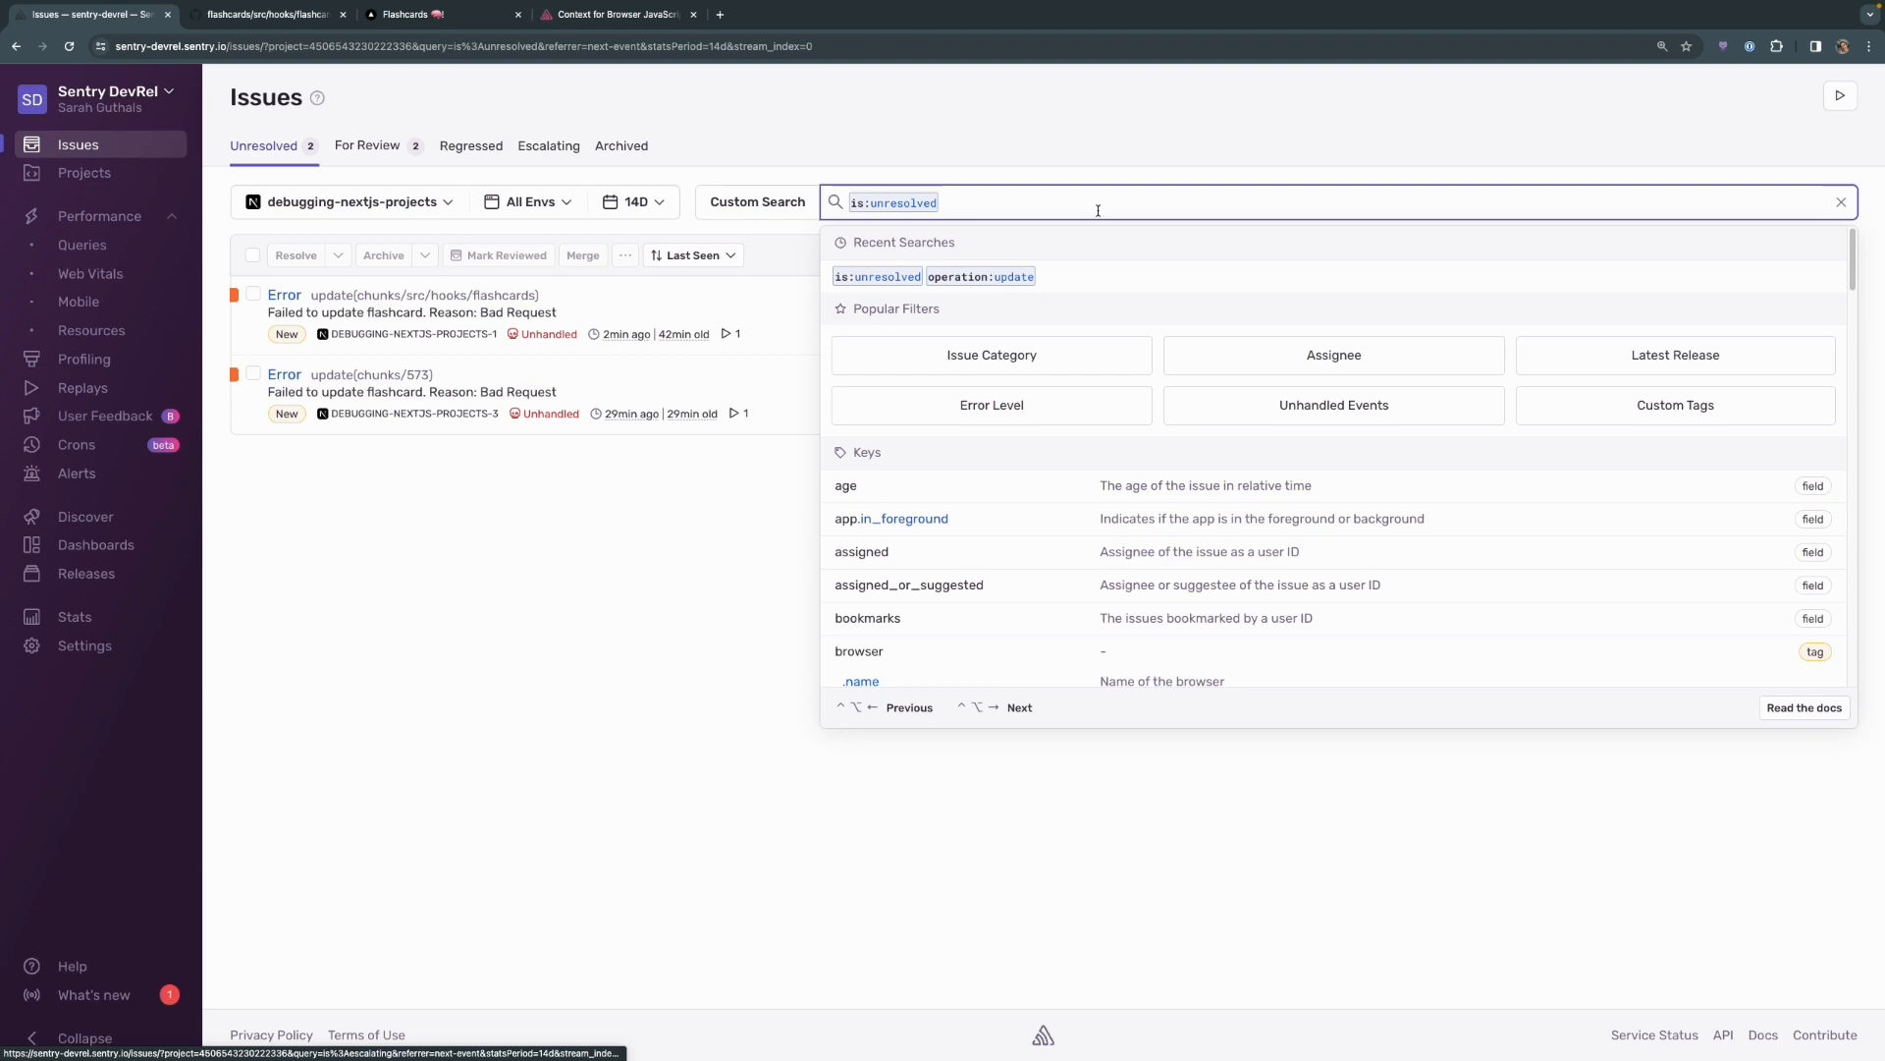
left_click(978, 275)
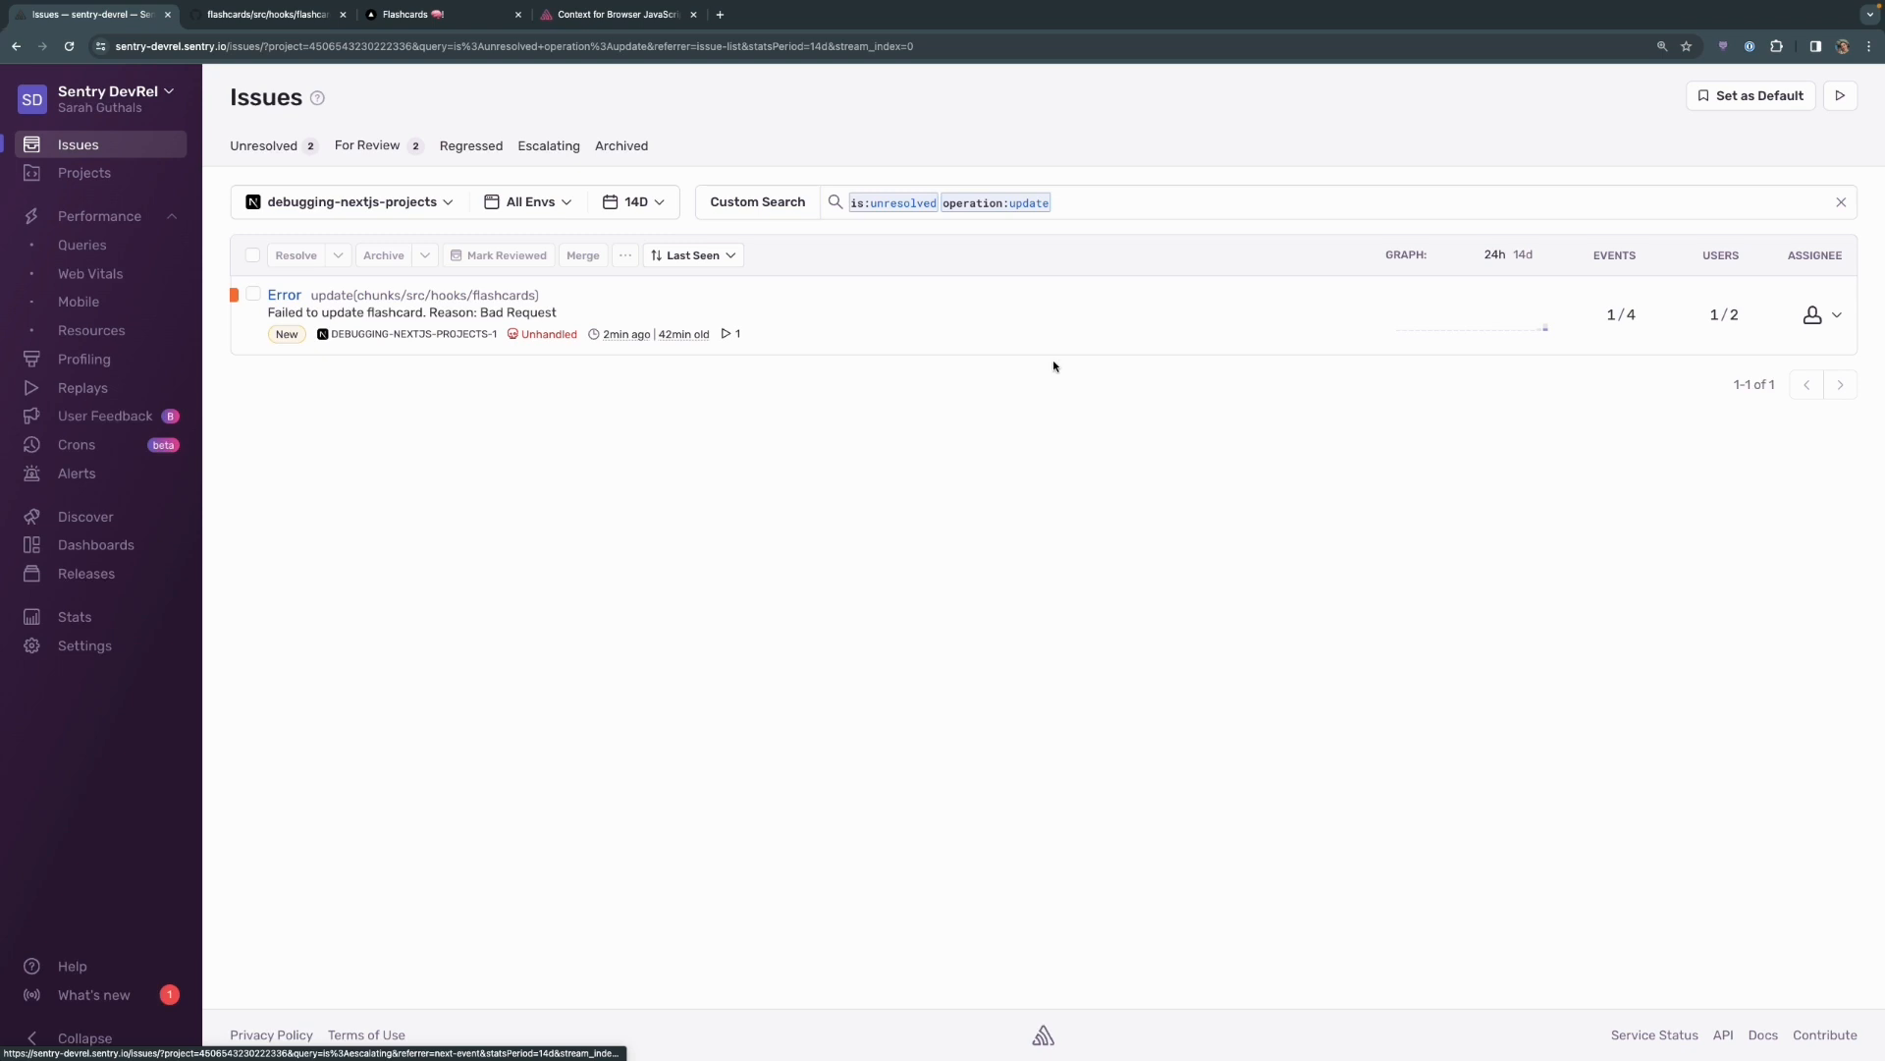
mouse_move(1021, 368)
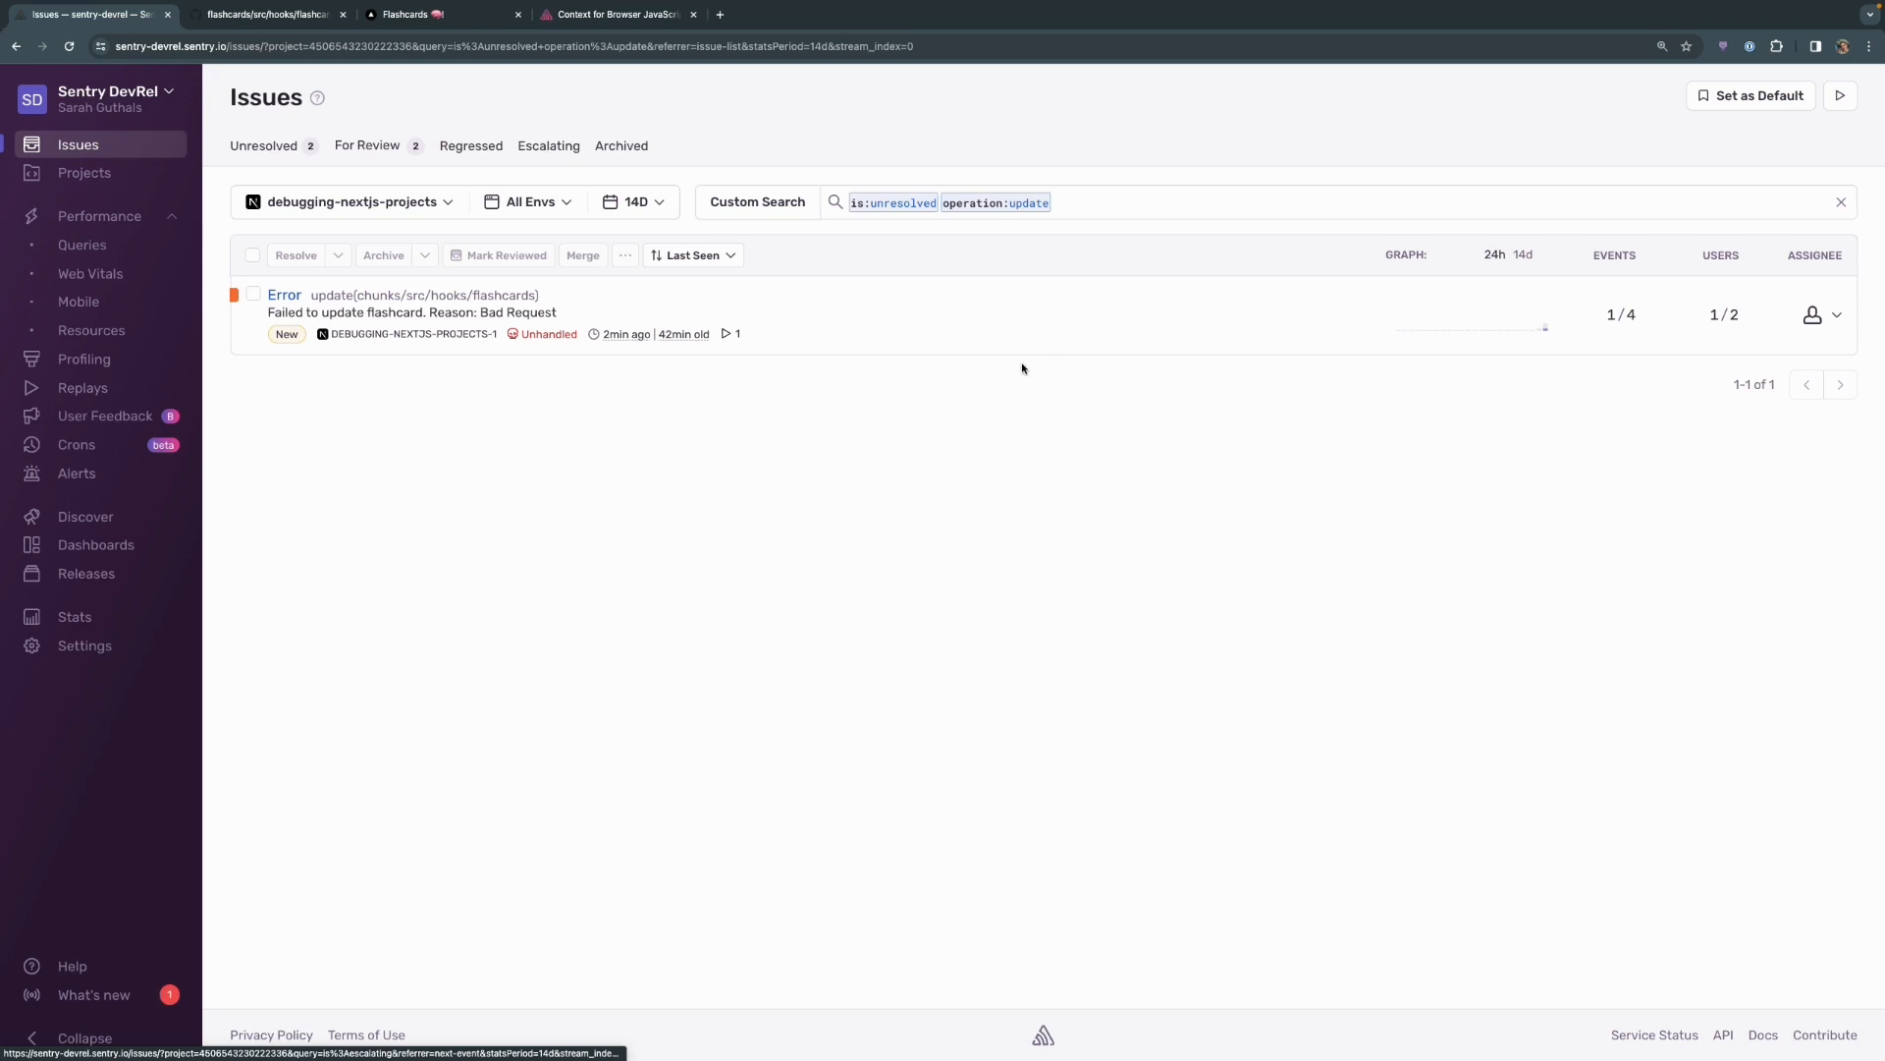
mouse_move(1003, 367)
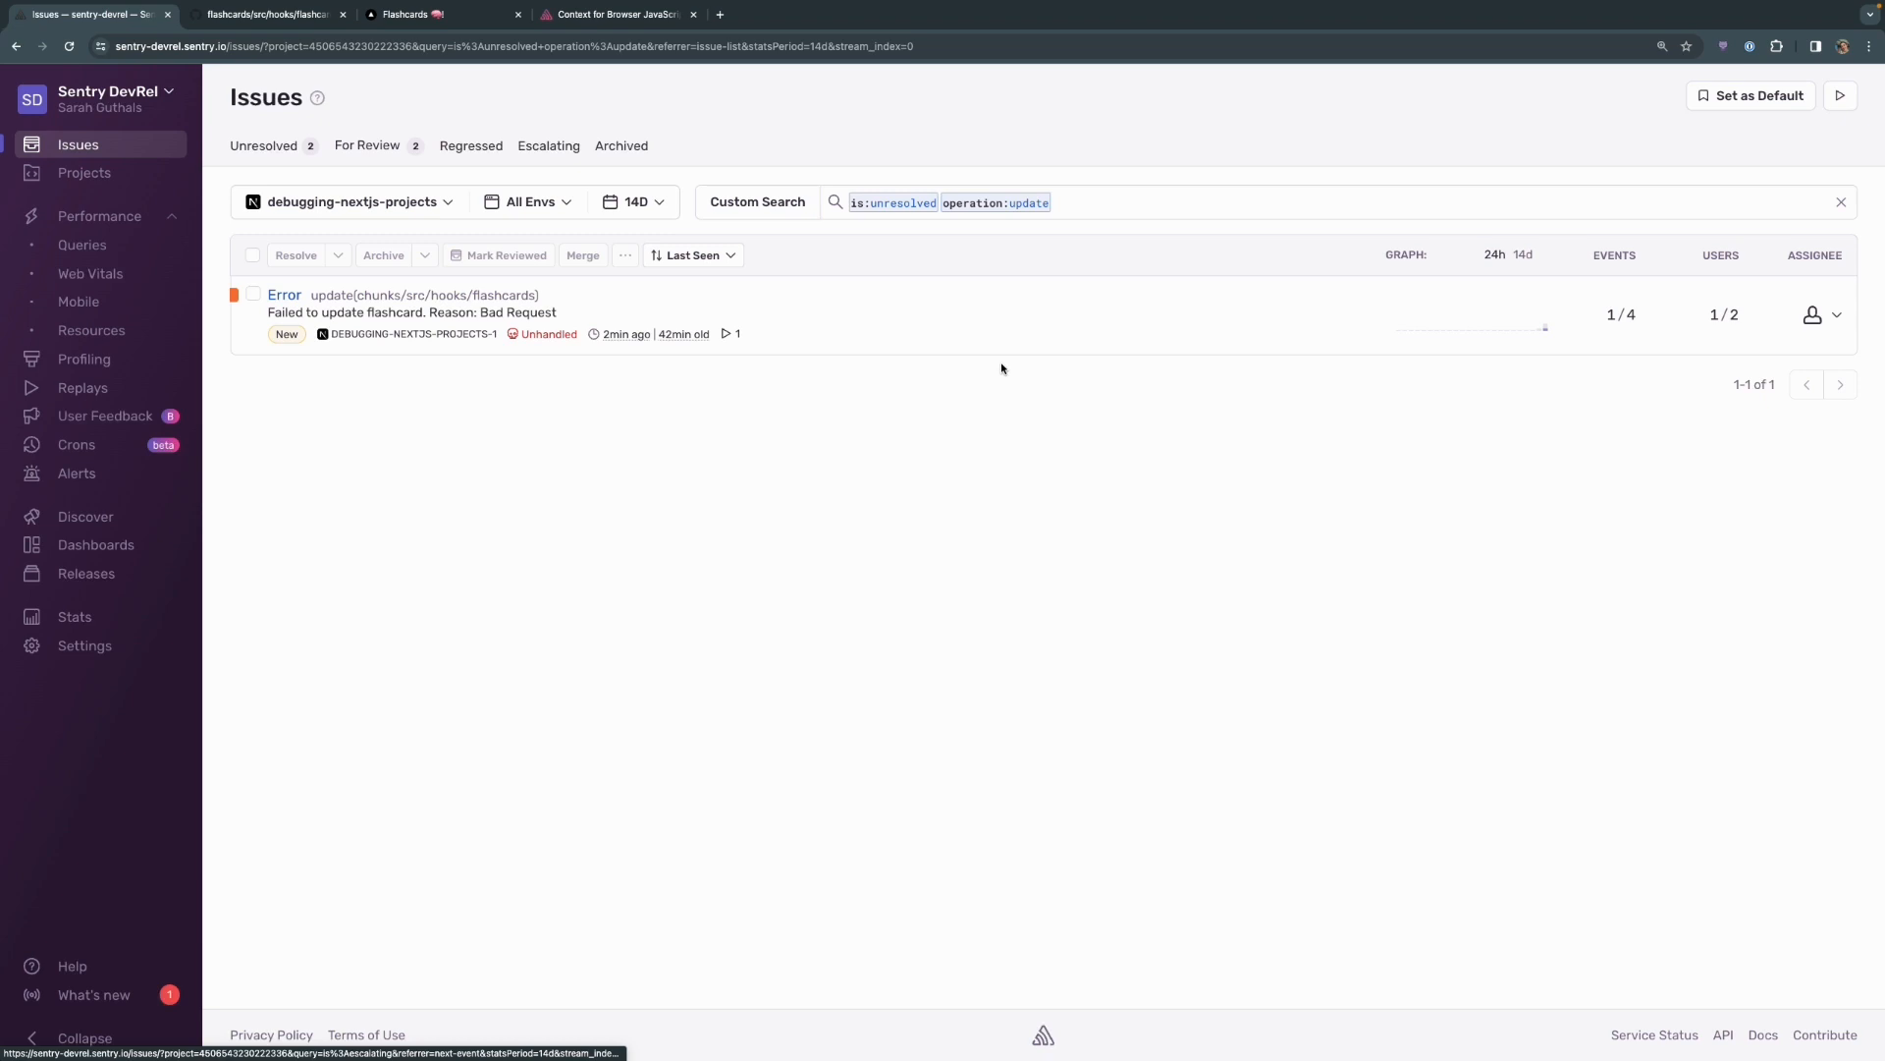
- In Sentry Docs, go to the Tags page under Enriching Events and read the setTag example
left_click(616, 13)
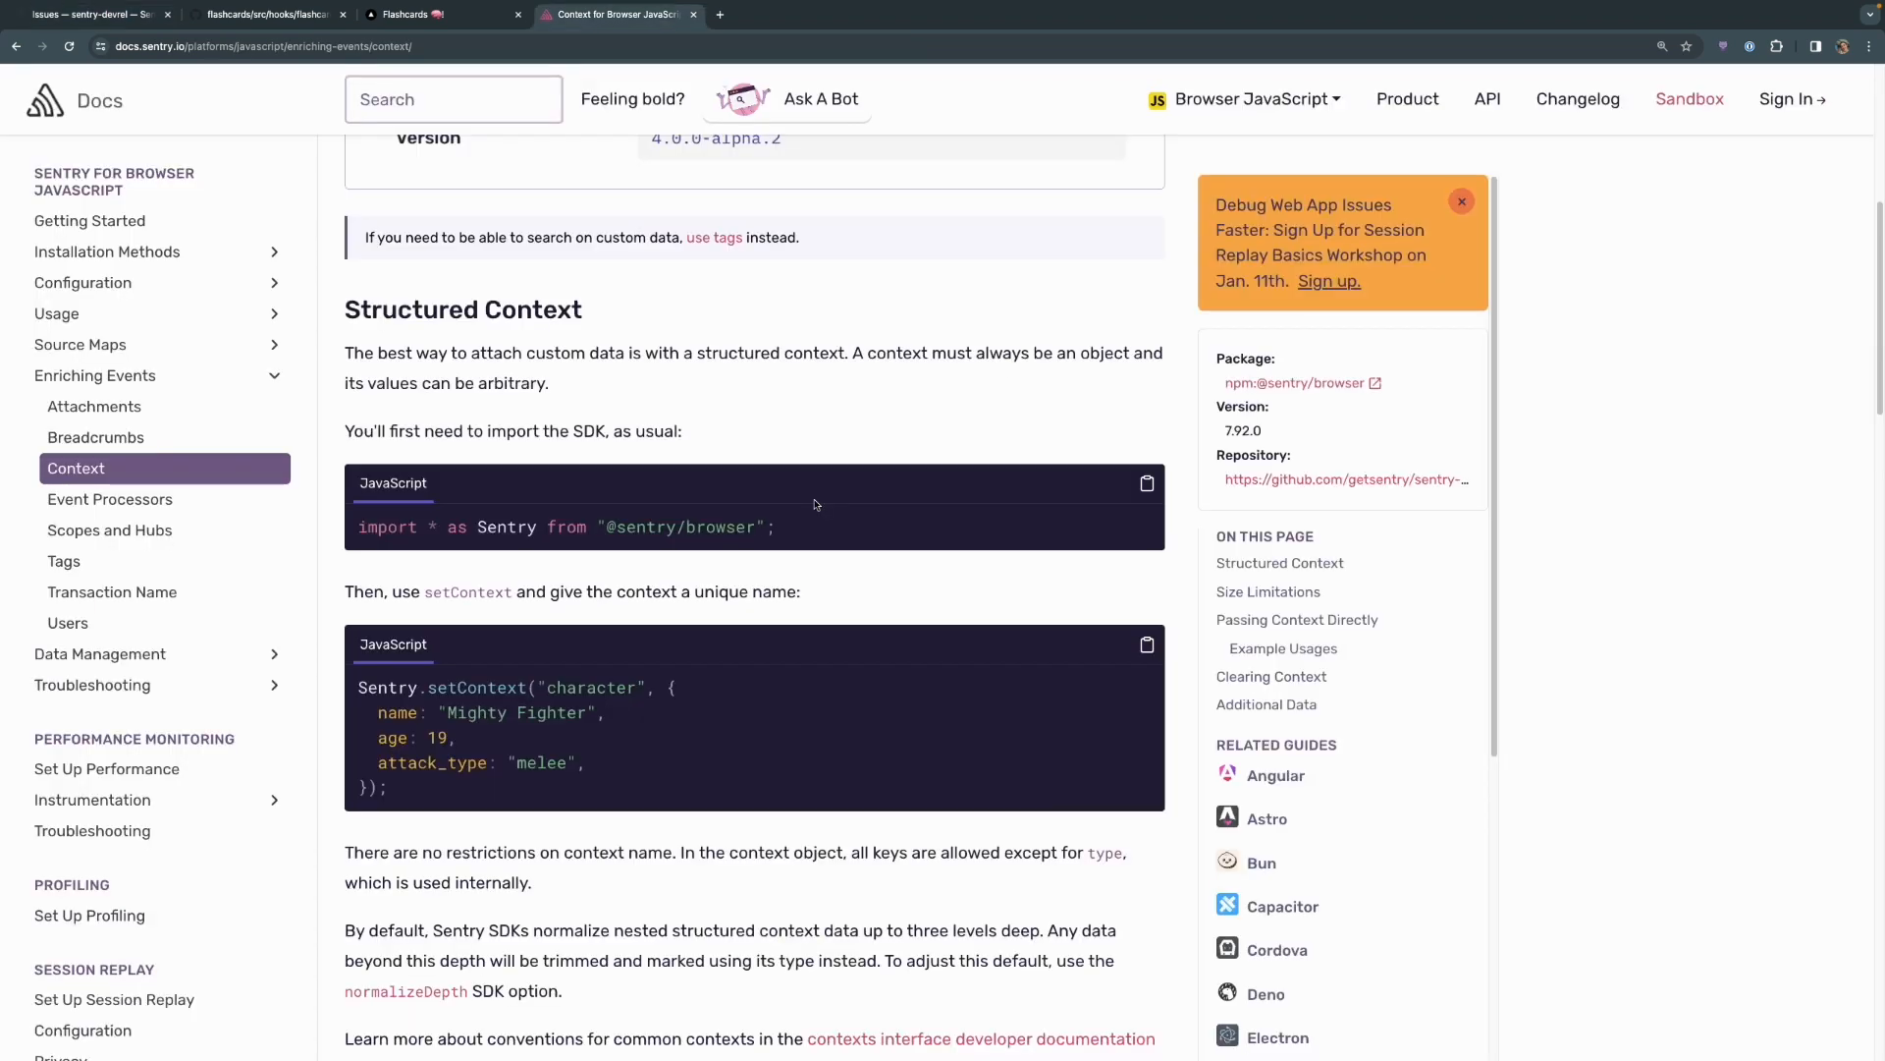
mouse_move(752, 613)
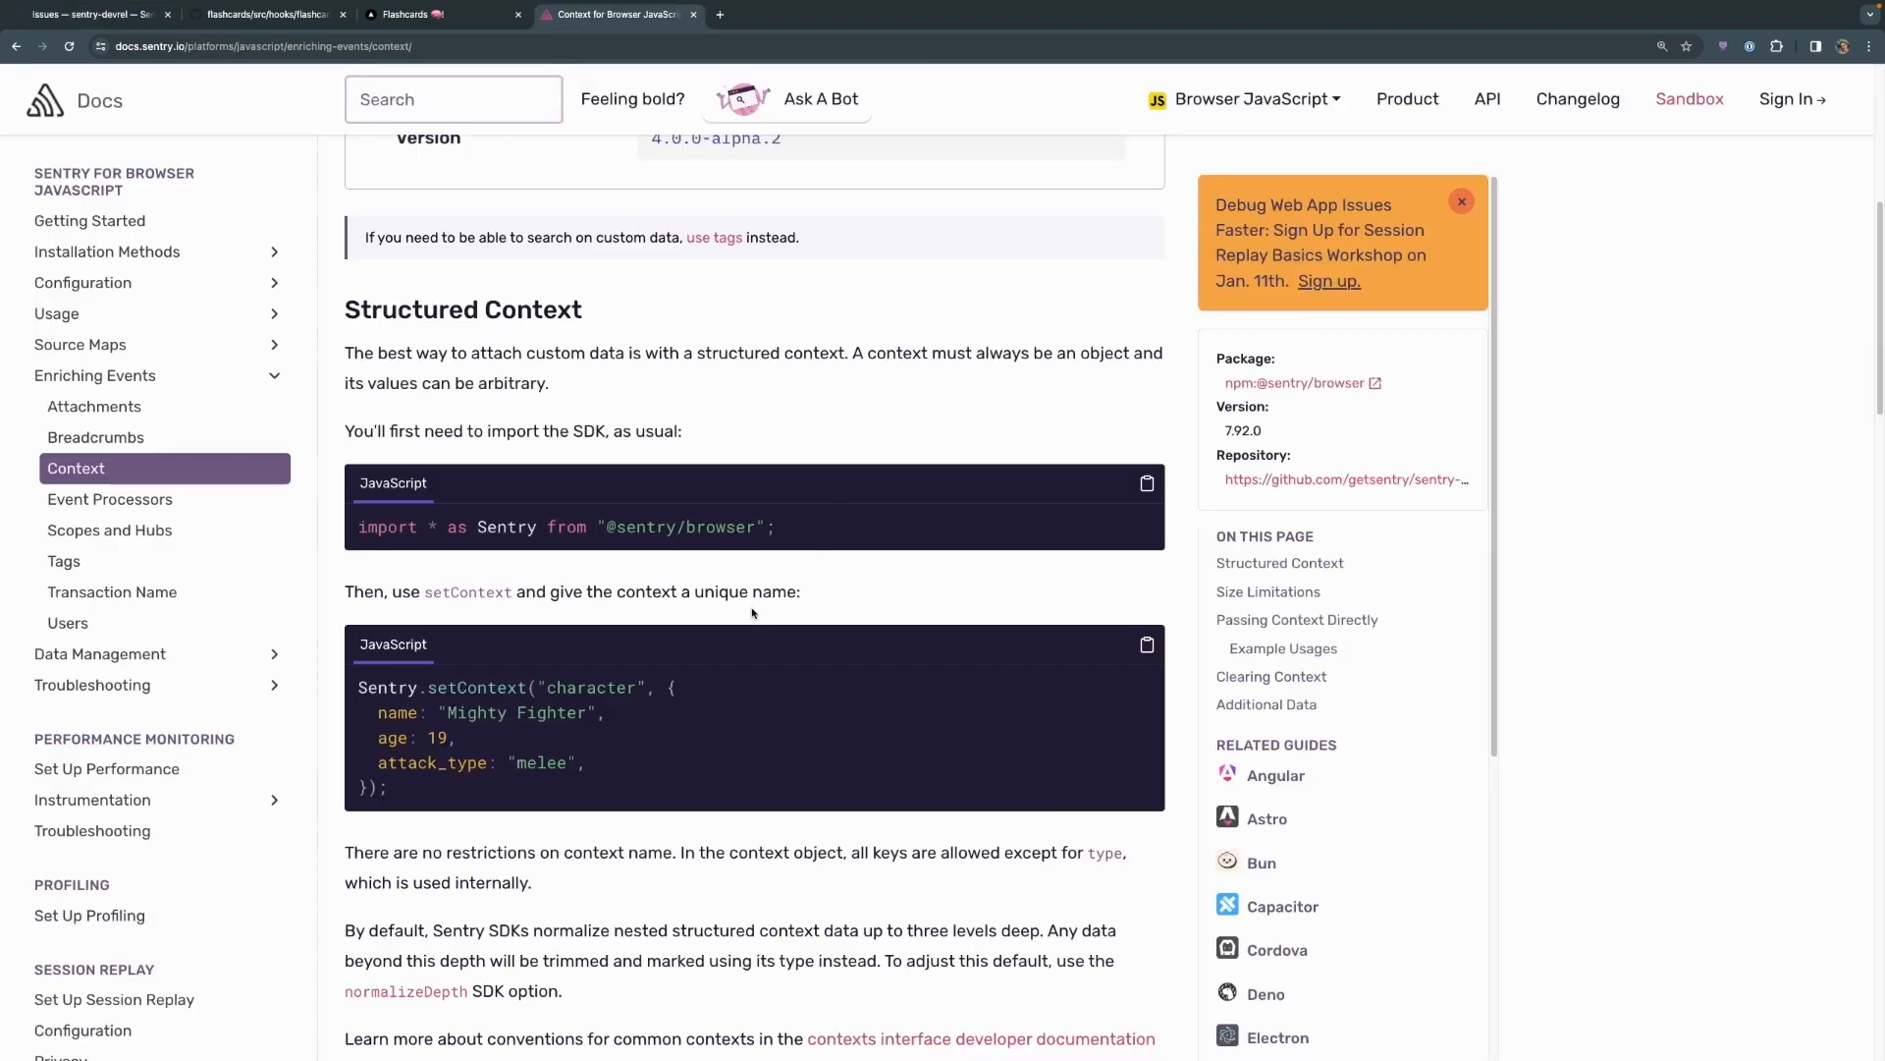
scroll("down", 3)
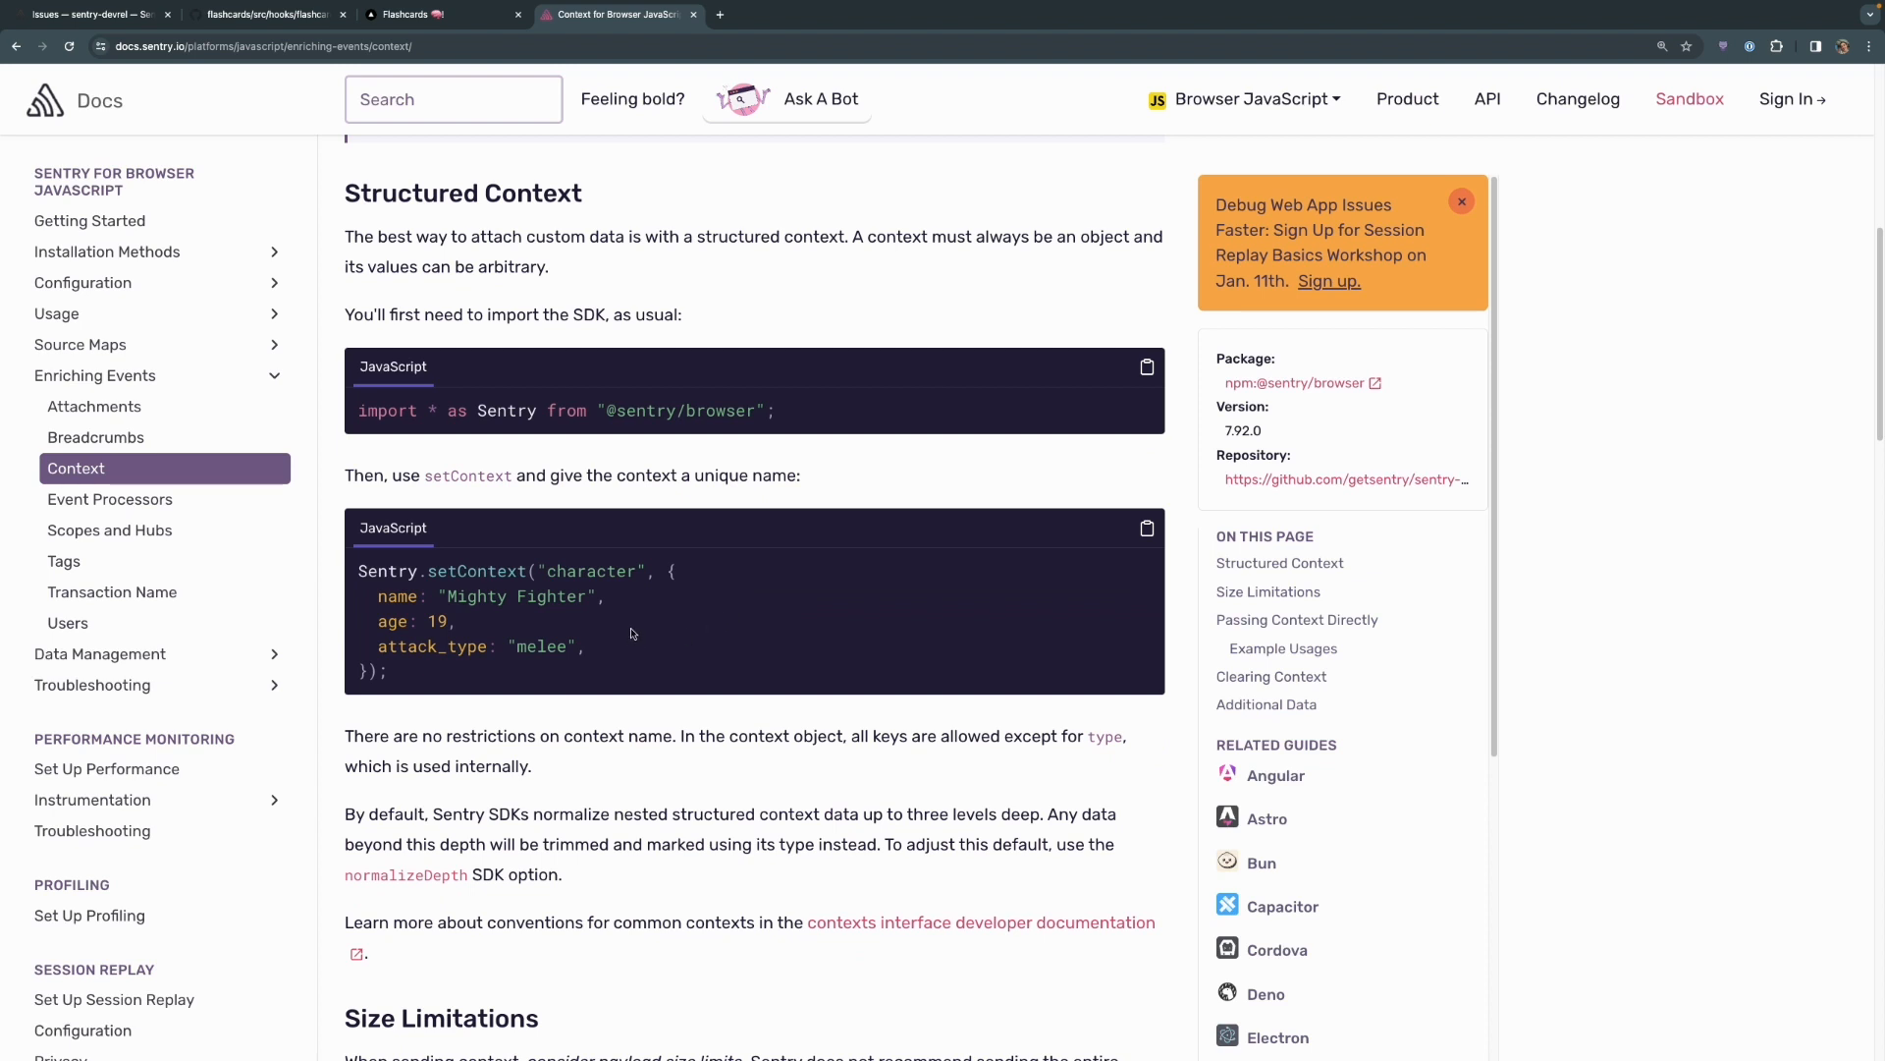
mouse_move(63, 562)
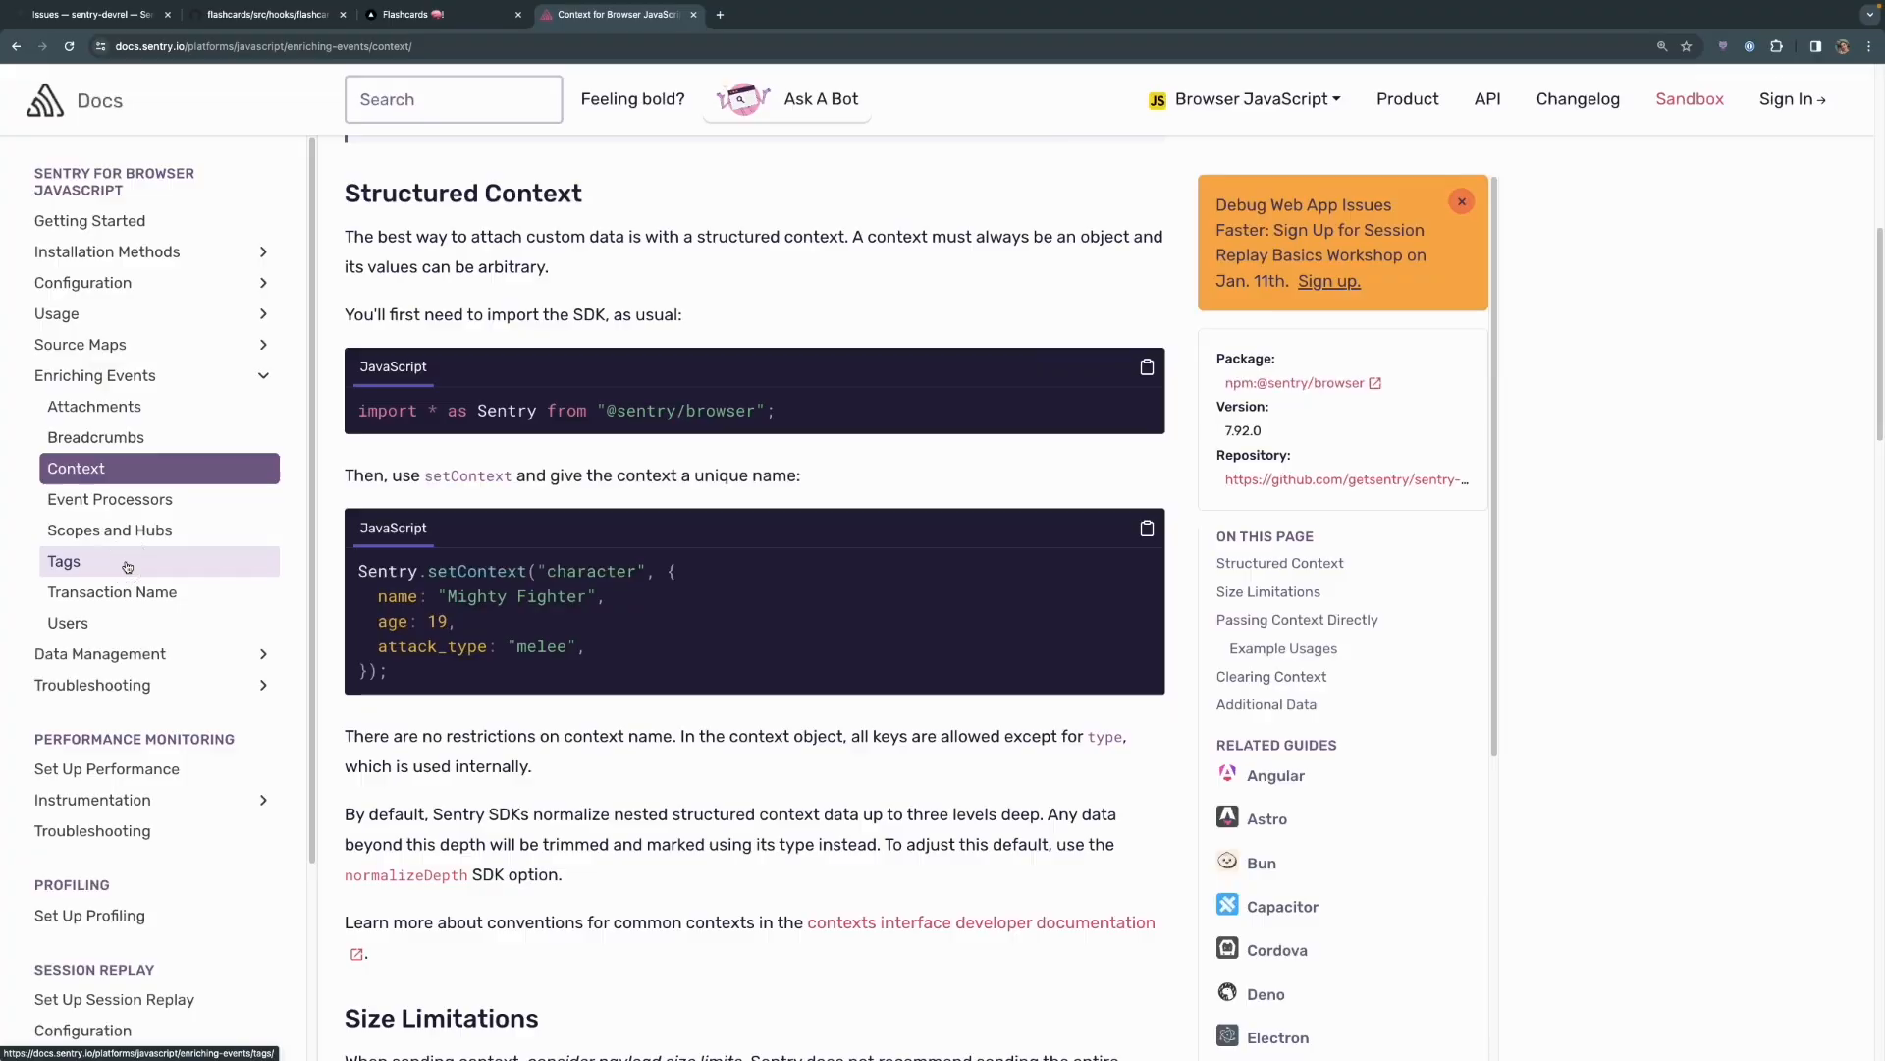
left_click(63, 559)
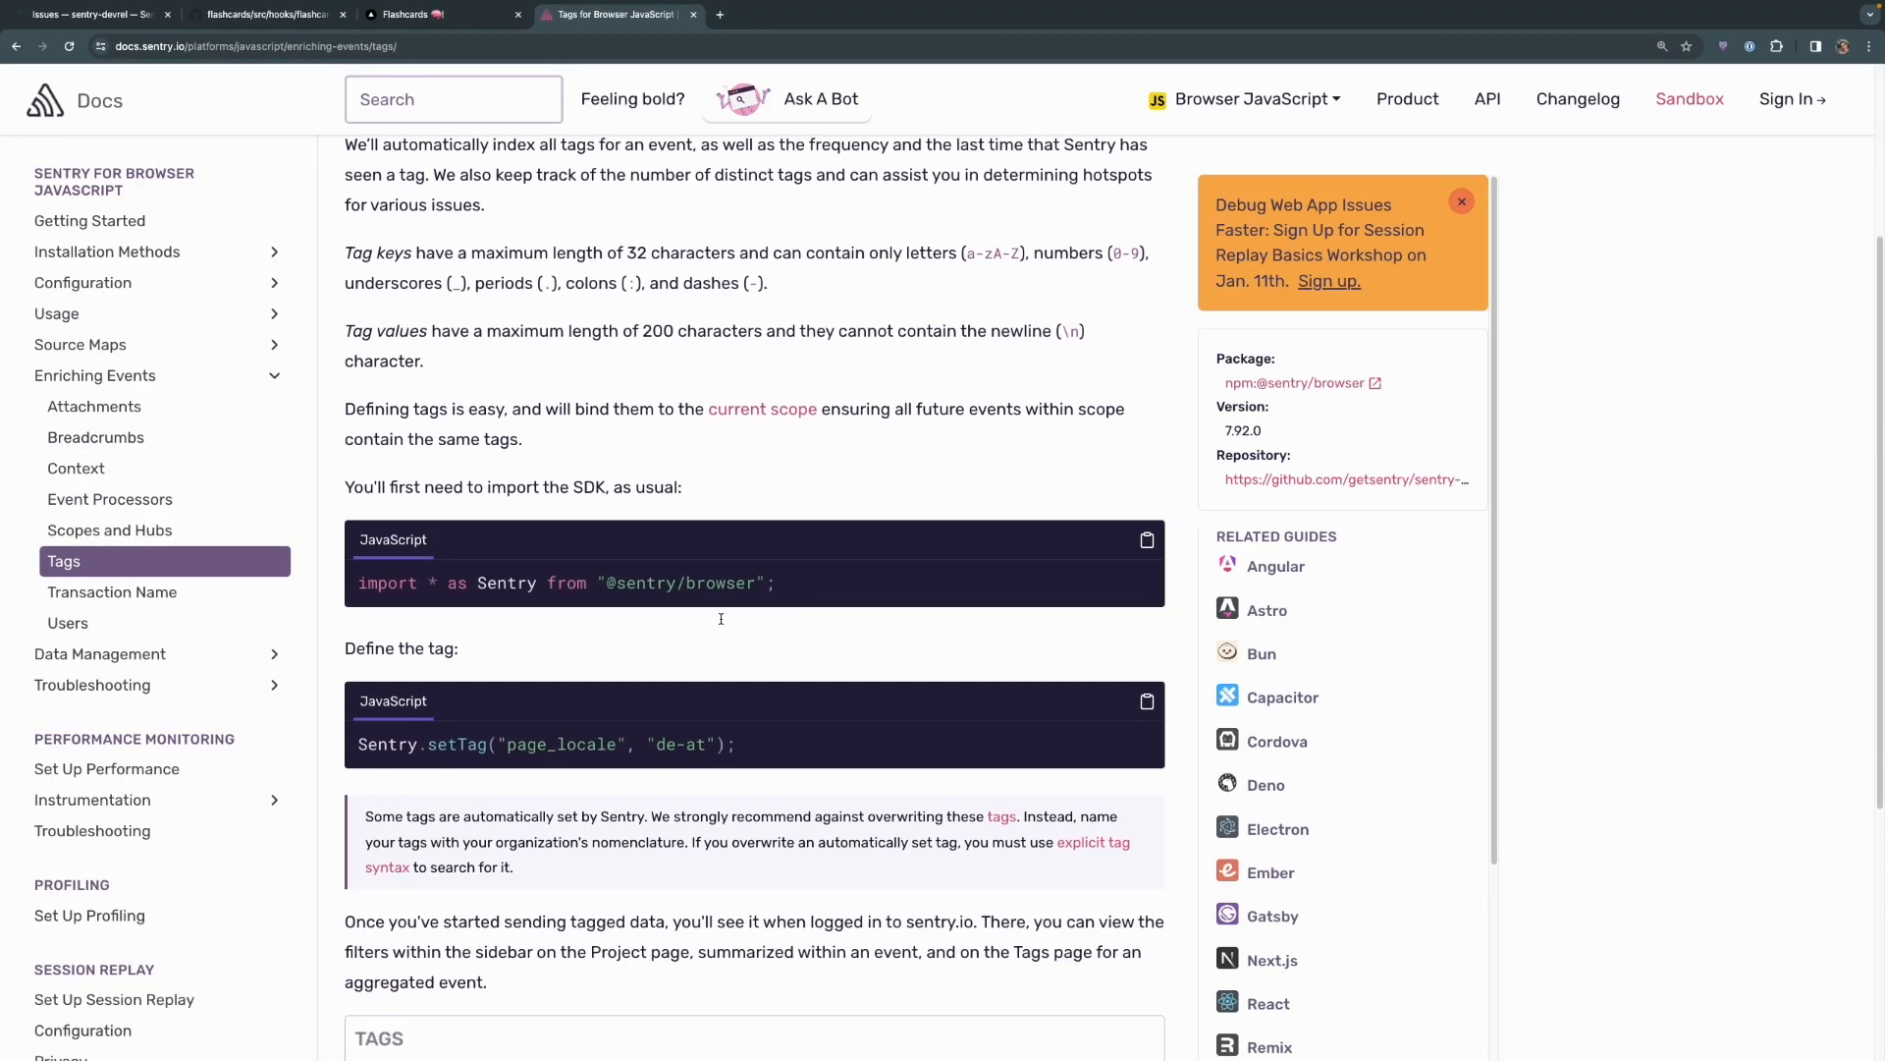
scroll("down", 3)
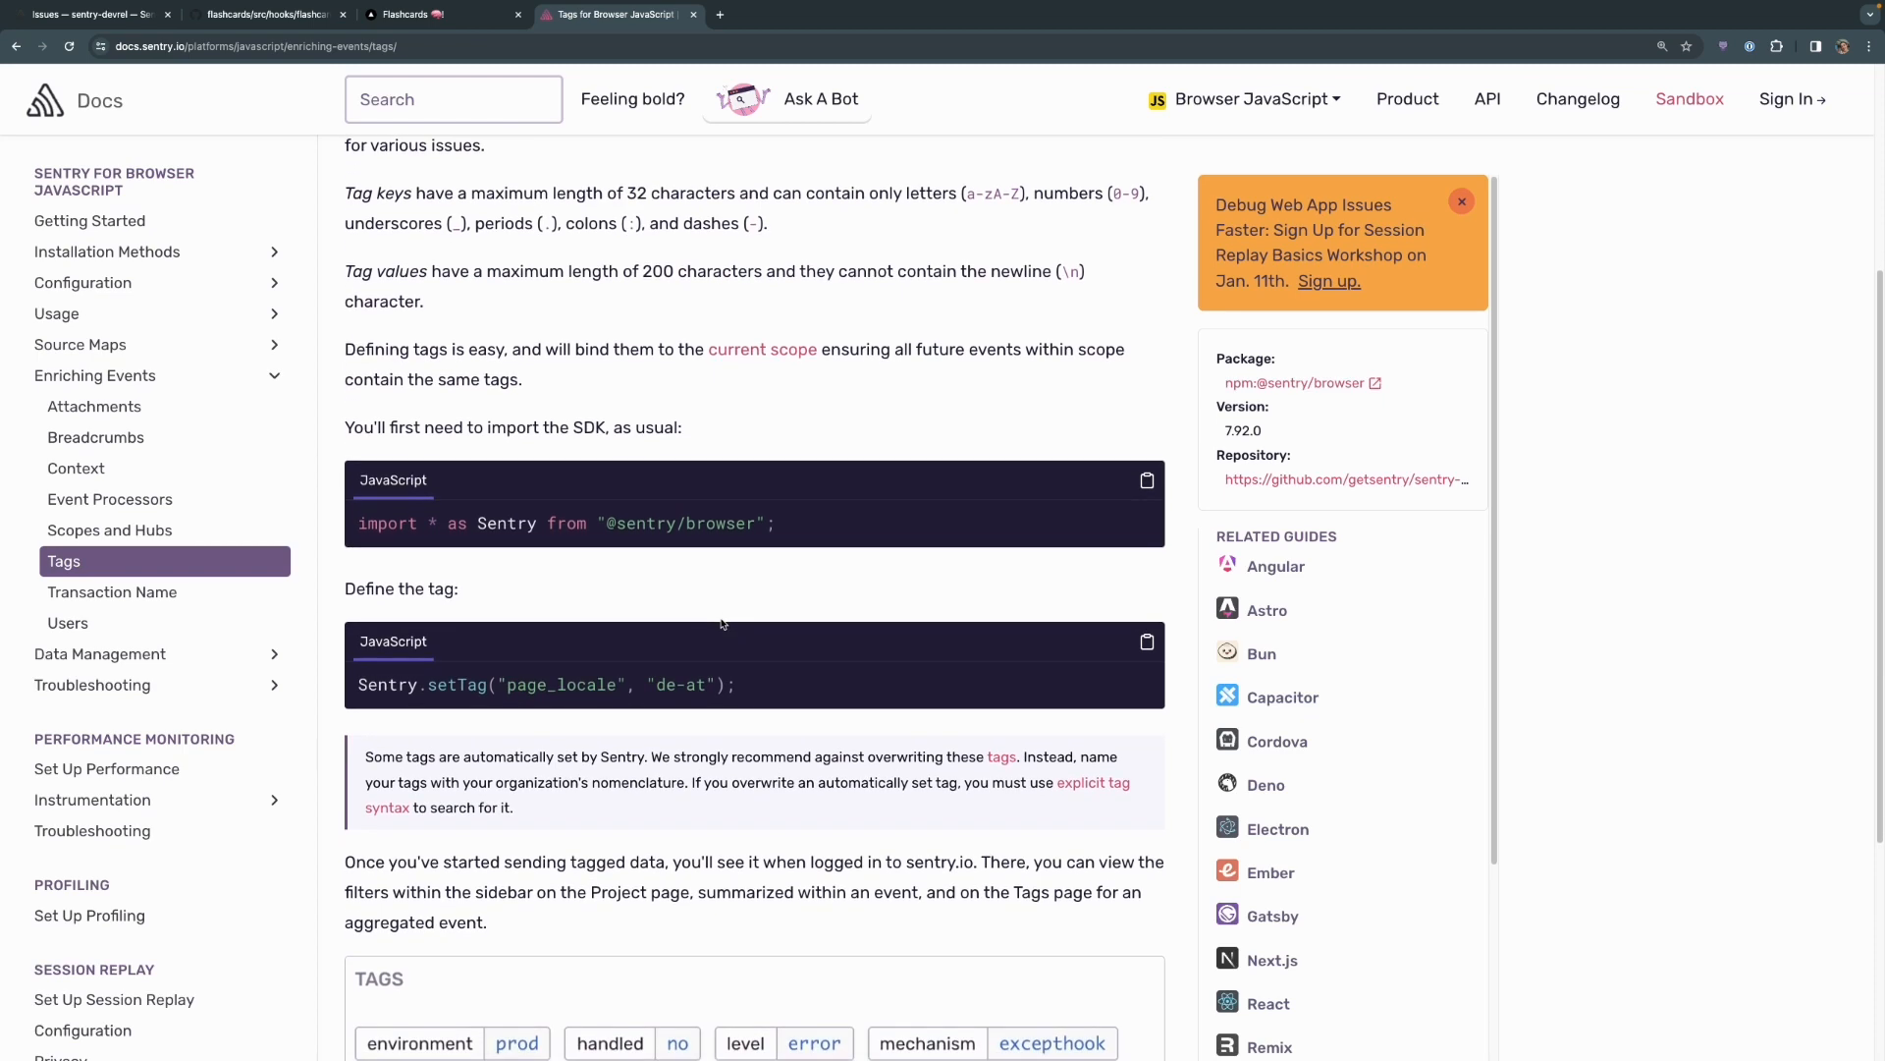